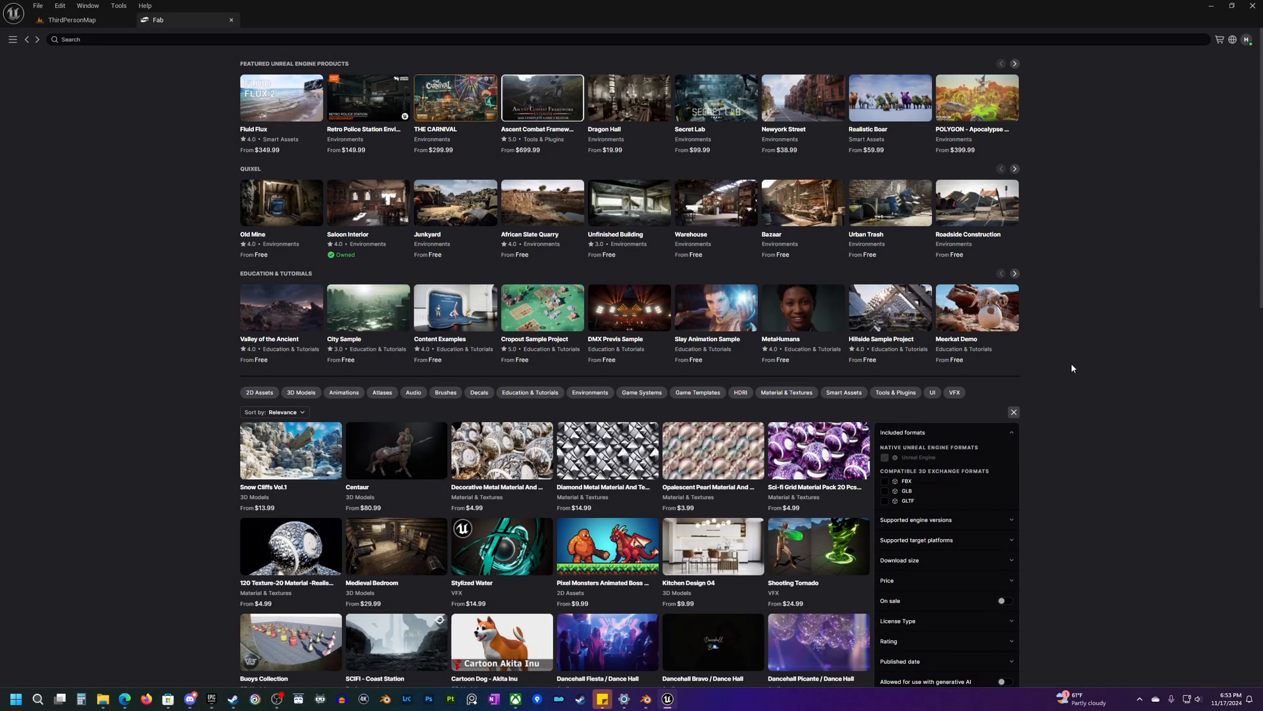
pyautogui.moveTo(156, 208)
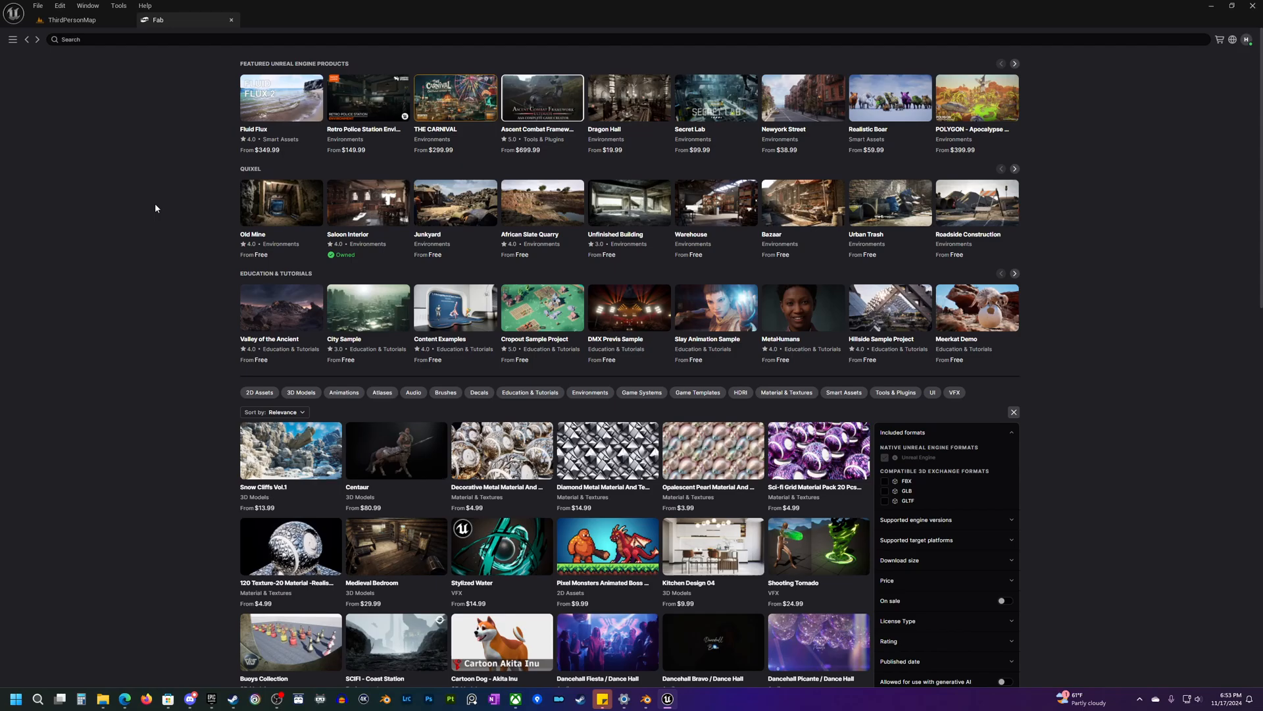
# Step: Scroll down to the Fab Library and filter it by 'fab' to show the Fab UE Plugin
pyautogui.scroll(-3)
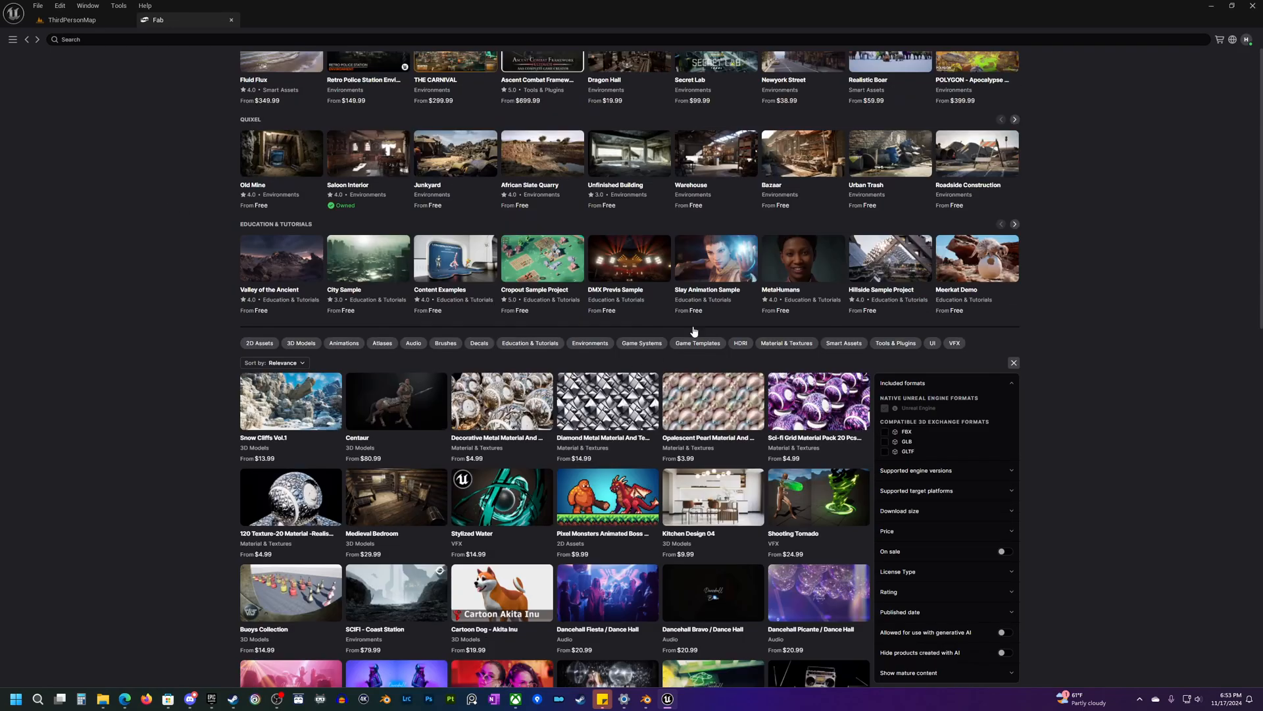
pyautogui.scroll(-3)
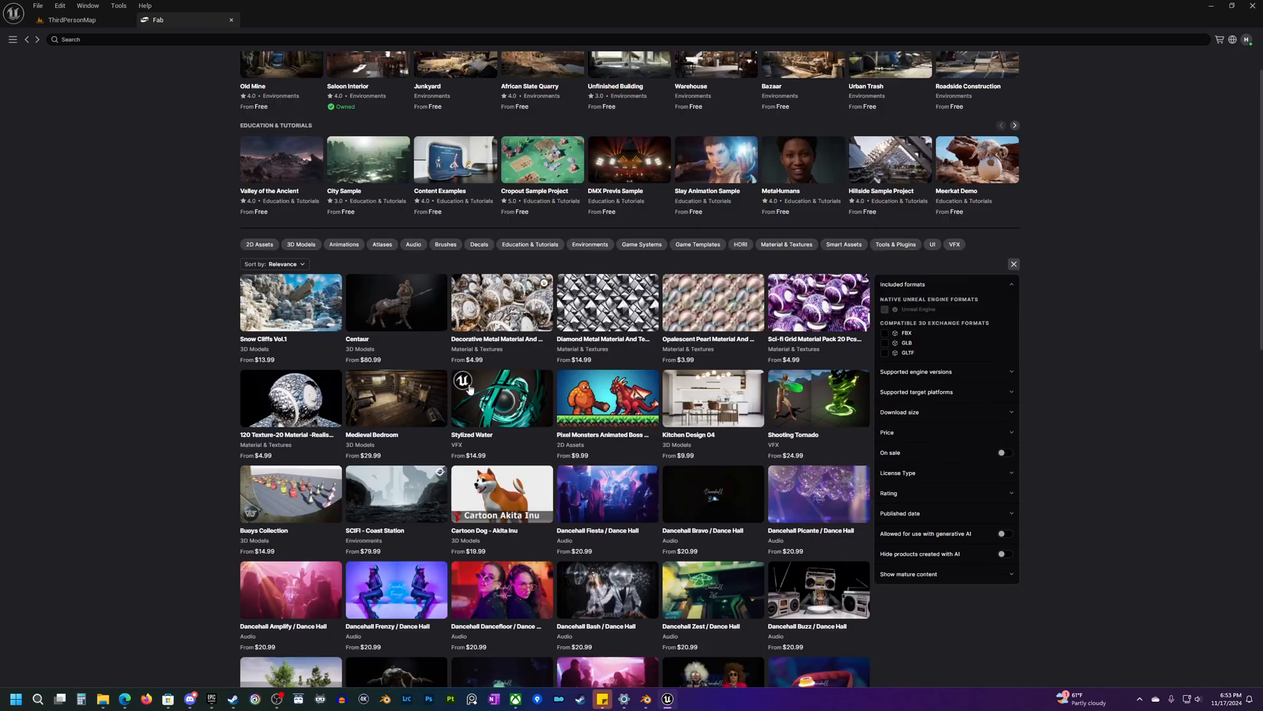
pyautogui.scroll(-3)
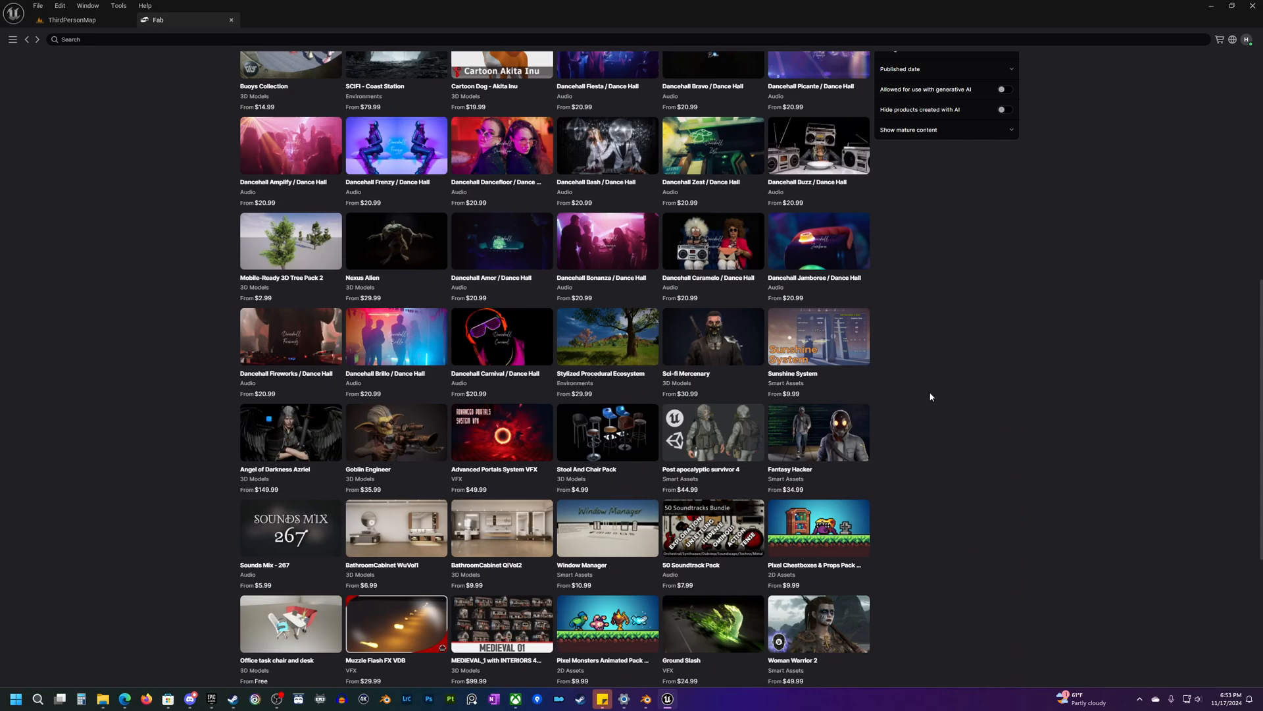
pyautogui.scroll(-3)
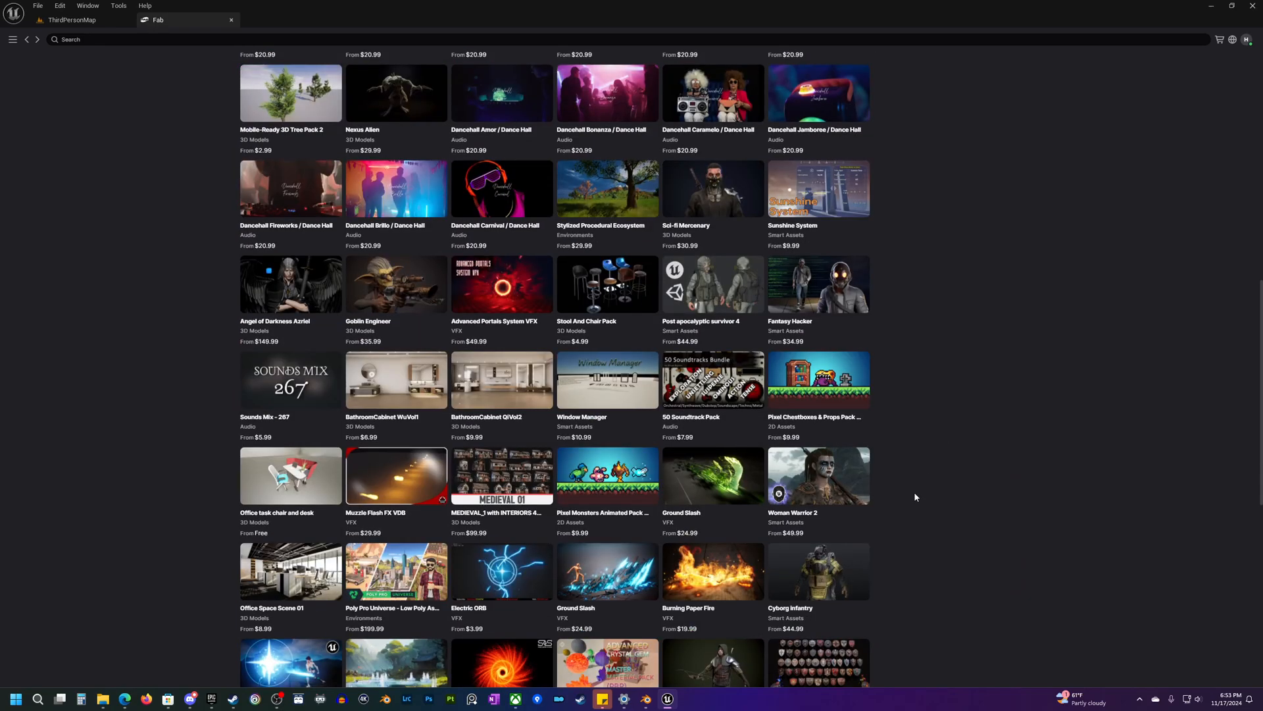
pyautogui.scroll(-3)
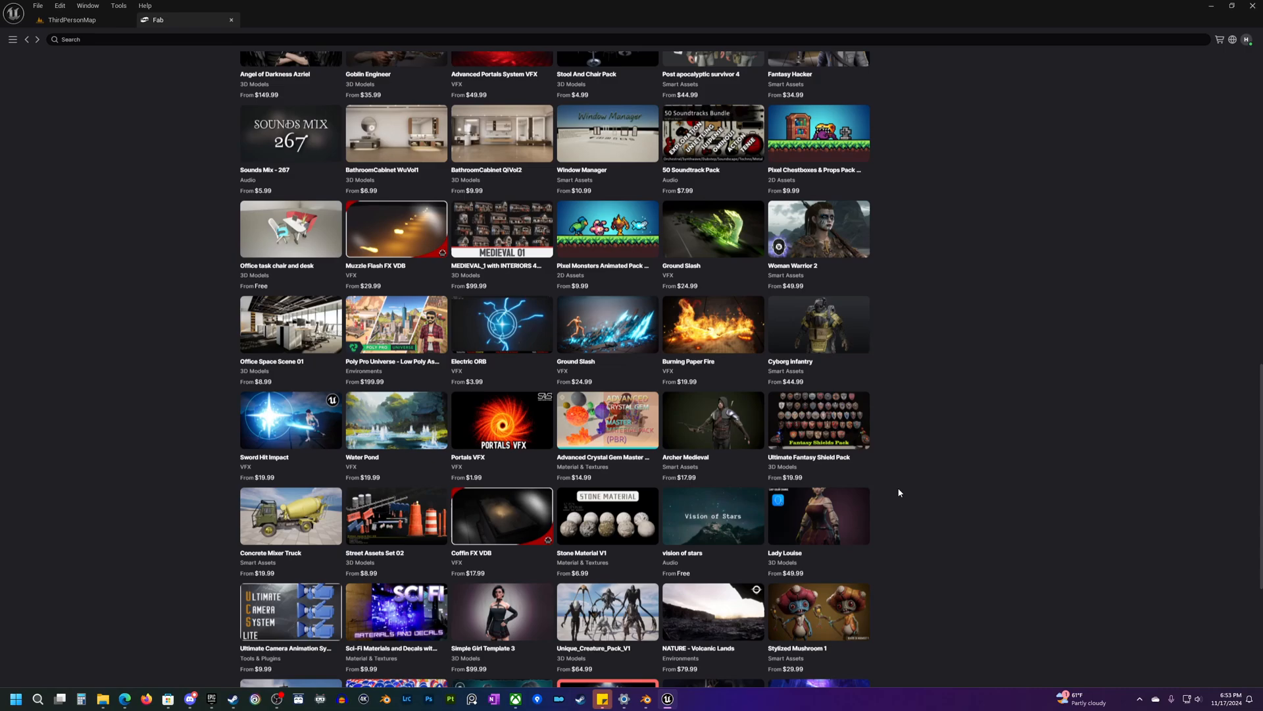
pyautogui.moveTo(908, 488)
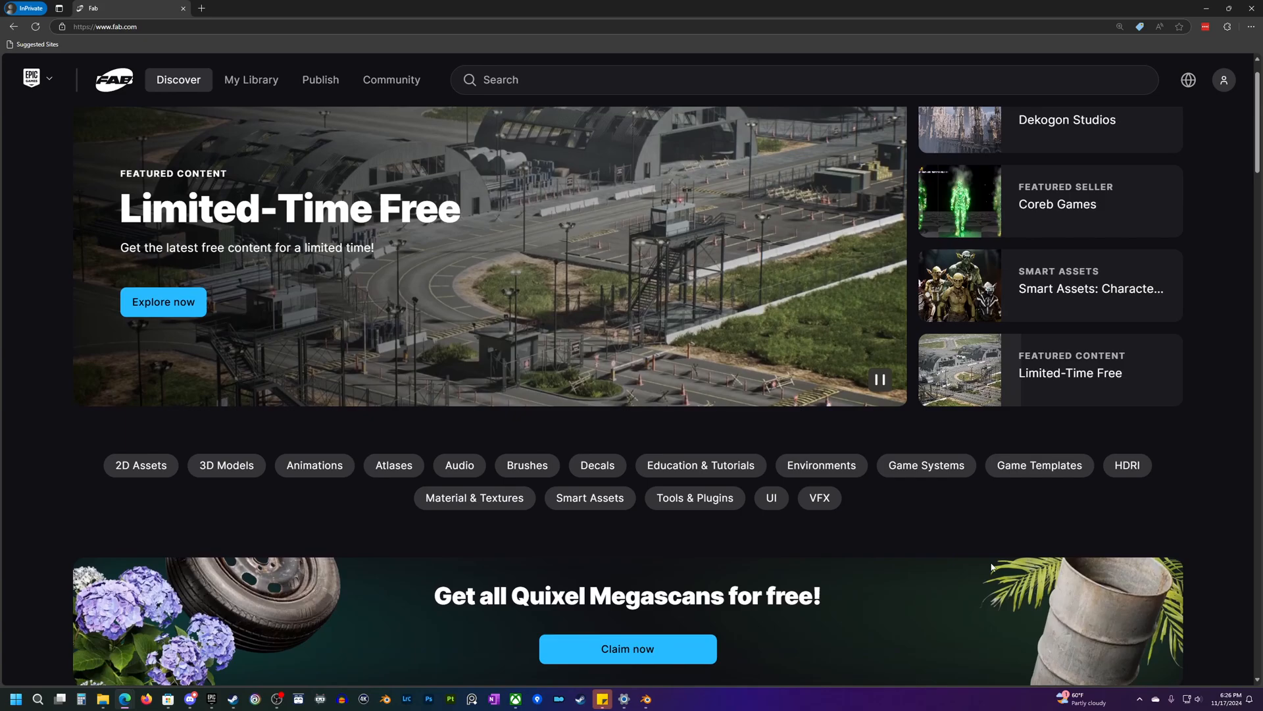
pyautogui.moveTo(772, 636)
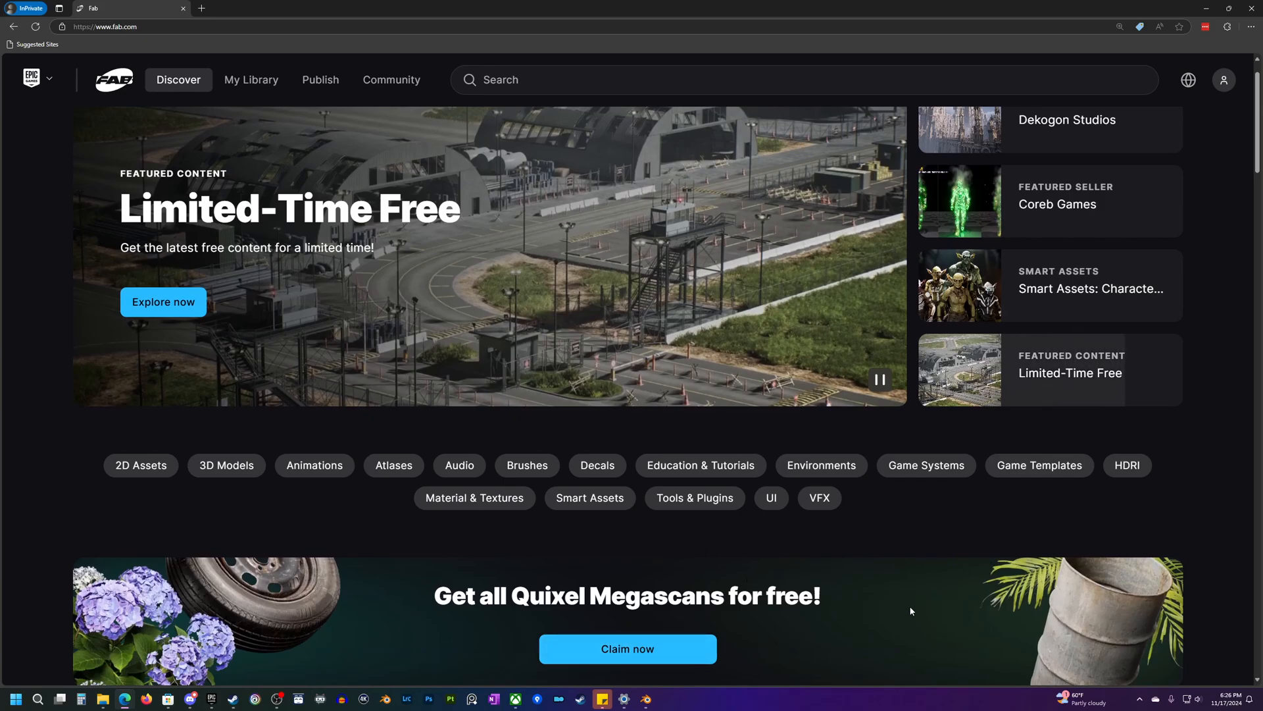
pyautogui.scroll(-3)
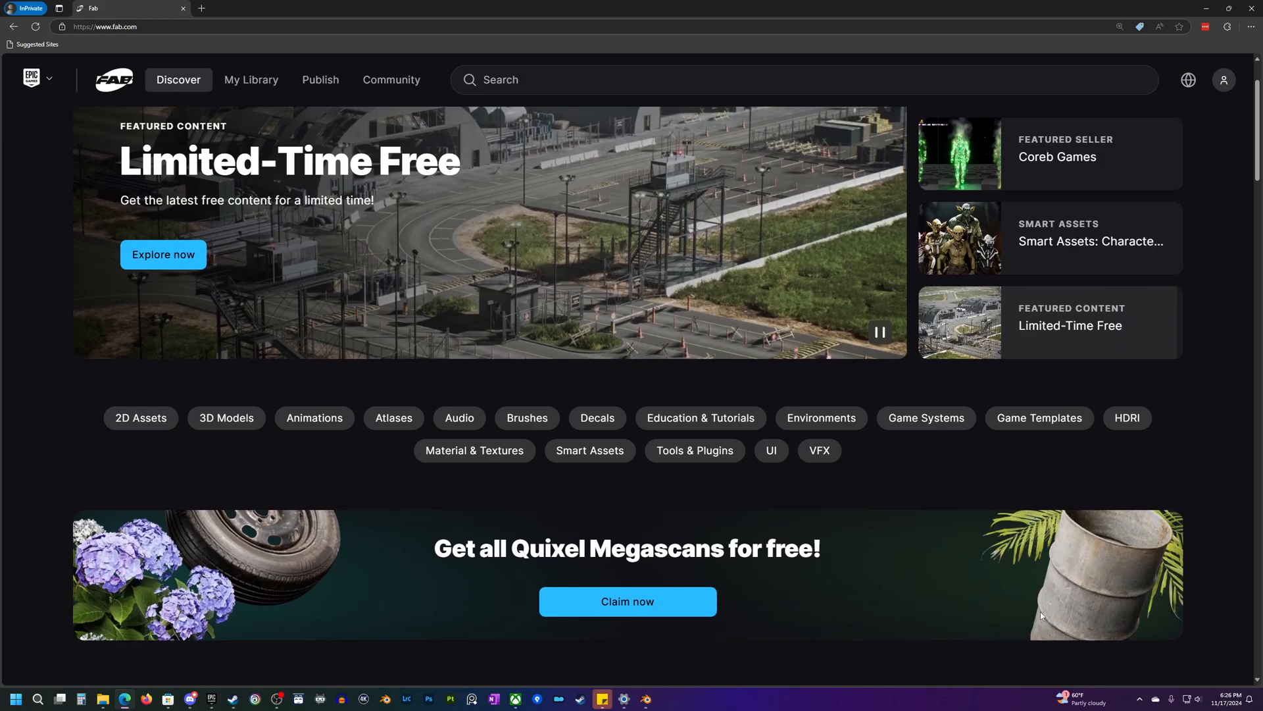
pyautogui.scroll(-3)
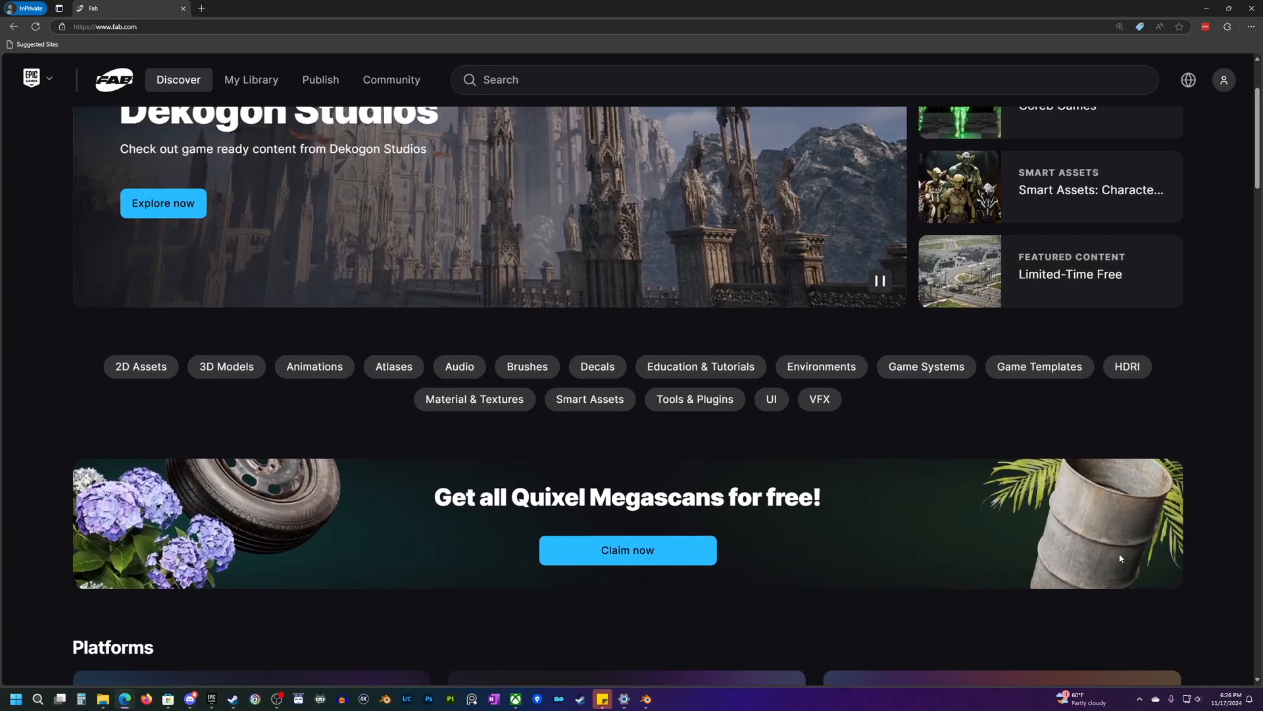
pyautogui.moveTo(1190, 558)
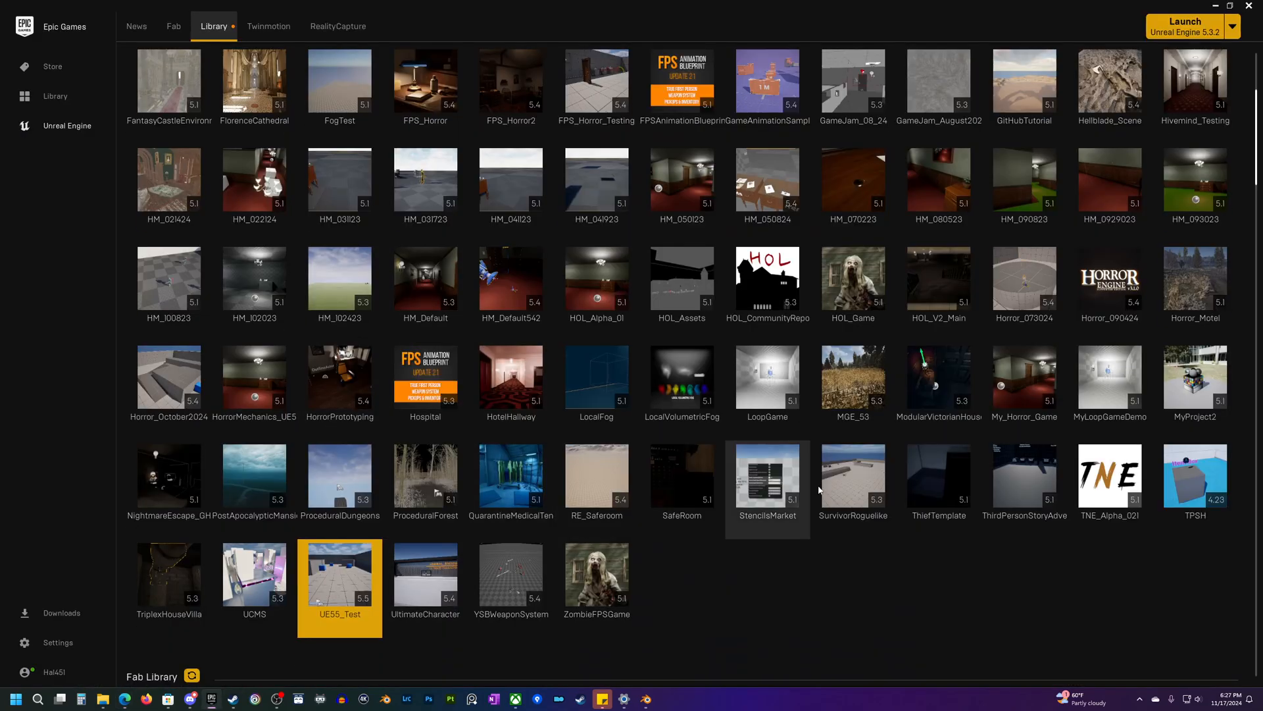
pyautogui.scroll(-3)
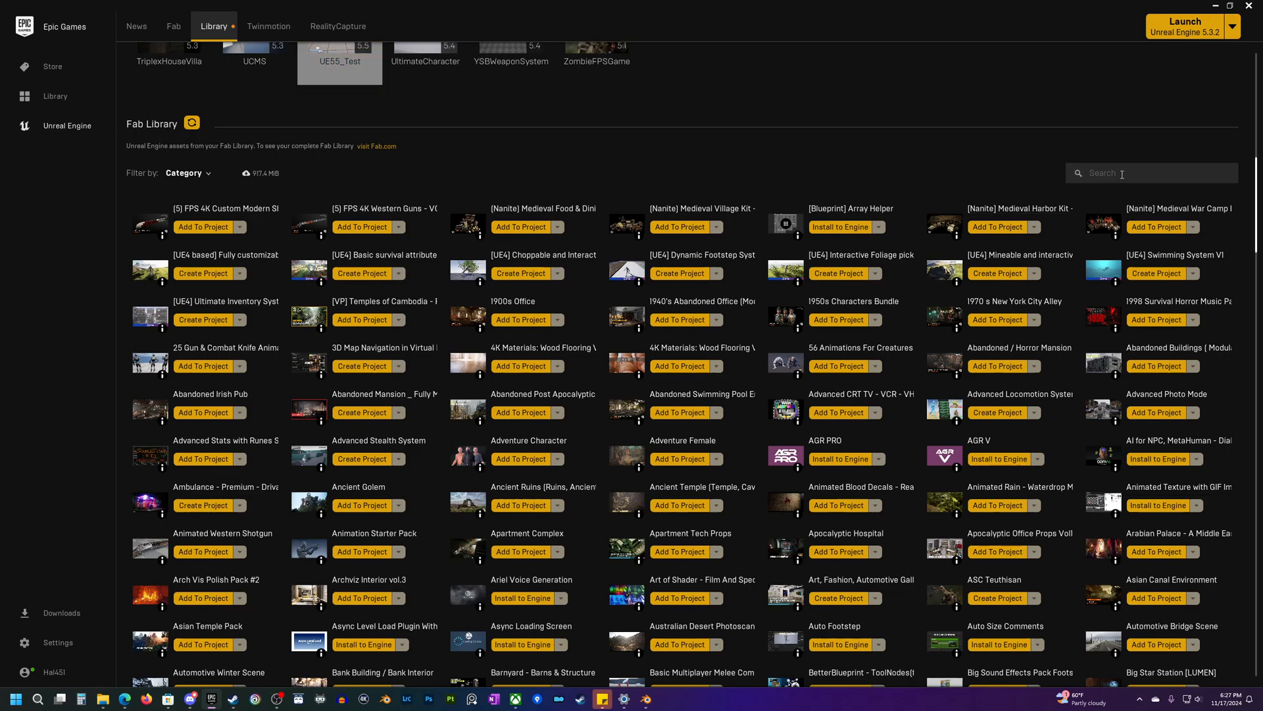
pyautogui.write('fab')
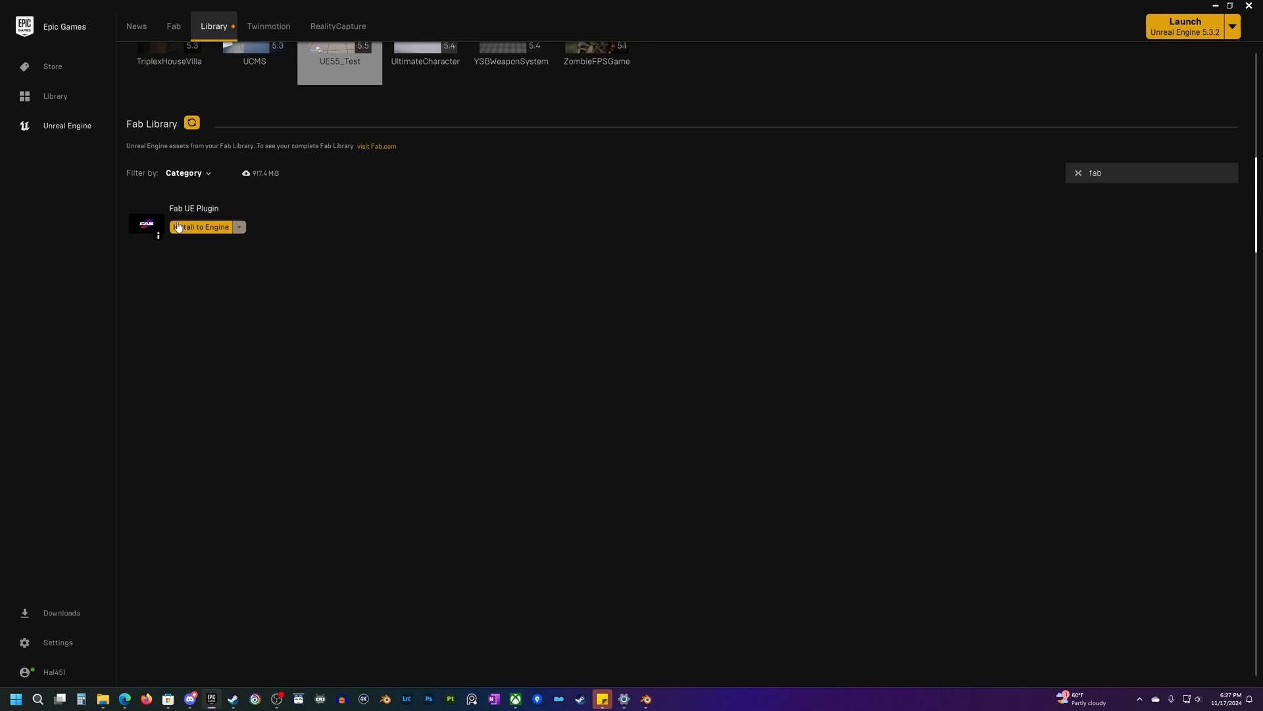
pyautogui.moveTo(265, 202)
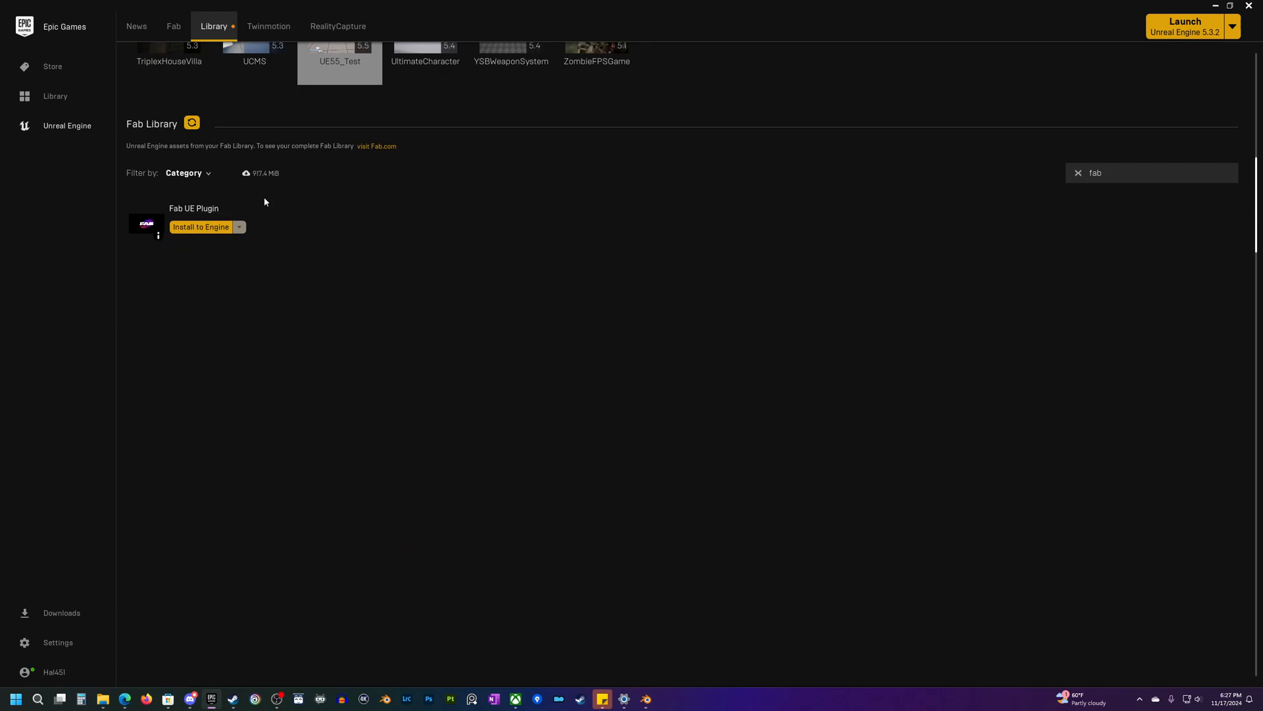
pyautogui.moveTo(131, 588)
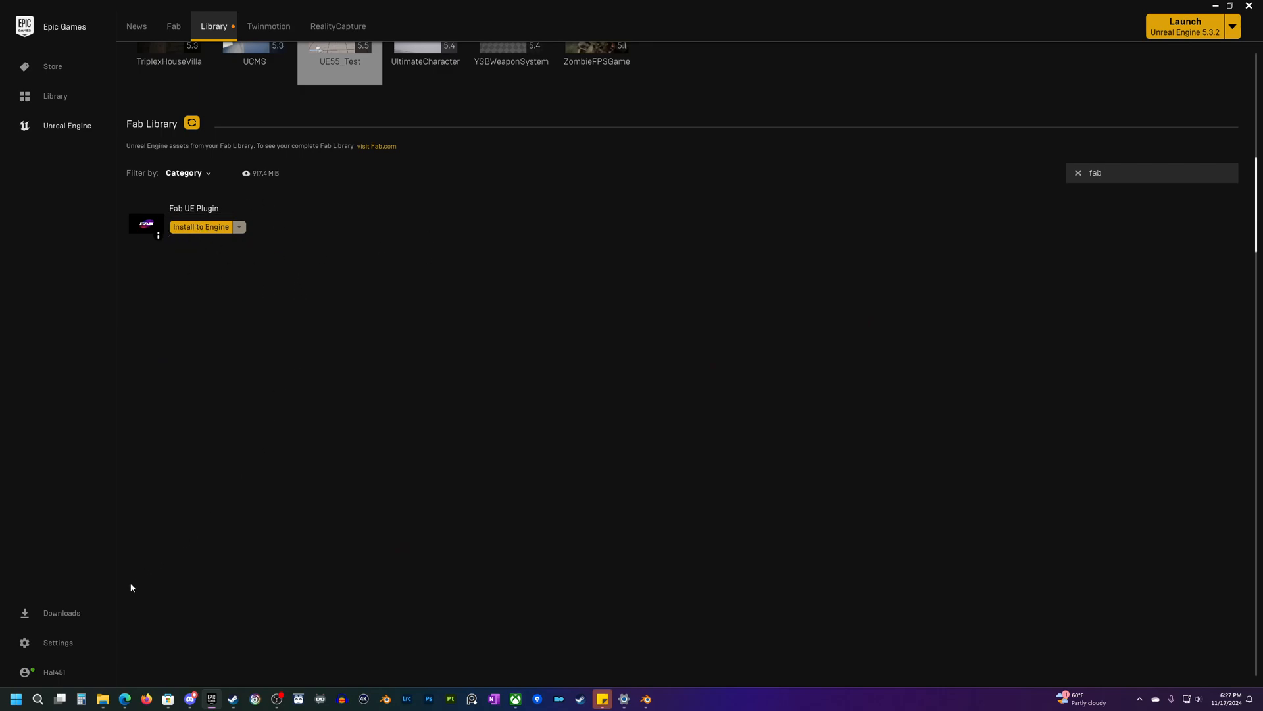
pyautogui.moveTo(394, 129)
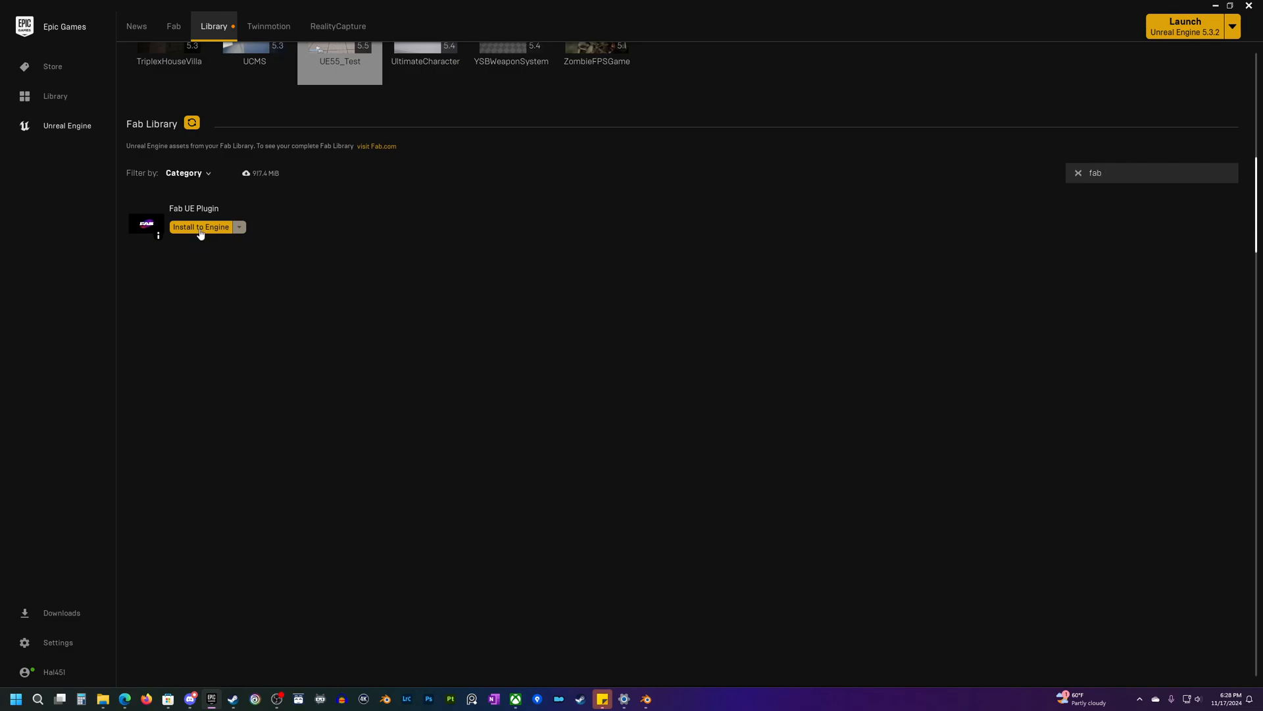
# Step: Install the Fab UE Plugin to engine version 5.5
pyautogui.click(201, 226)
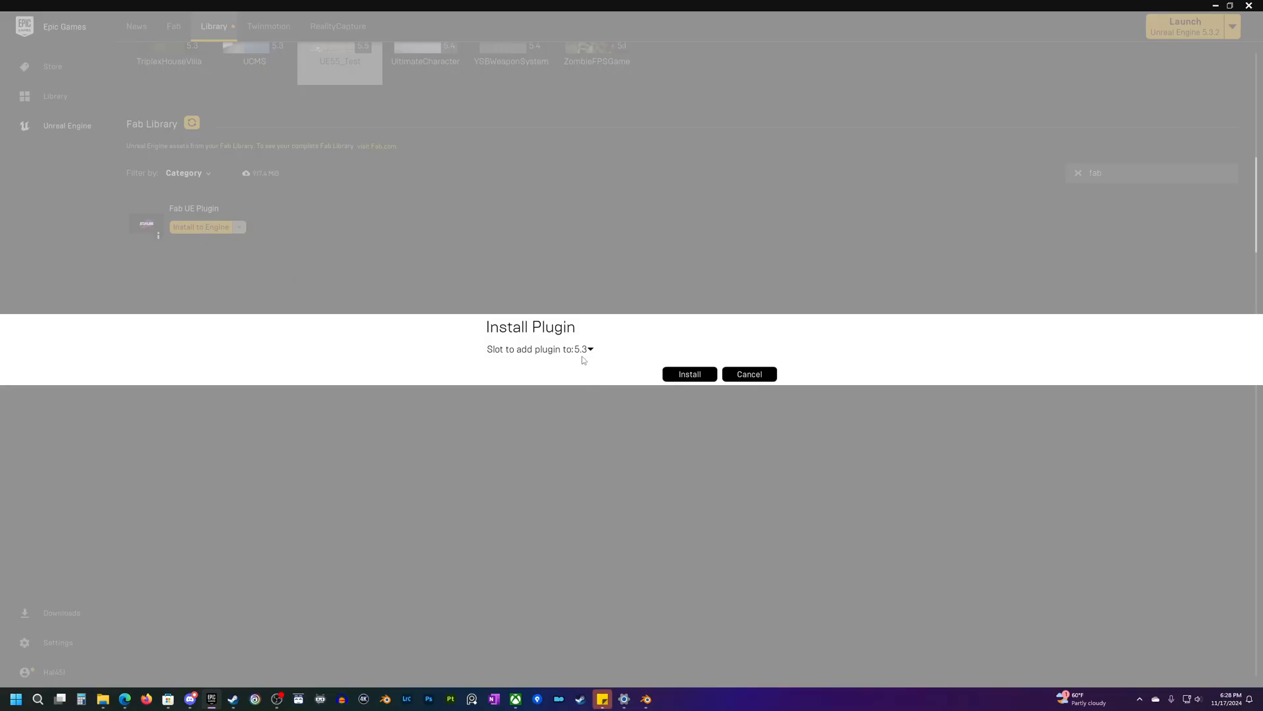
pyautogui.click(586, 348)
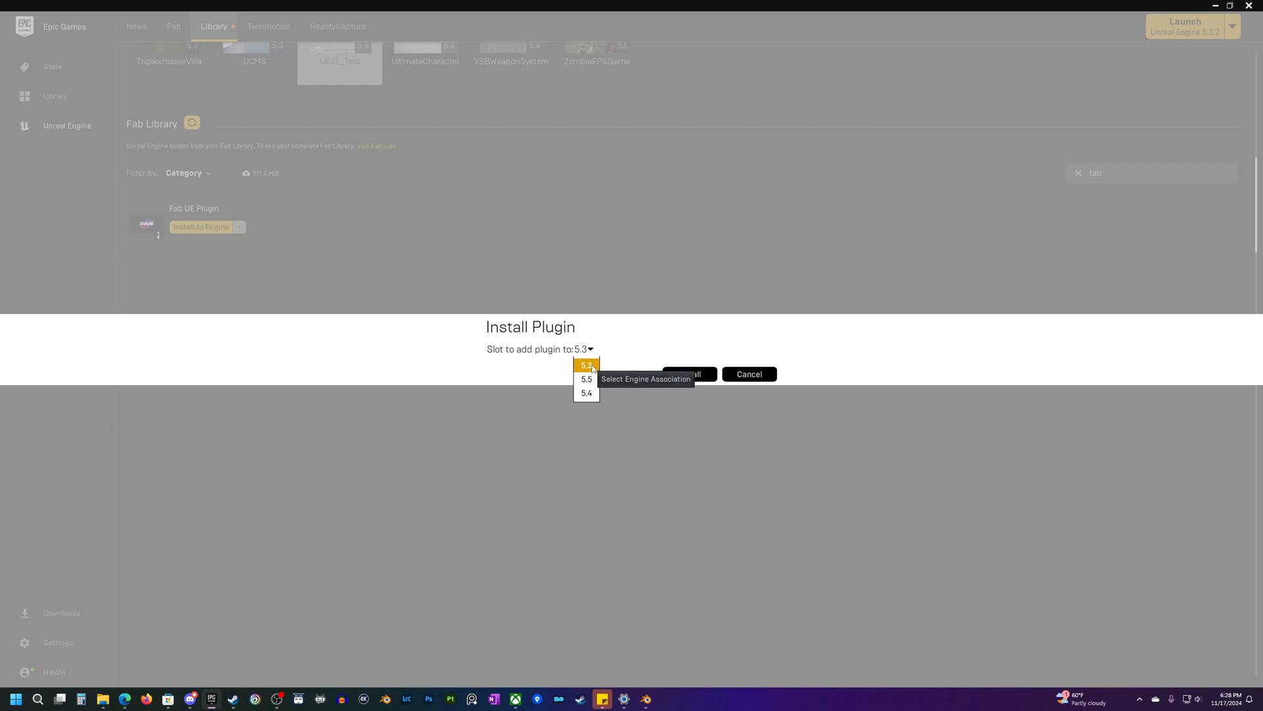
pyautogui.moveTo(587, 379)
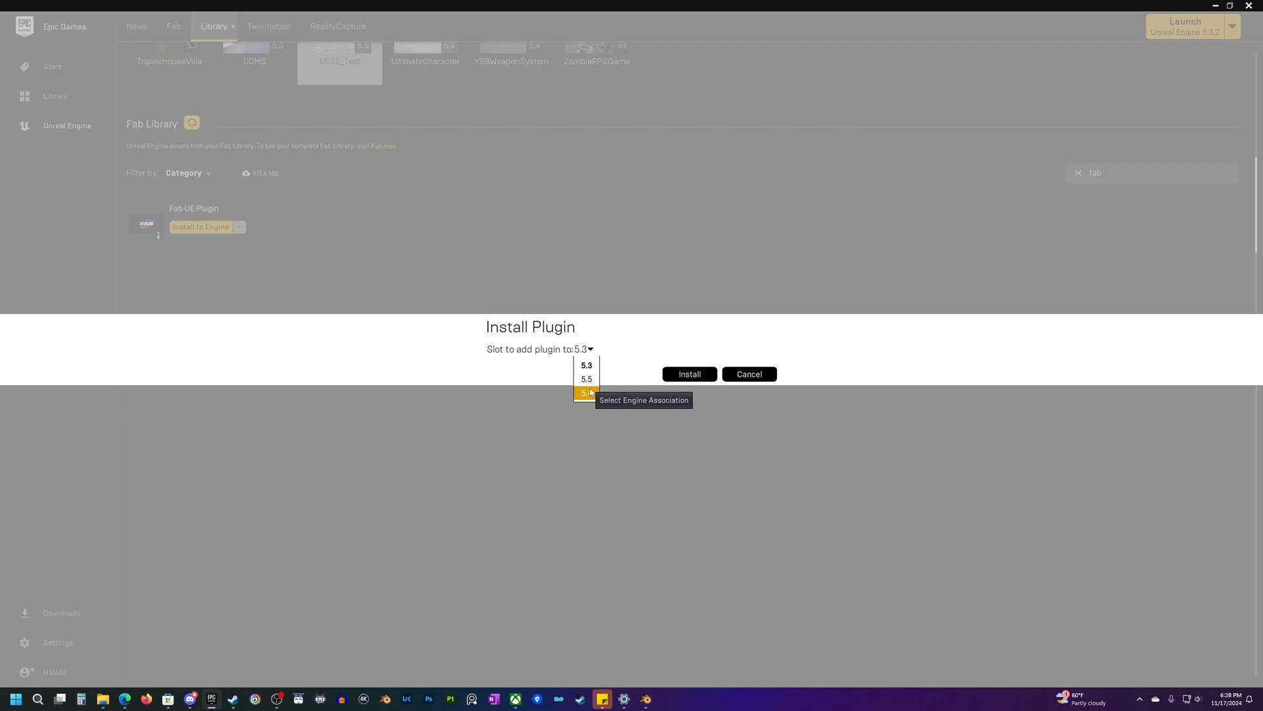
pyautogui.moveTo(638, 368)
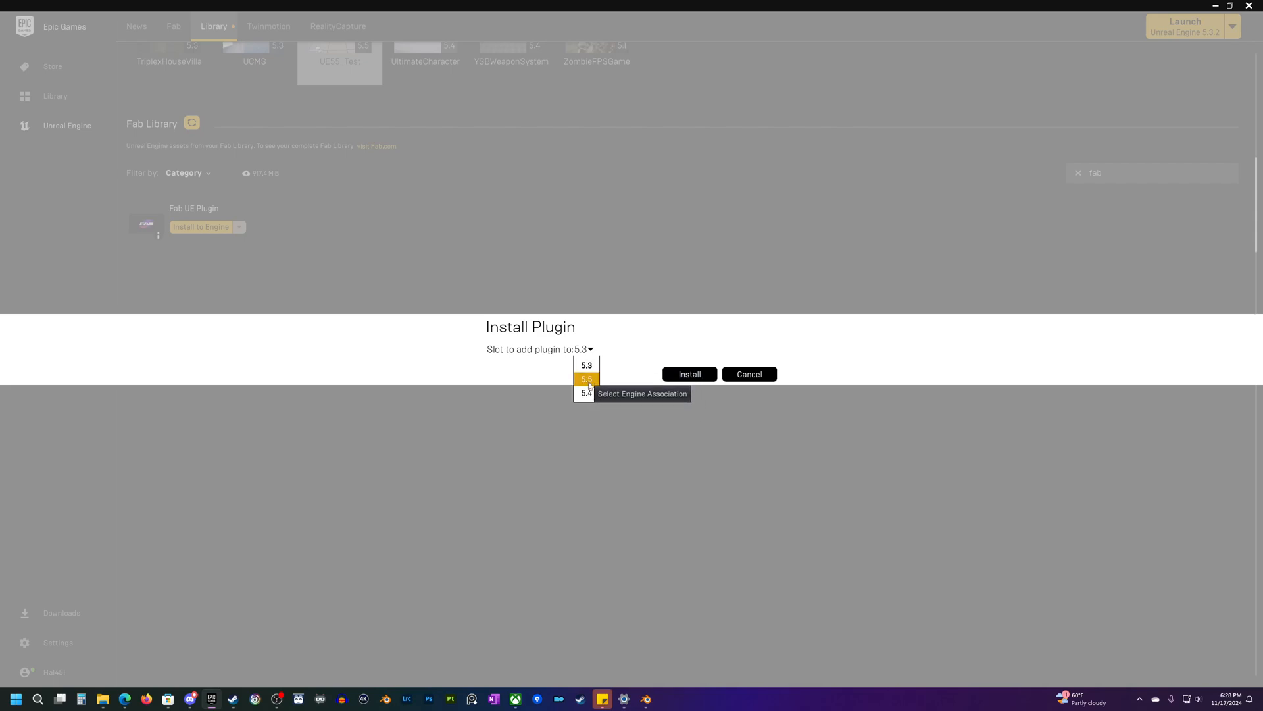
pyautogui.click(585, 379)
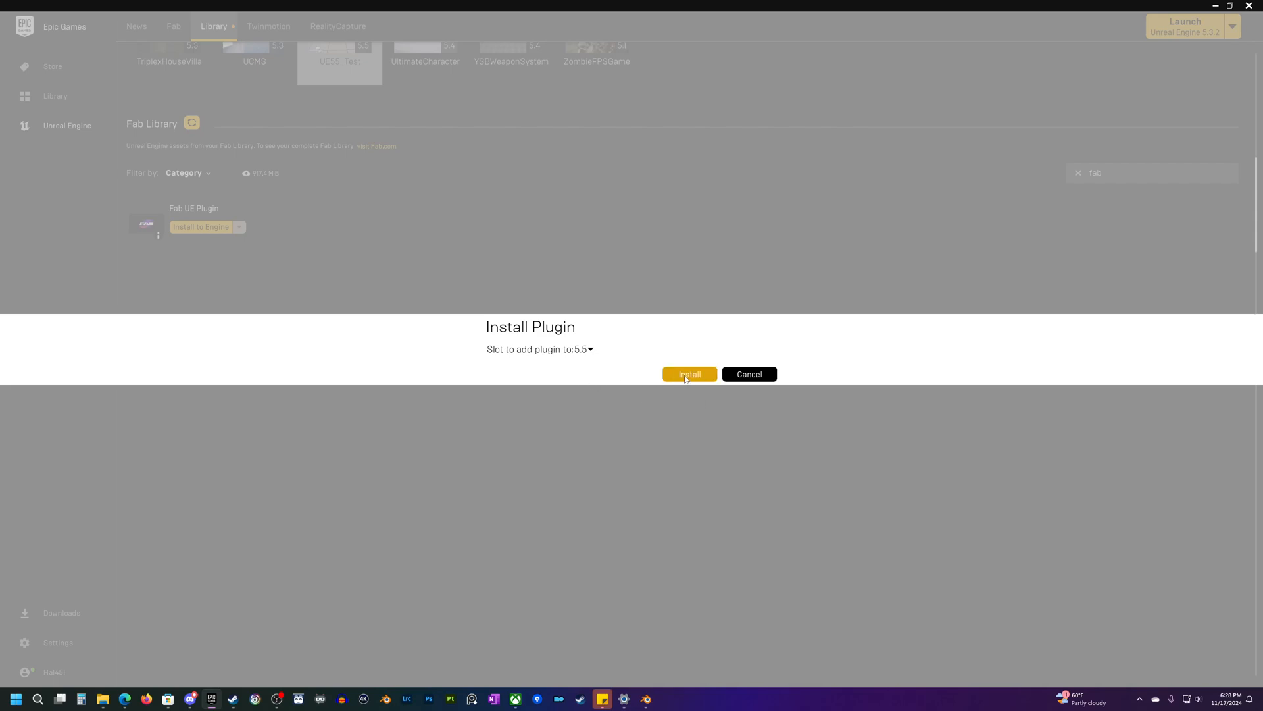
pyautogui.click(689, 374)
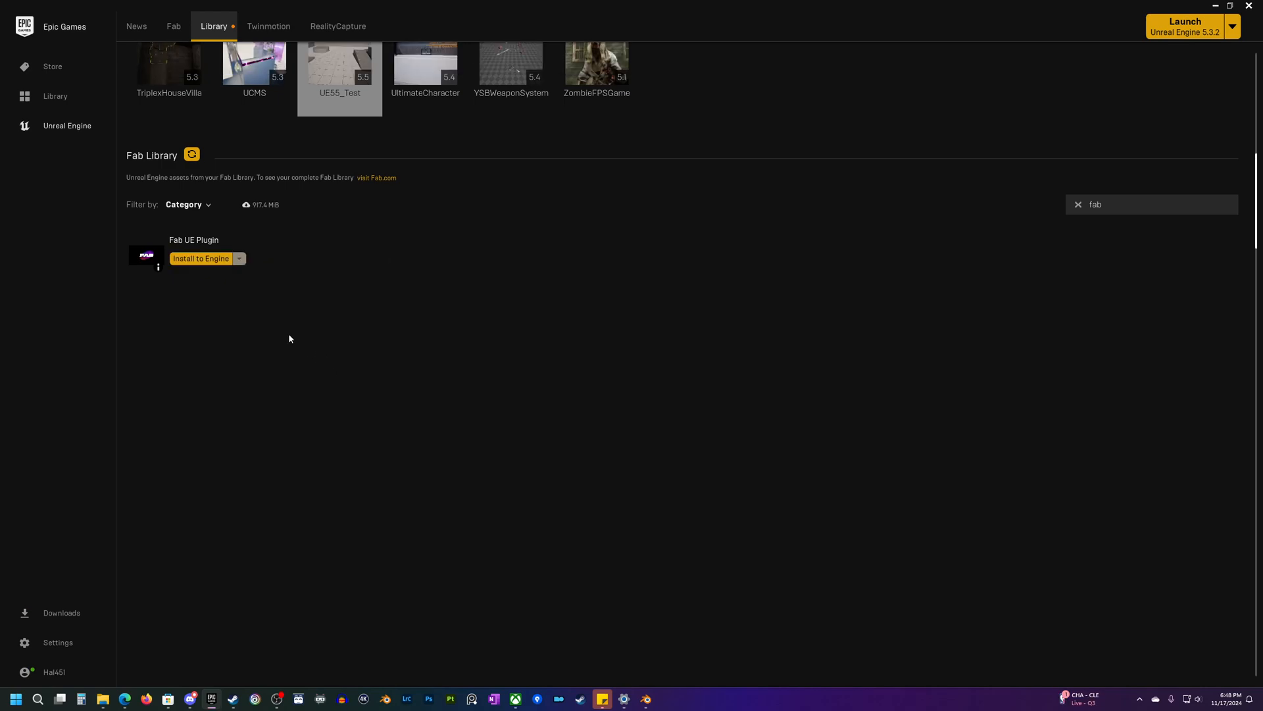
pyautogui.moveTo(195, 279)
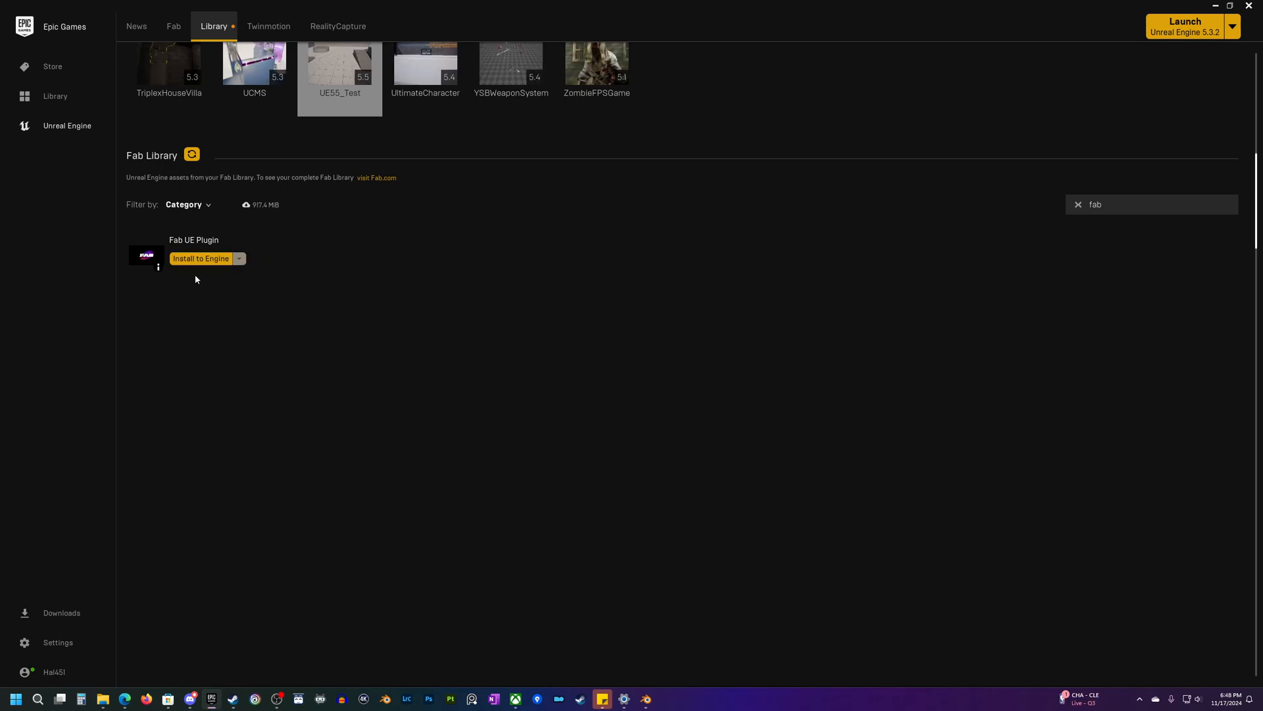
pyautogui.moveTo(350, 267)
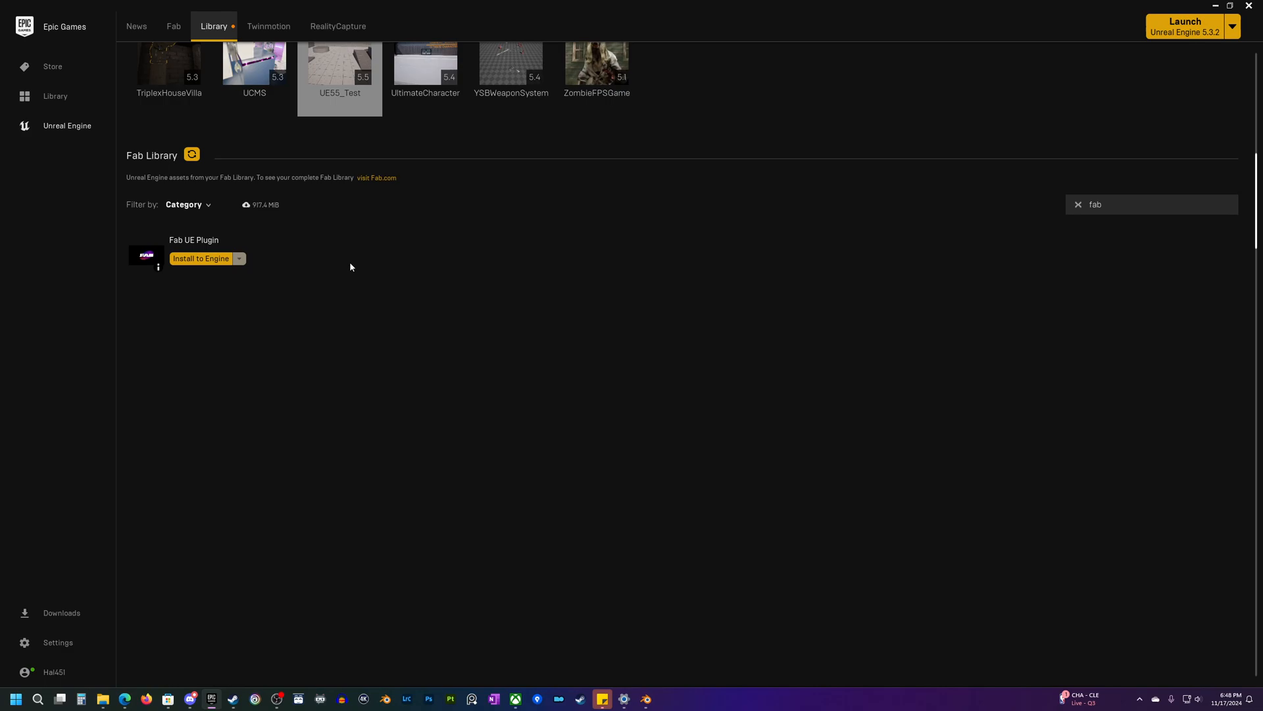
pyautogui.moveTo(321, 201)
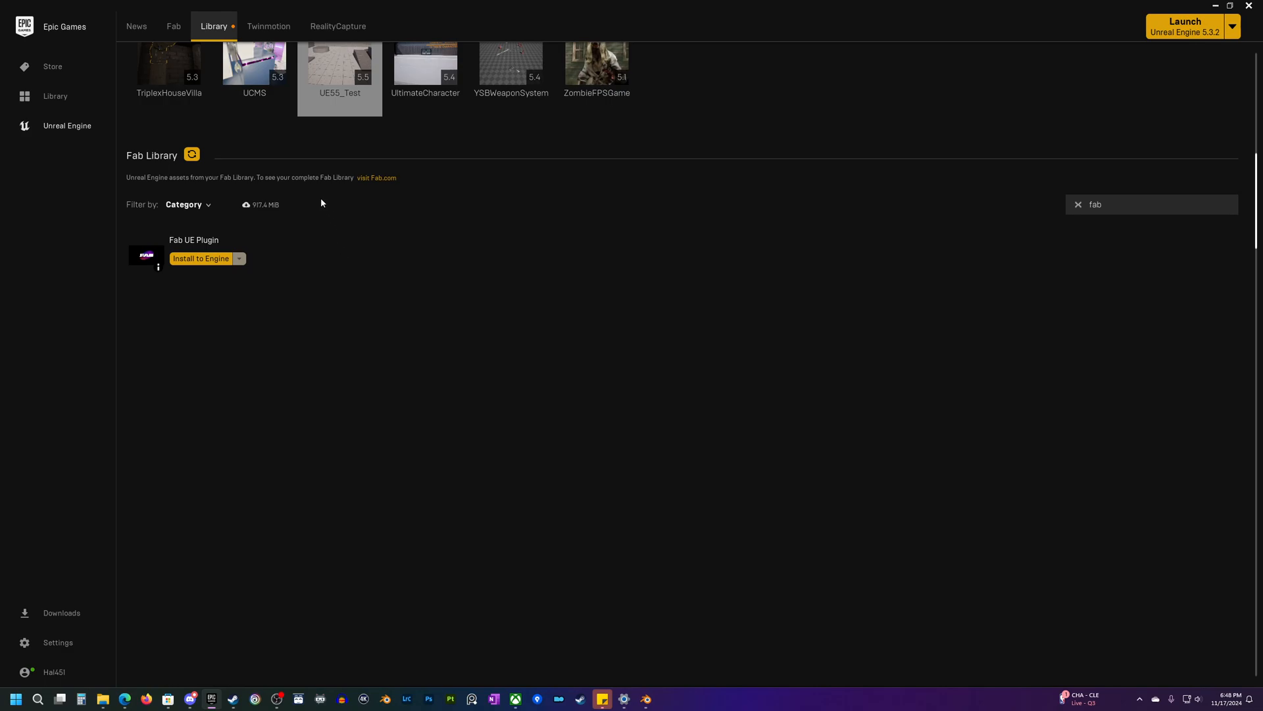
pyautogui.moveTo(213, 269)
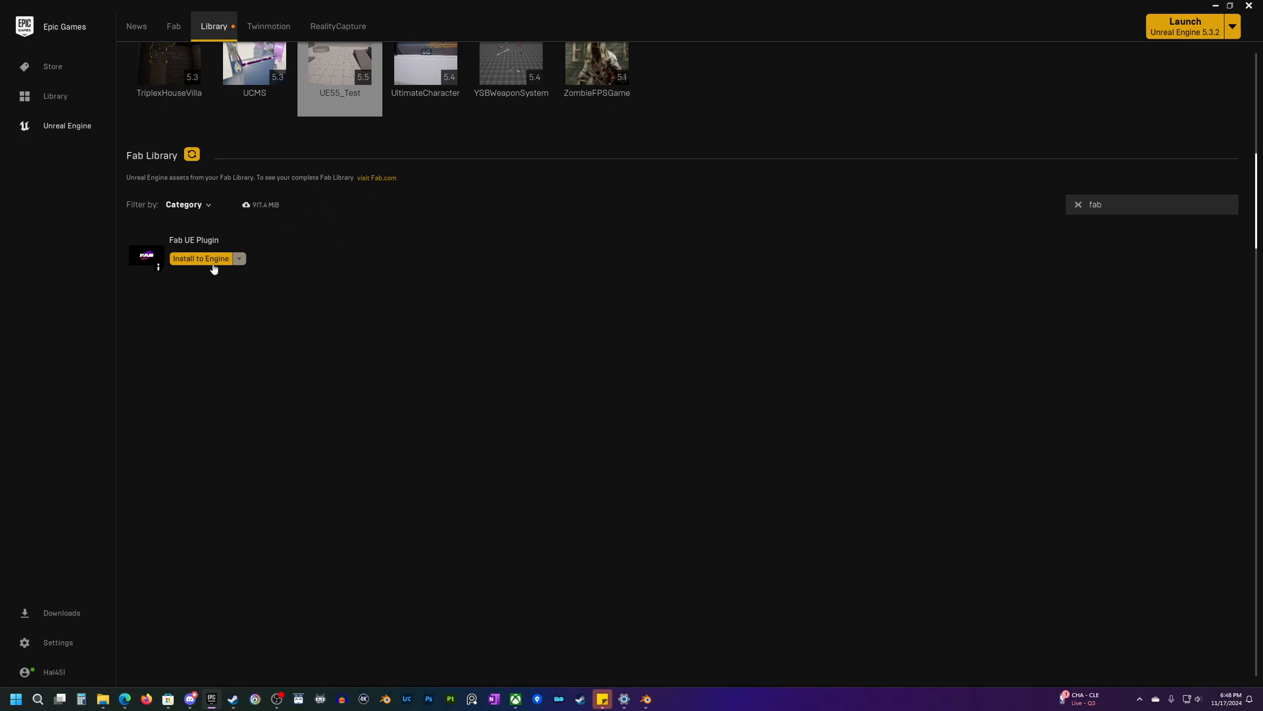
pyautogui.moveTo(204, 266)
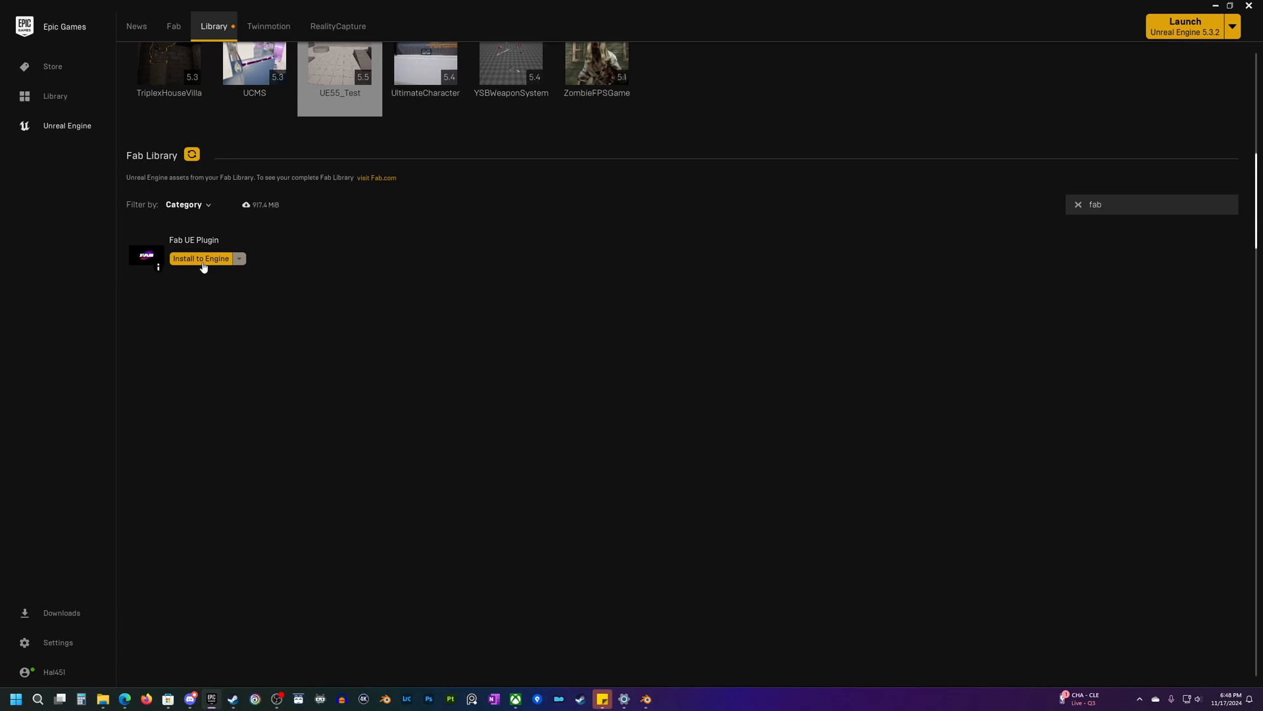
pyautogui.moveTo(334, 103)
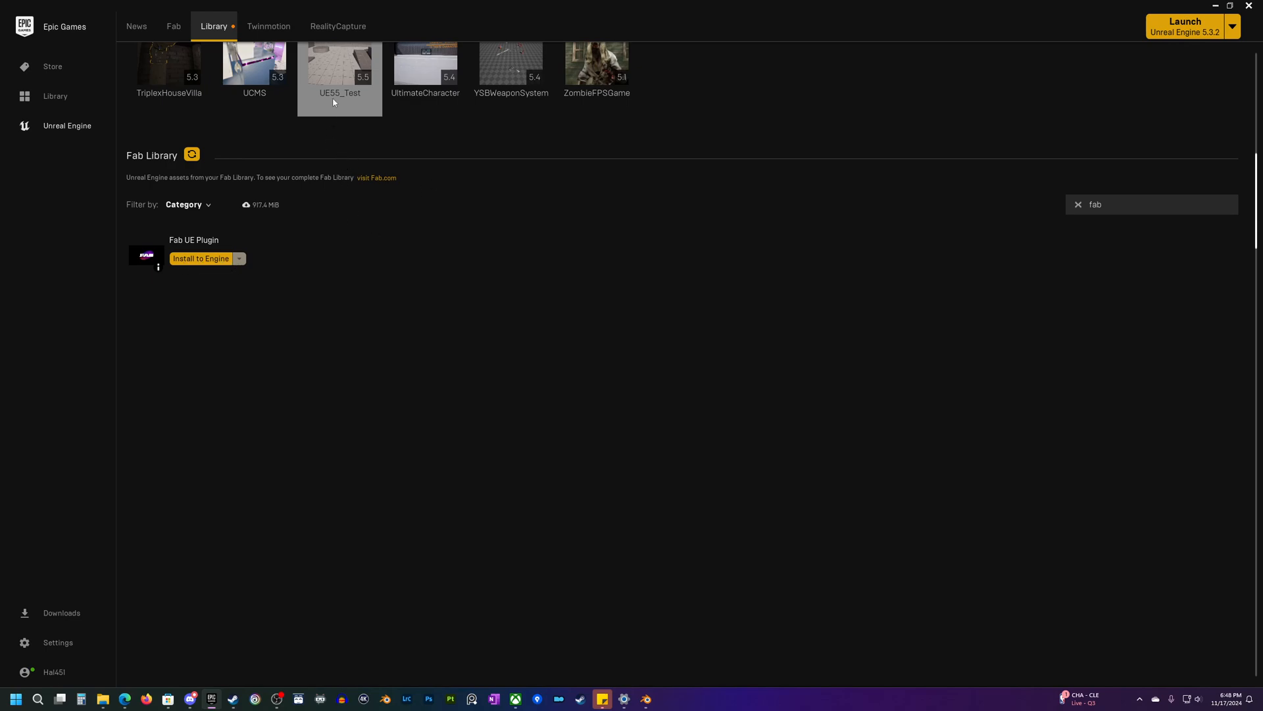
# Step: Launch UE55_Test from the library, loading the ThirdPersonMap level in the editor
pyautogui.doubleClick(340, 64)
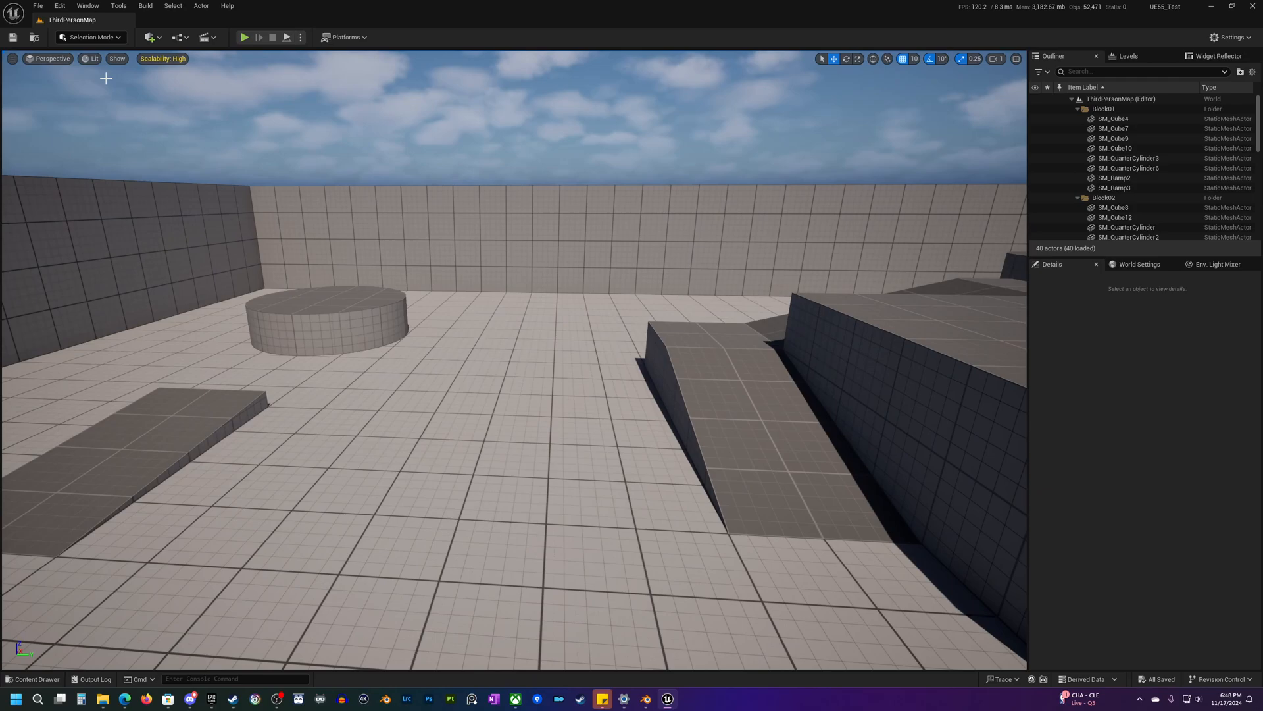
# Step: Launch Fab from the Window menu and dock it as a tab beside ThirdPersonMap
pyautogui.click(87, 6)
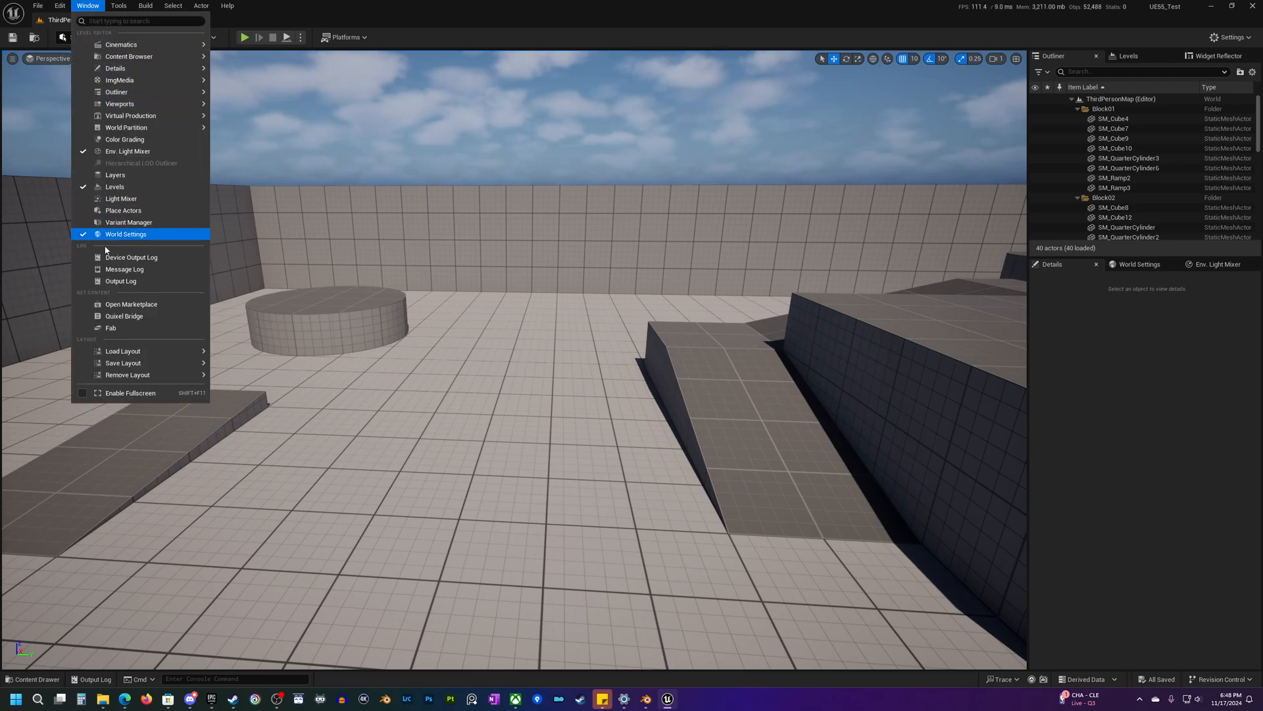
pyautogui.moveTo(111, 328)
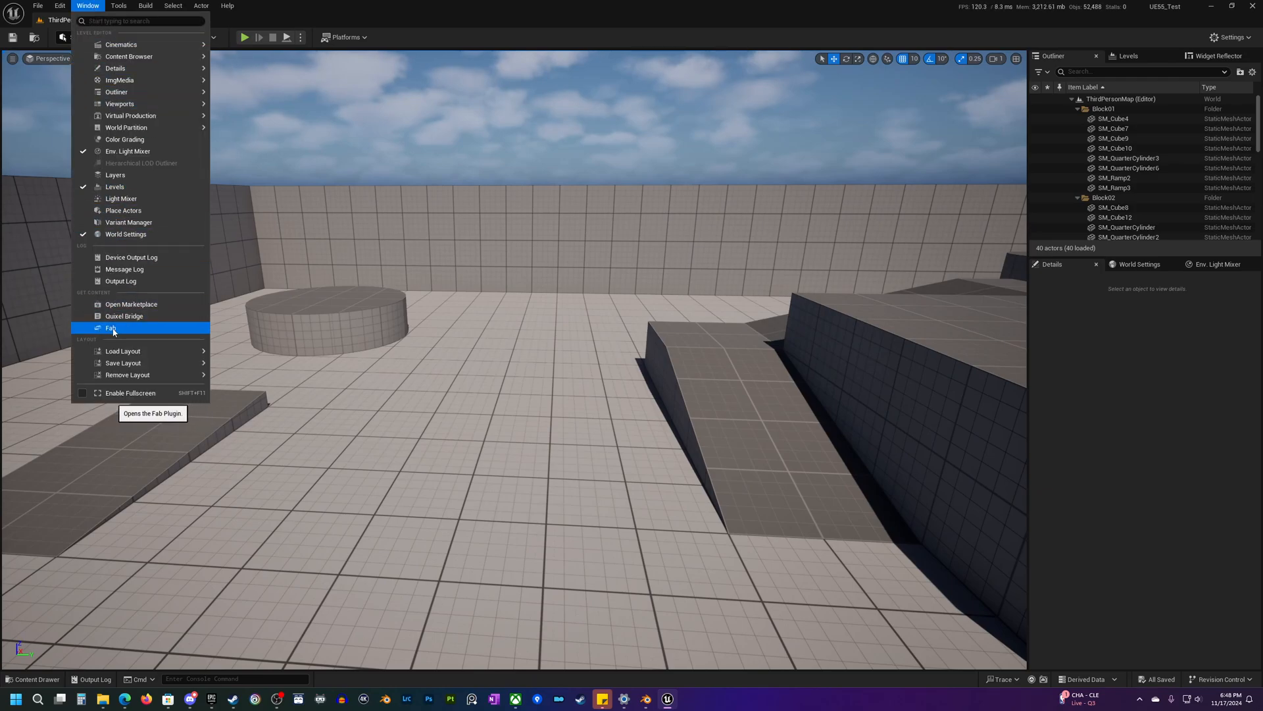
pyautogui.click(110, 327)
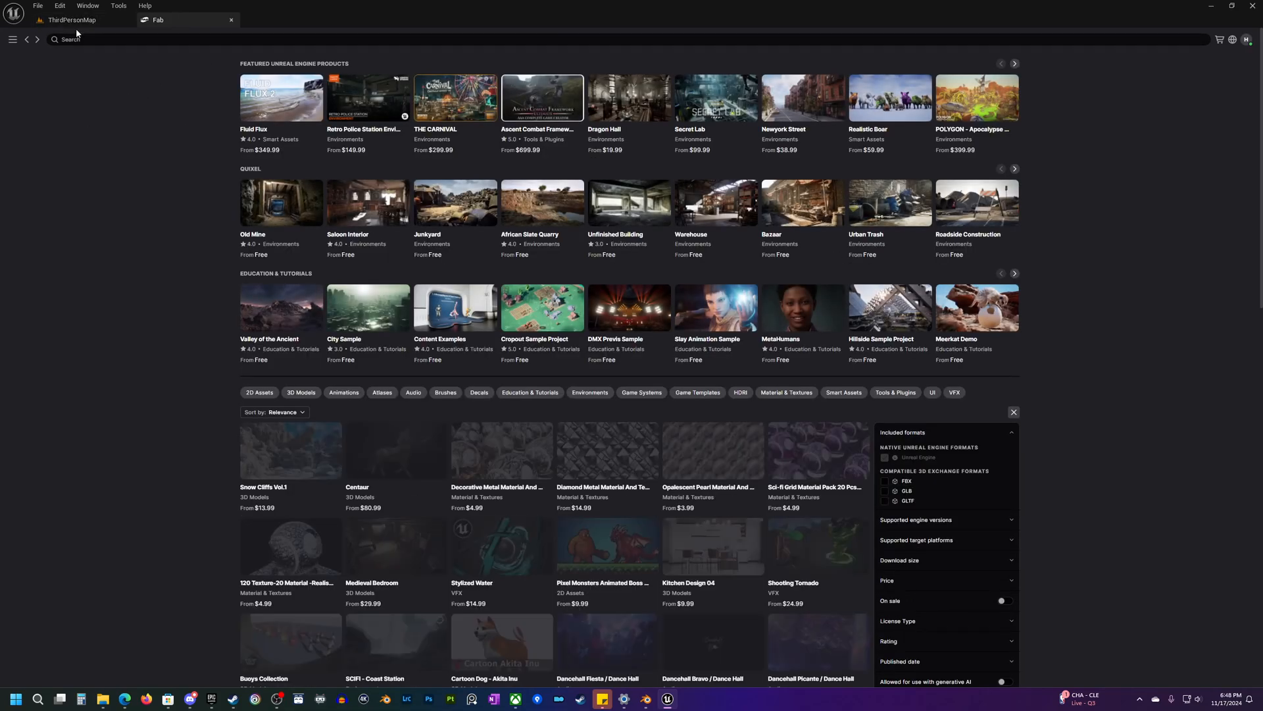
pyautogui.click(72, 19)
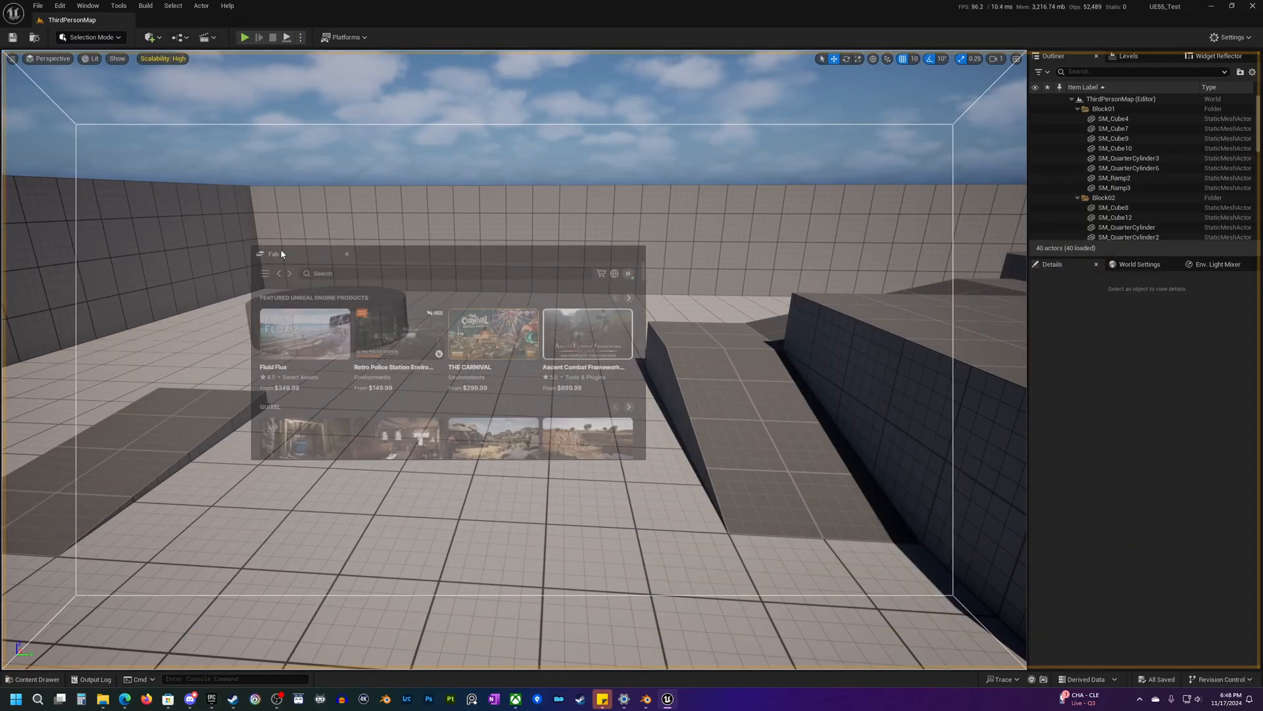
pyautogui.click(347, 254)
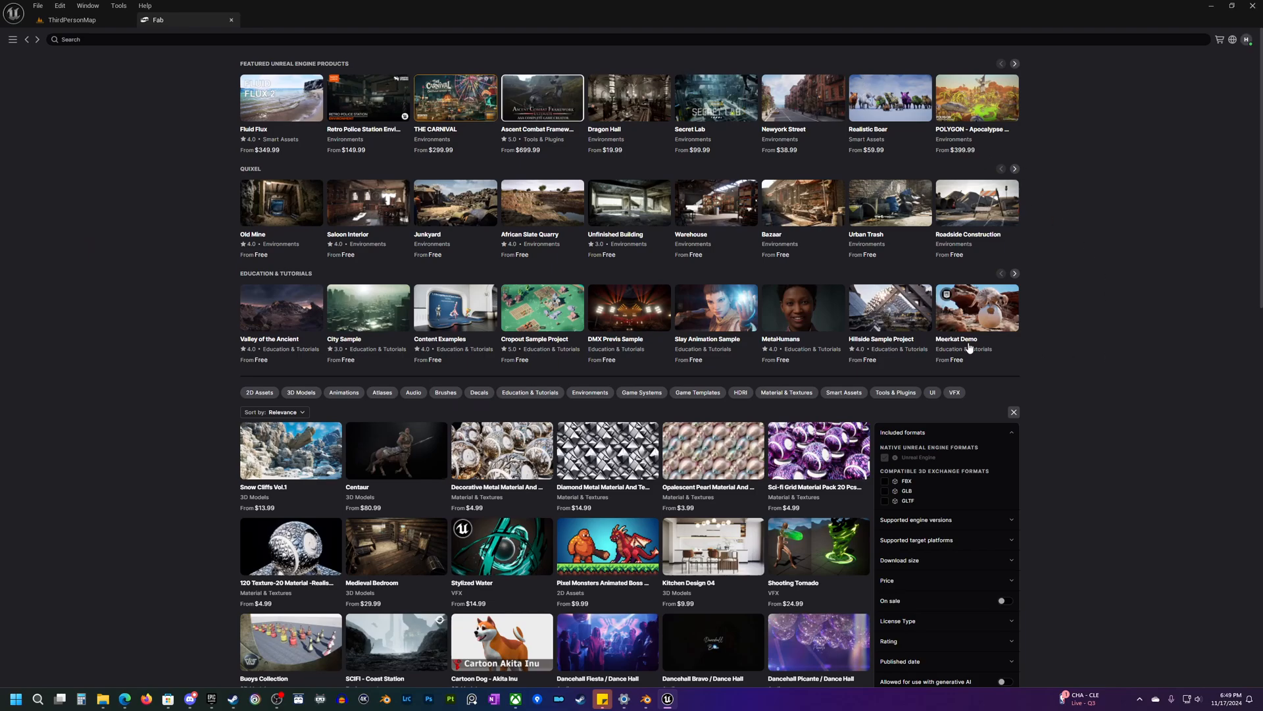
pyautogui.moveTo(1248, 42)
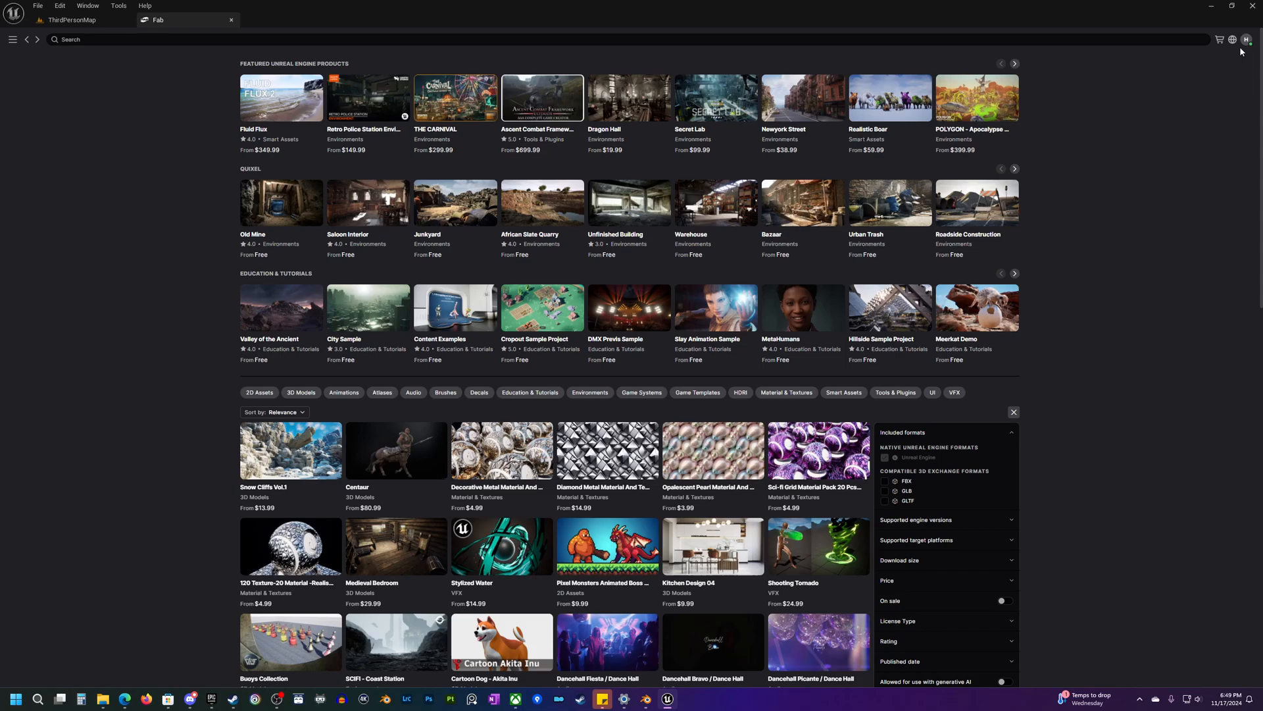
pyautogui.click(1245, 39)
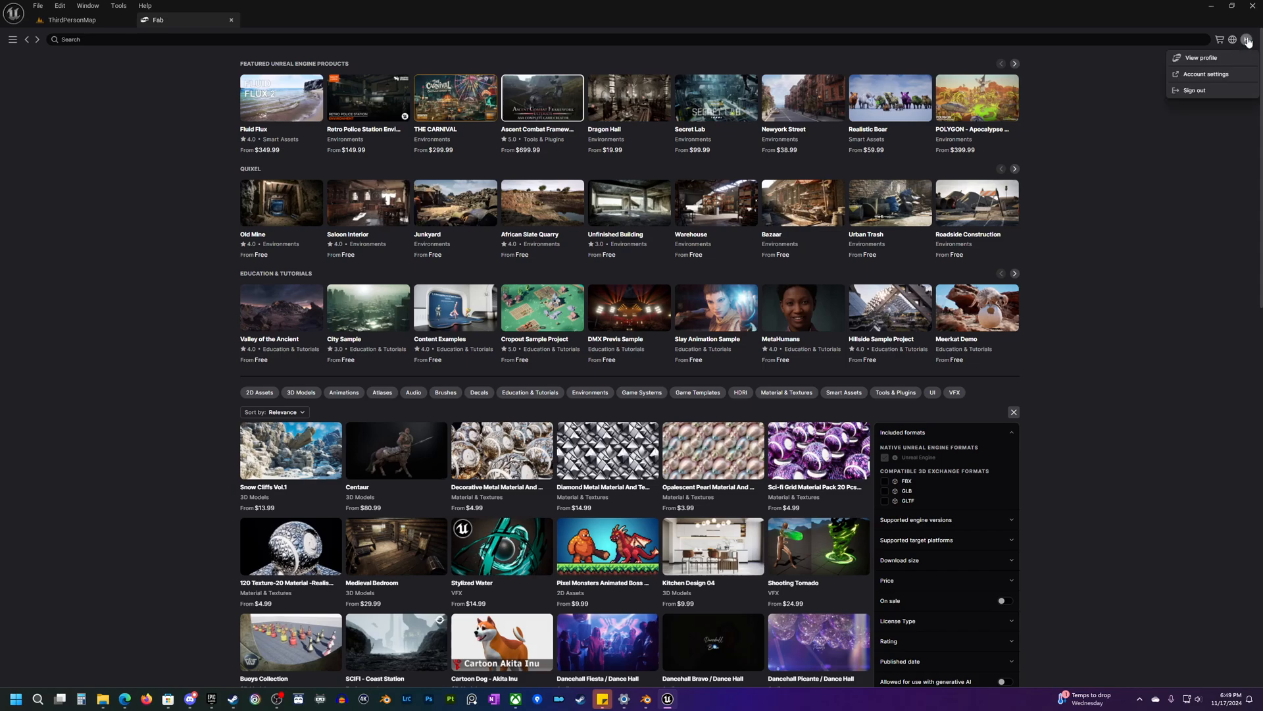
pyautogui.click(1086, 302)
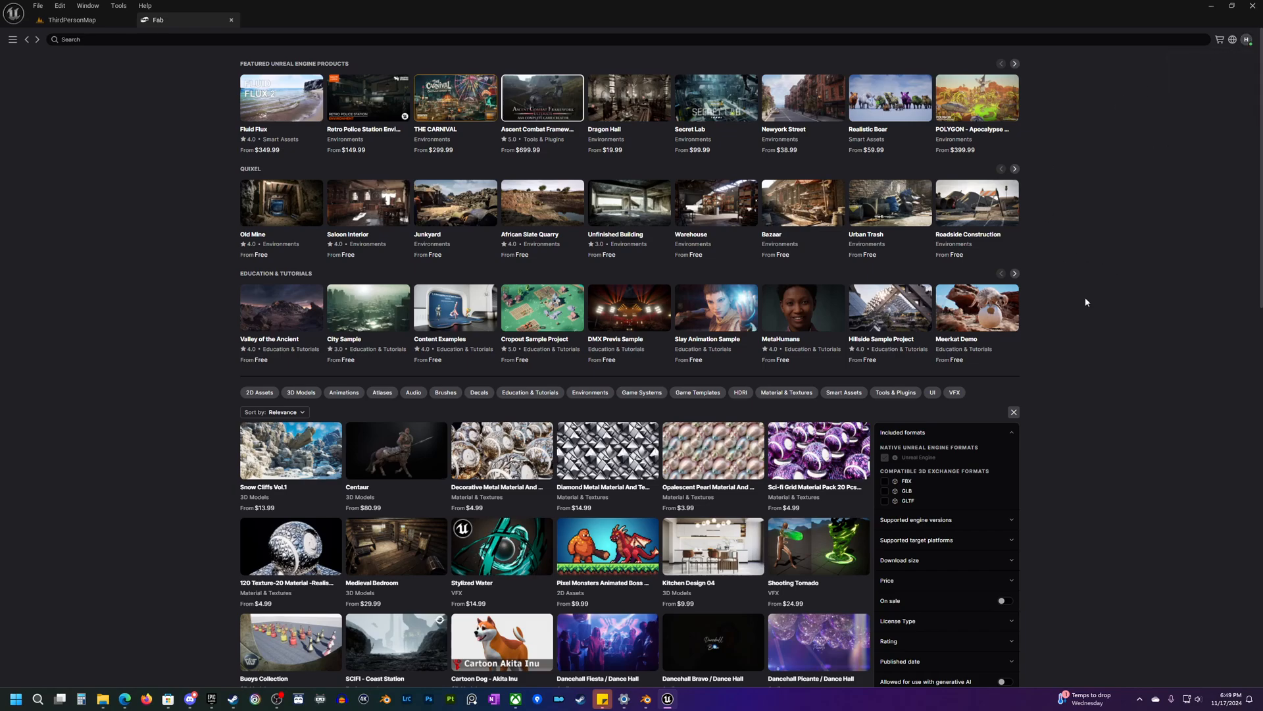
pyautogui.moveTo(1122, 361)
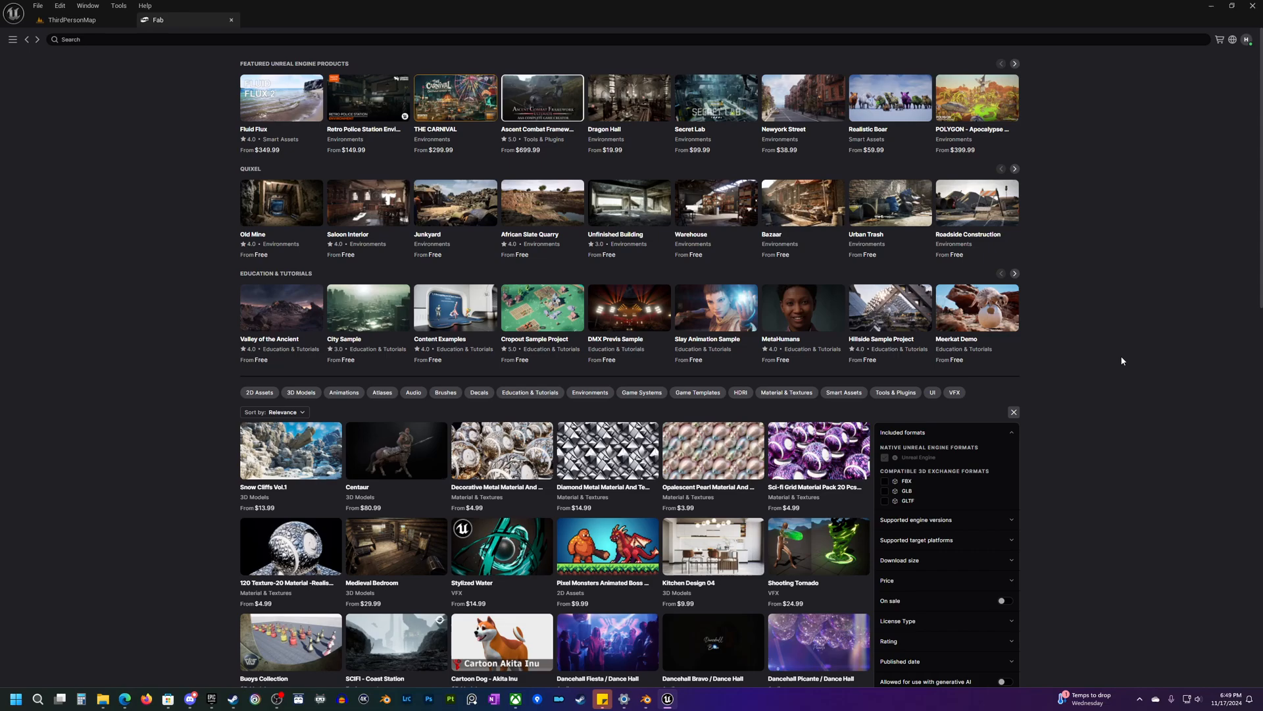
pyautogui.moveTo(1144, 211)
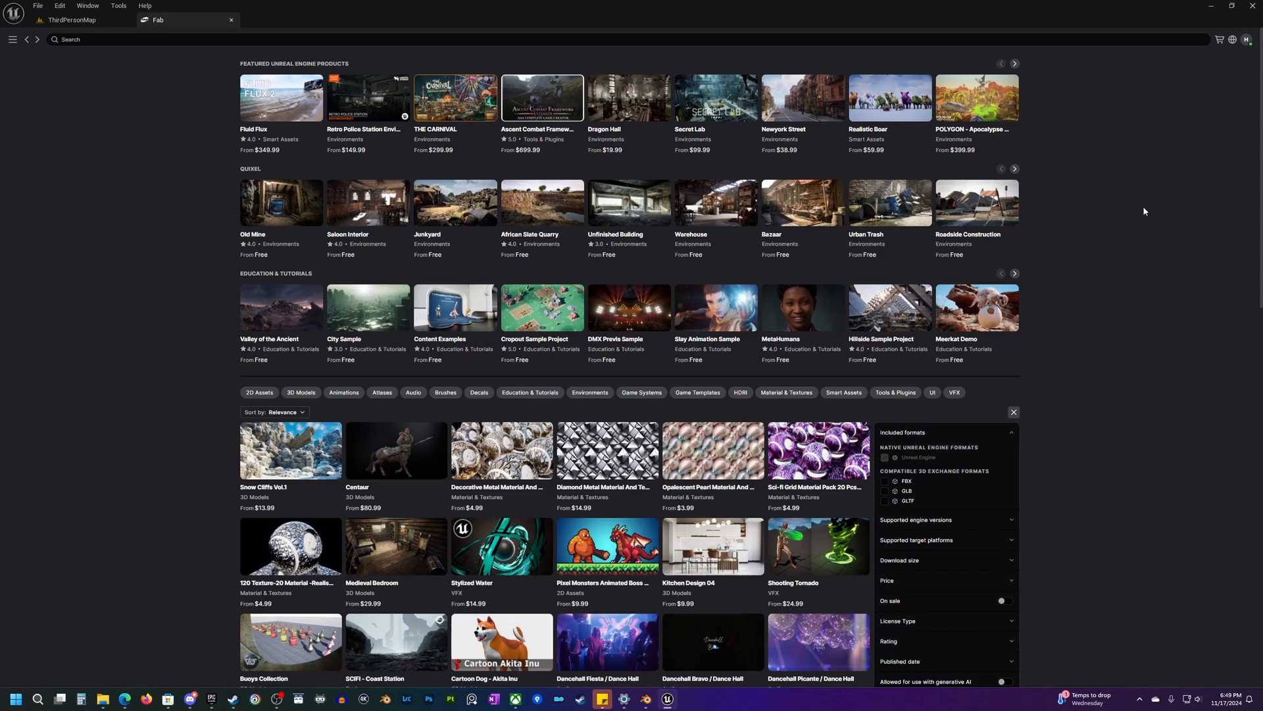
pyautogui.moveTo(1130, 131)
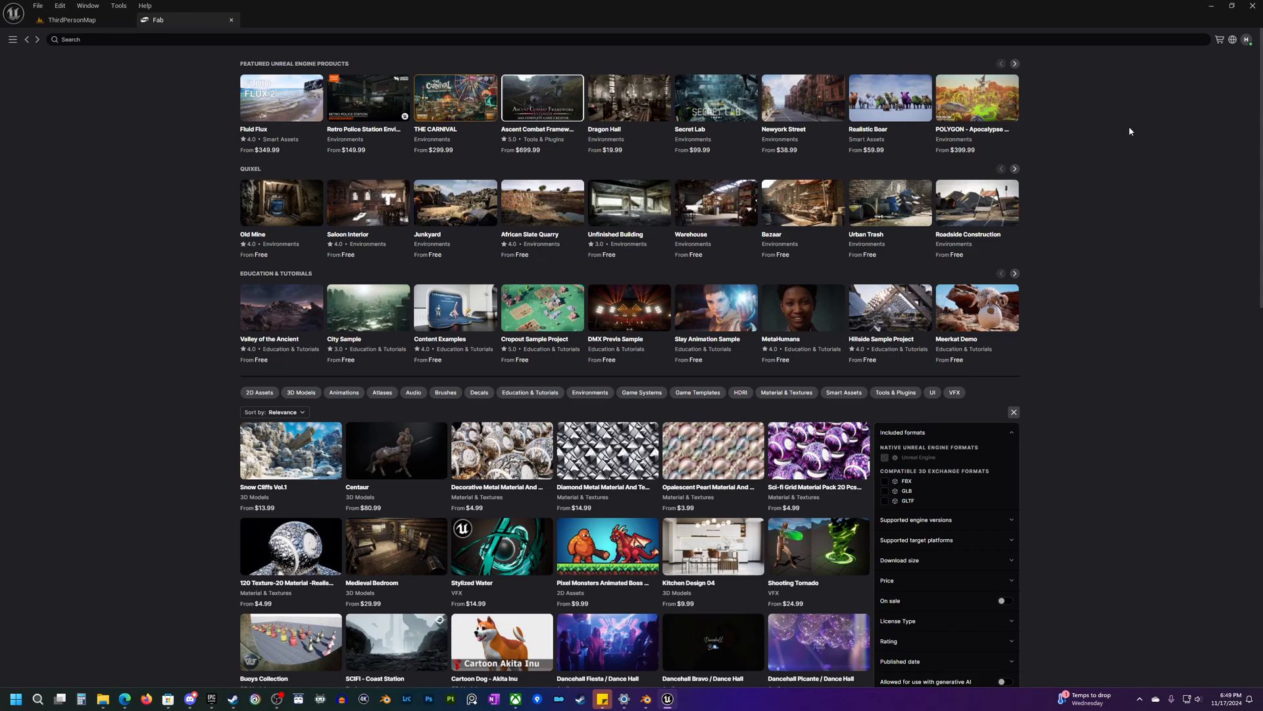
pyautogui.moveTo(1095, 251)
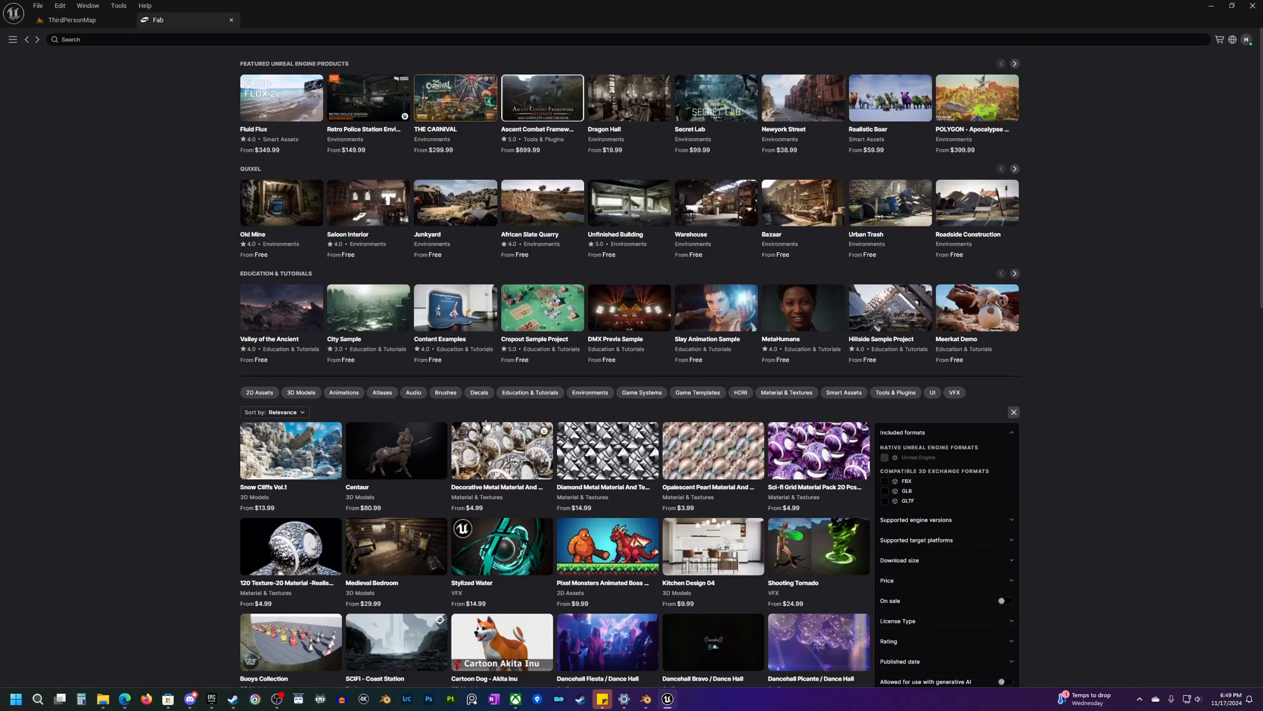
pyautogui.click(11, 39)
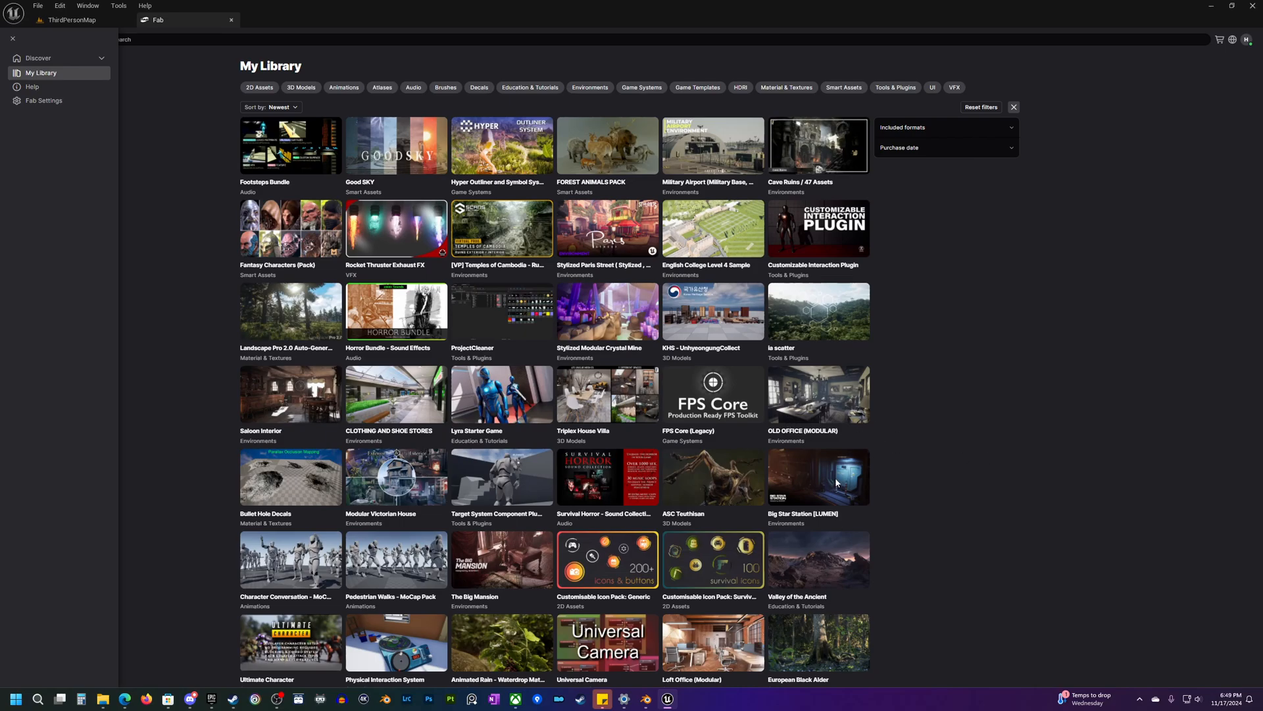
pyautogui.moveTo(928, 461)
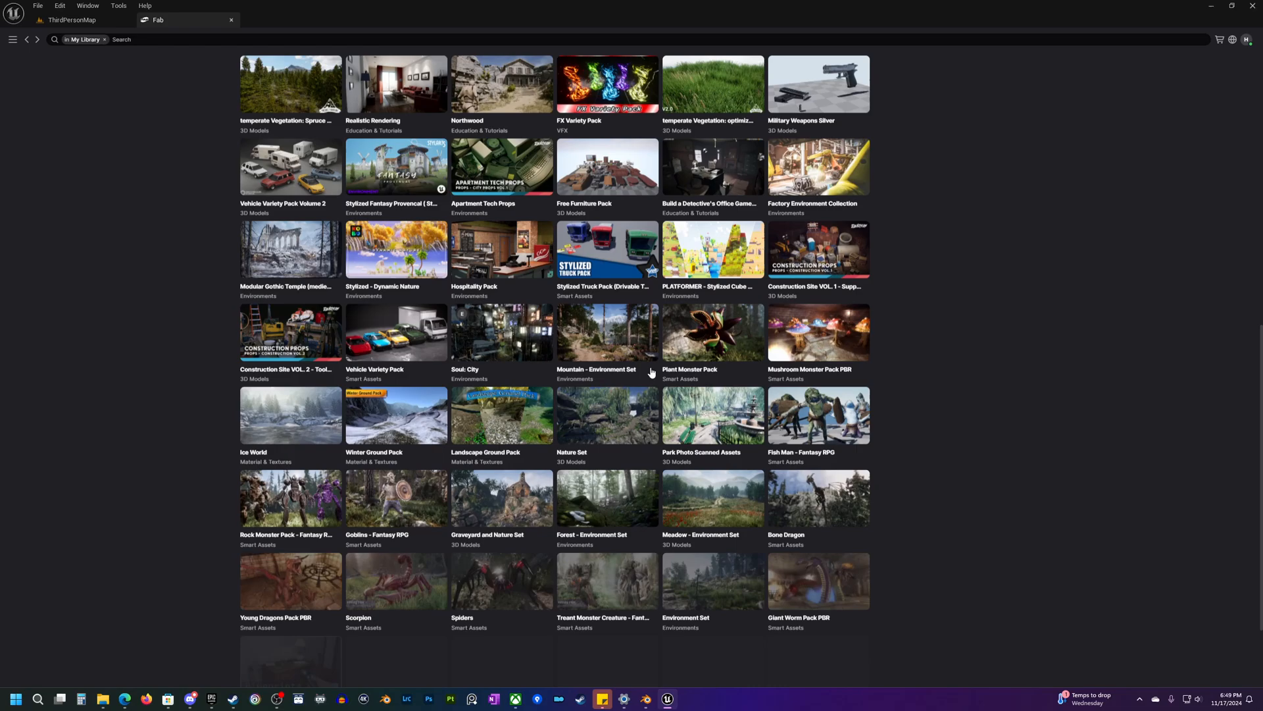
# Step: Scroll down My Library and select the Arch Vis Polish Pack #2 tile
pyautogui.scroll(-3)
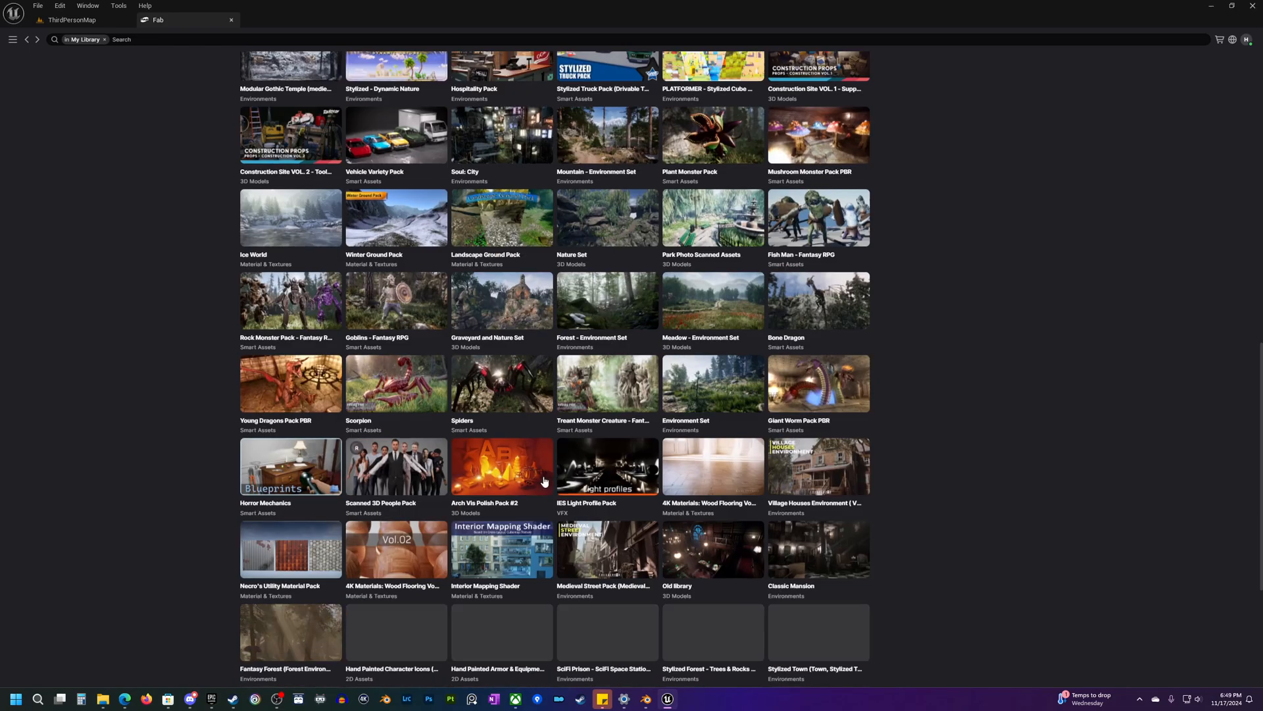
pyautogui.scroll(-3)
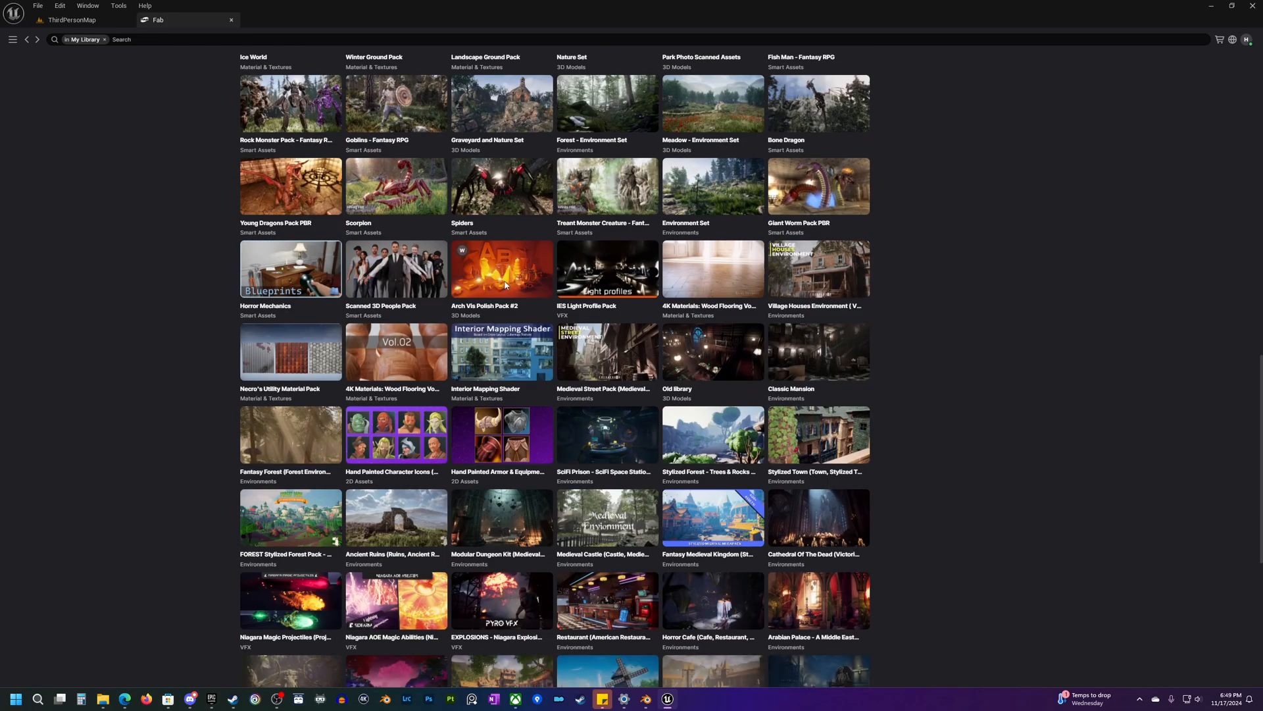
pyautogui.click(502, 269)
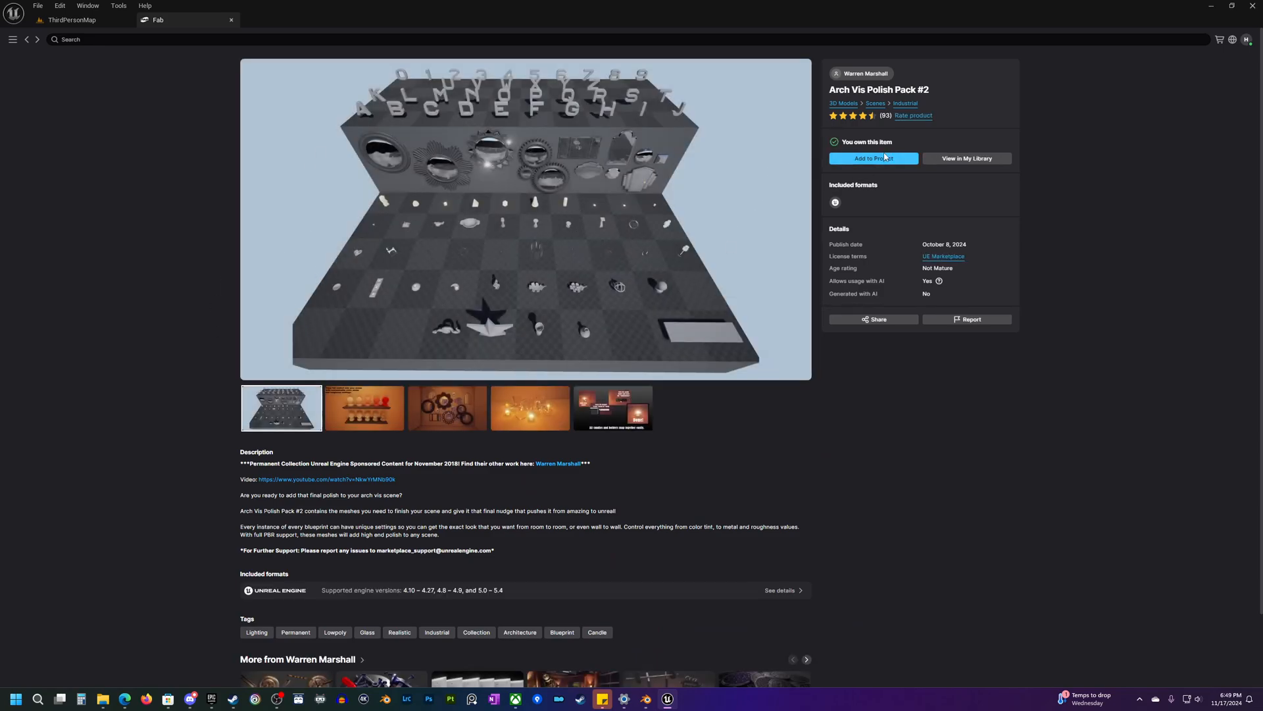
# Step: Start Add to Project and accept the Fab license agreement for the pack
pyautogui.click(873, 158)
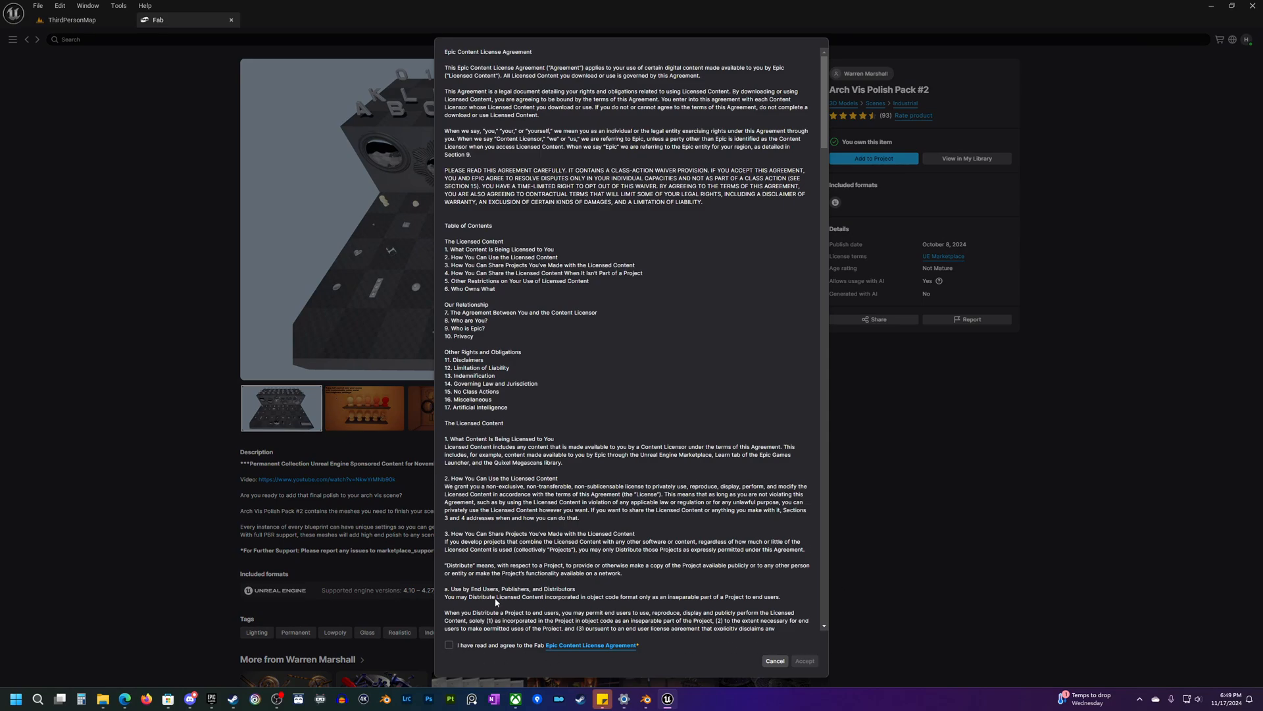
pyautogui.click(450, 645)
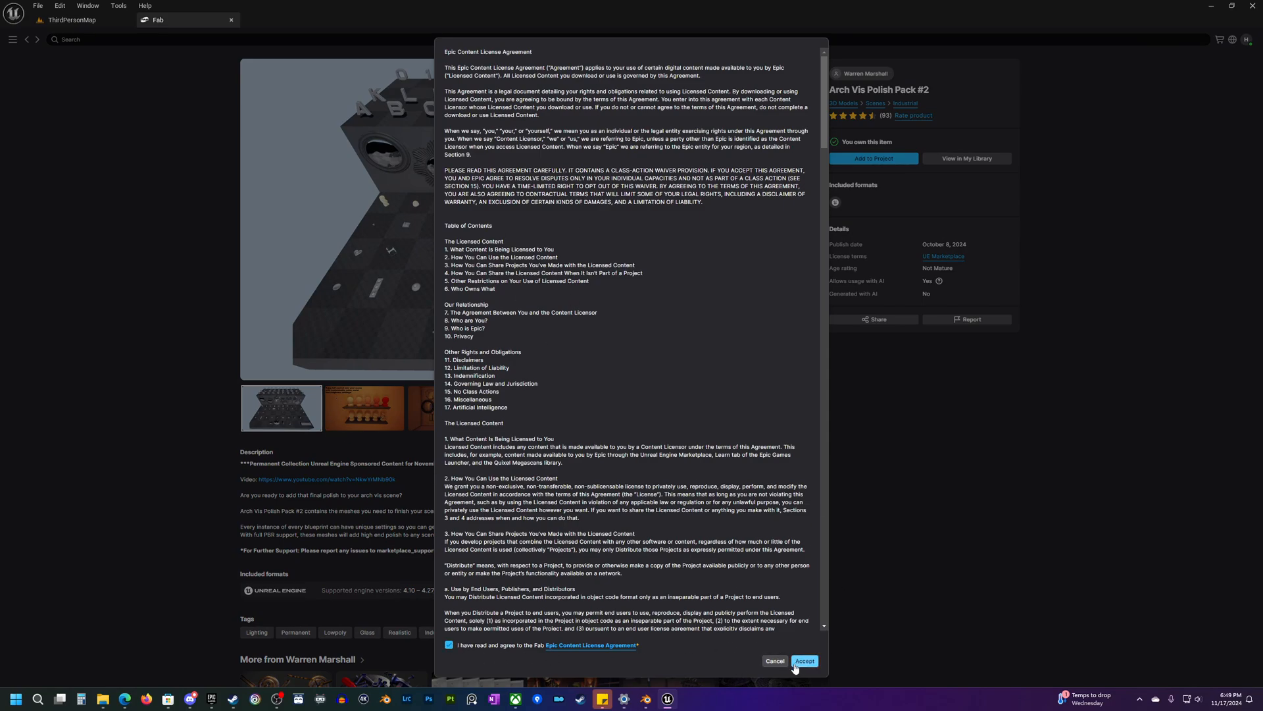
pyautogui.click(803, 661)
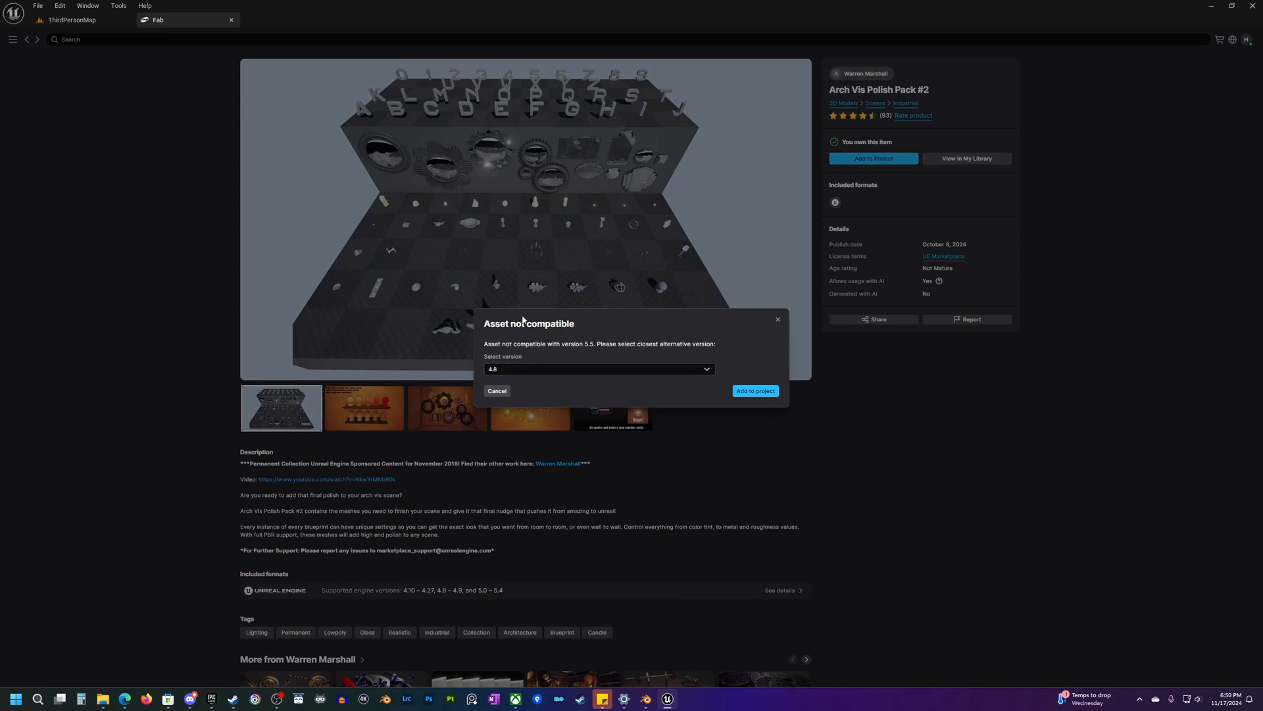
pyautogui.moveTo(568, 352)
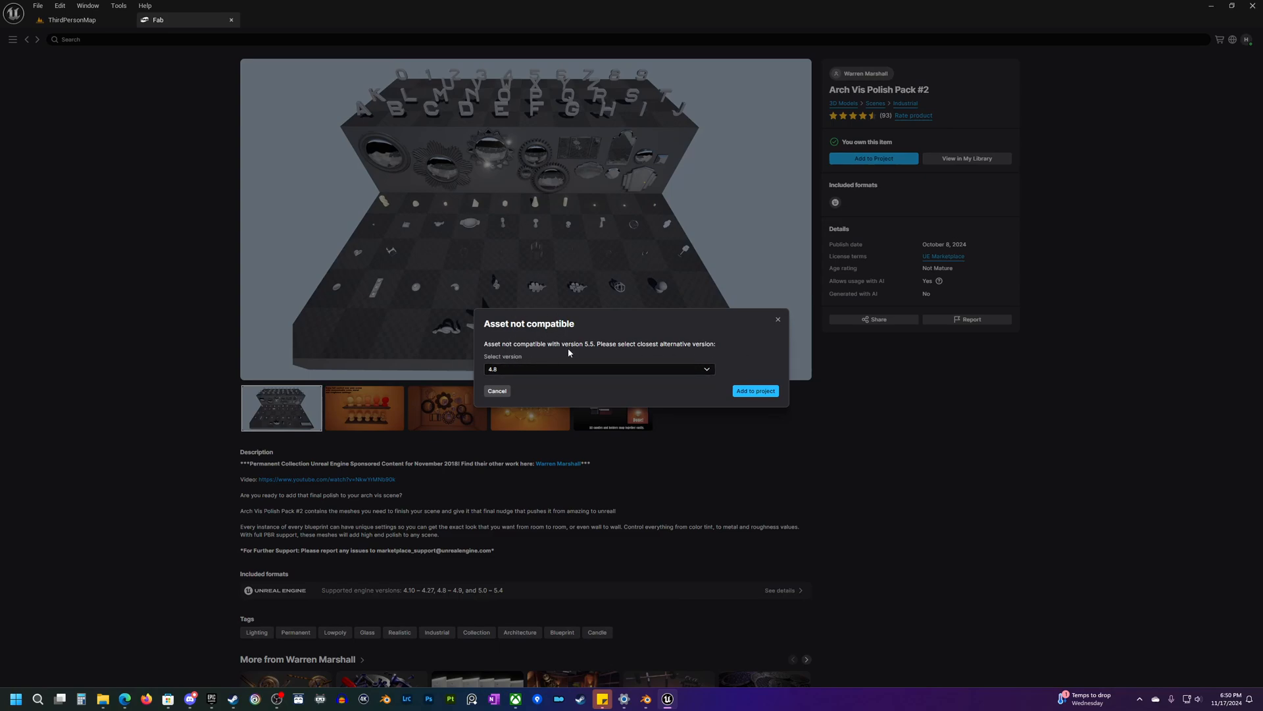
pyautogui.moveTo(639, 353)
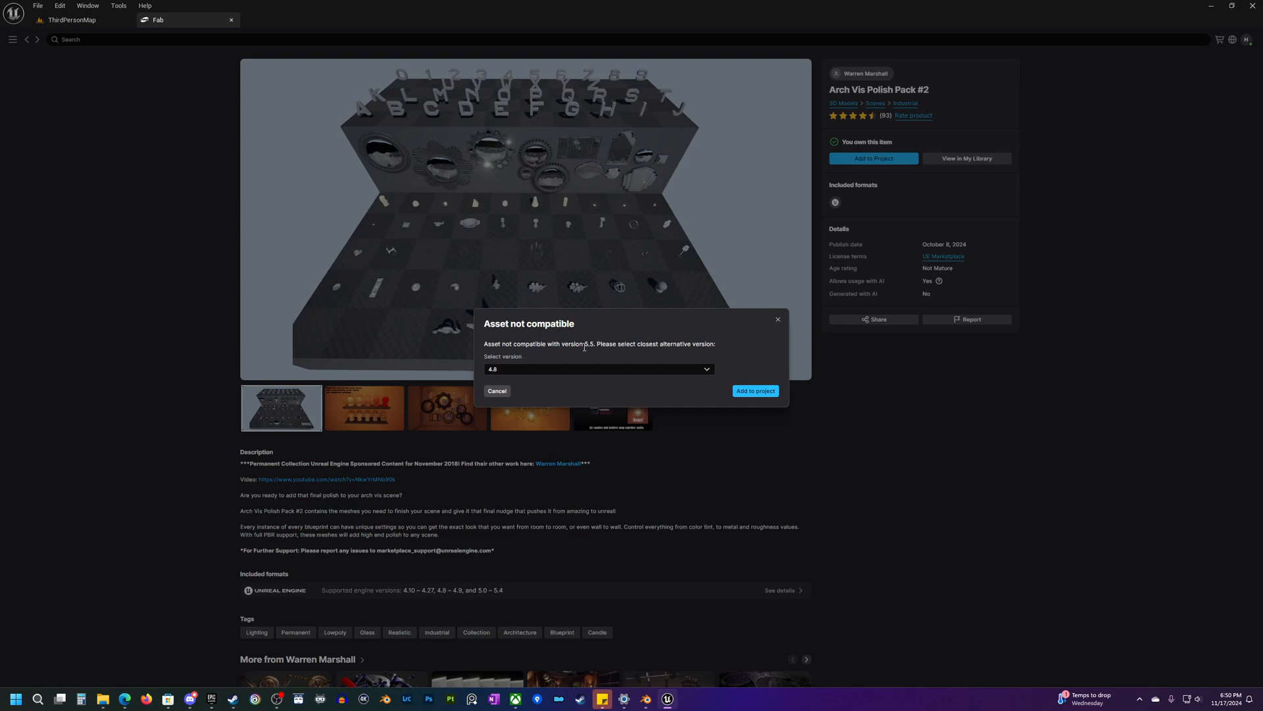
# Step: Pick version 5.4 in the Asset not compatible dialog and add the pack
pyautogui.click(598, 369)
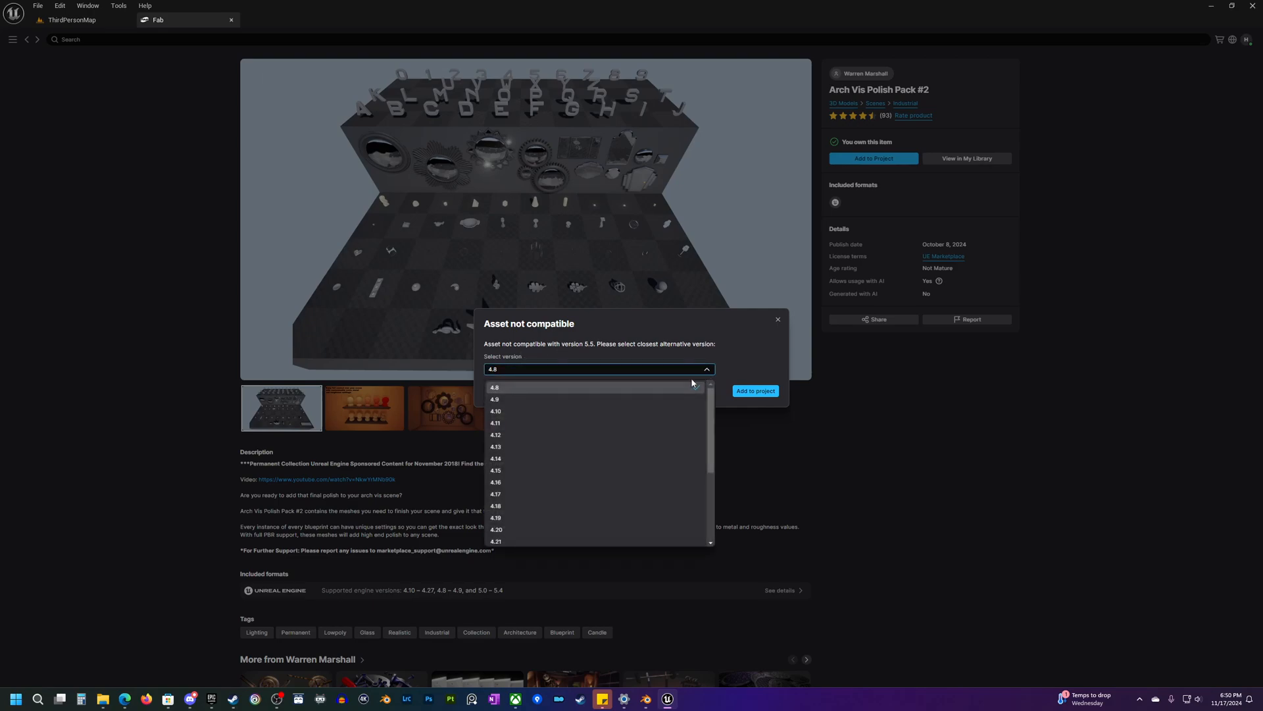
pyautogui.scroll(-3)
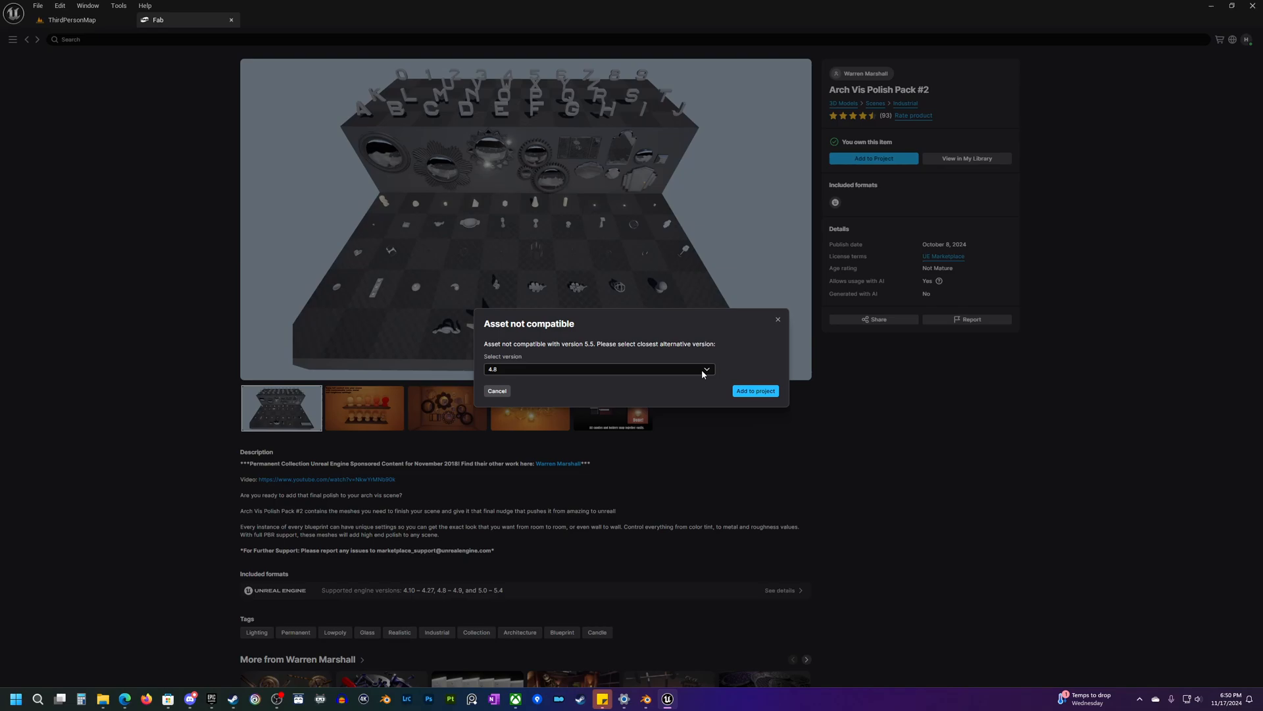
pyautogui.click(599, 369)
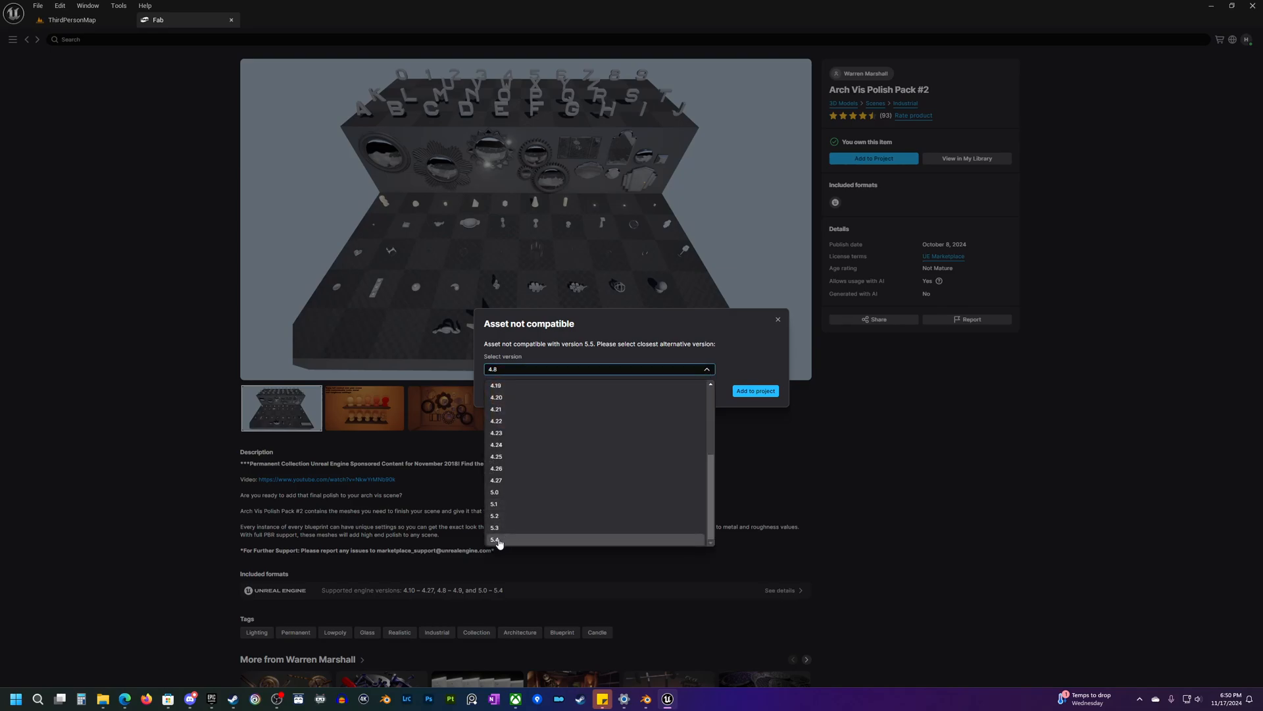
pyautogui.click(495, 539)
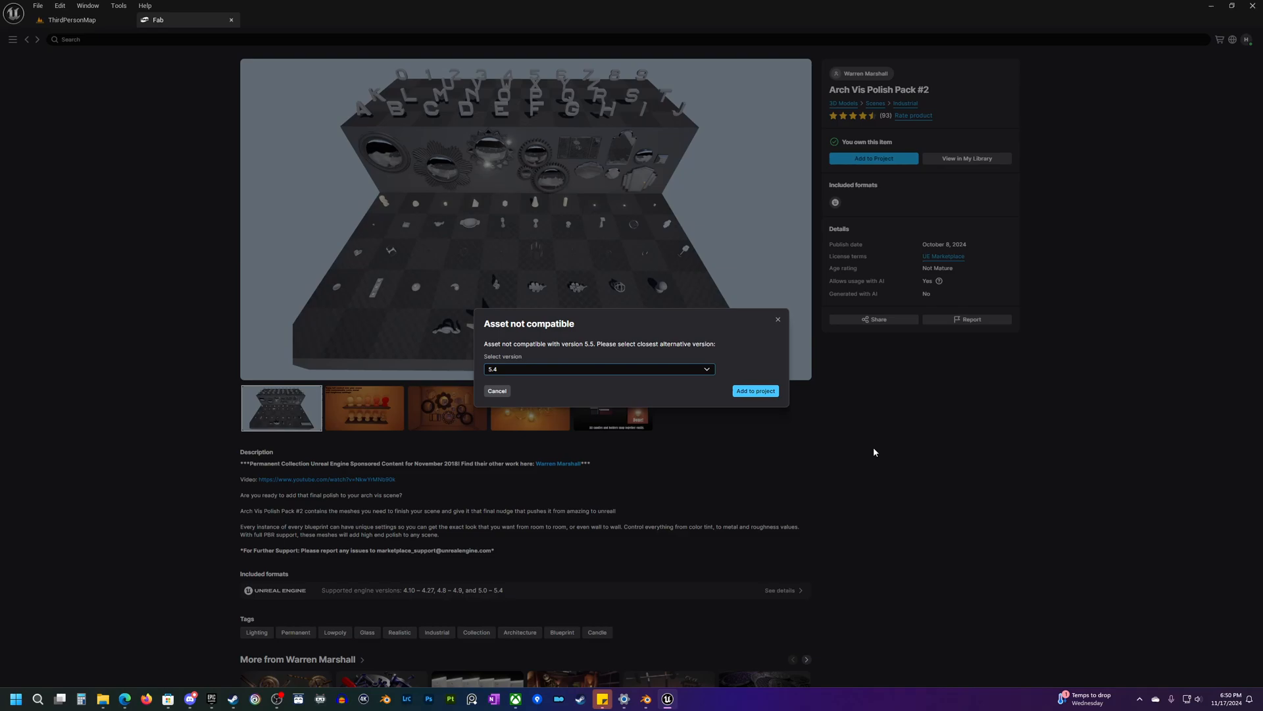
pyautogui.click(753, 391)
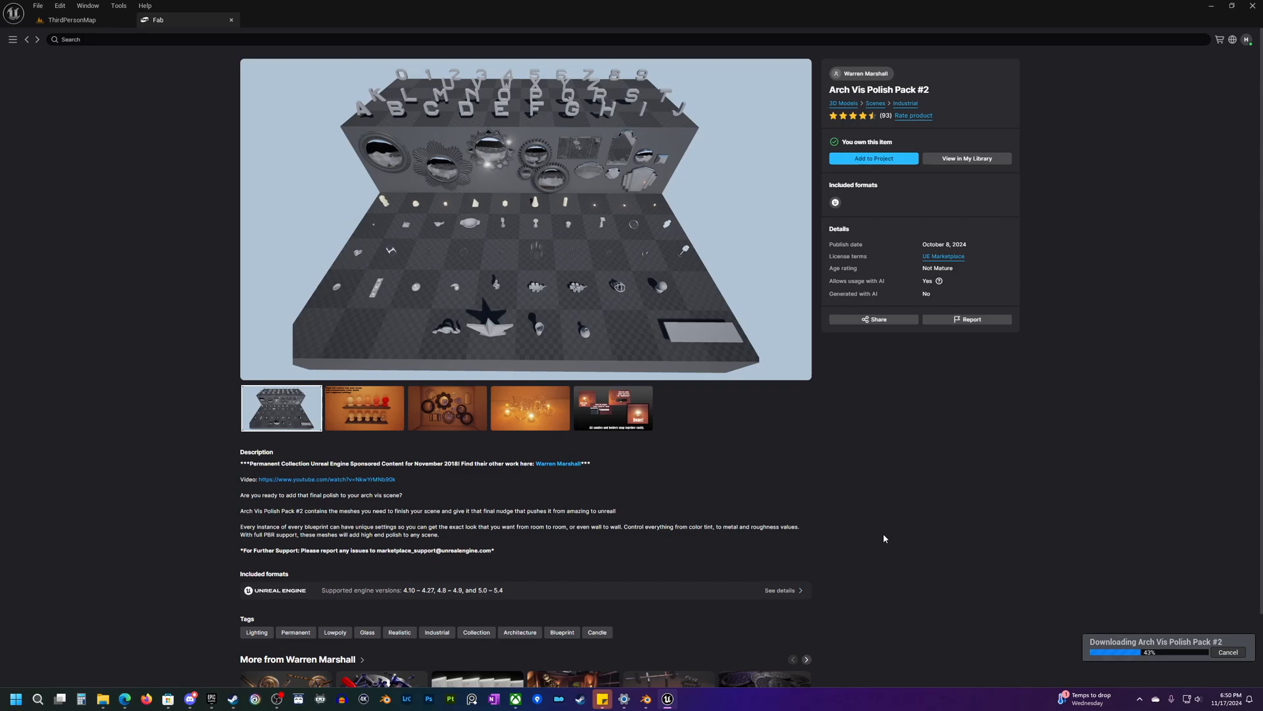
pyautogui.moveTo(895, 474)
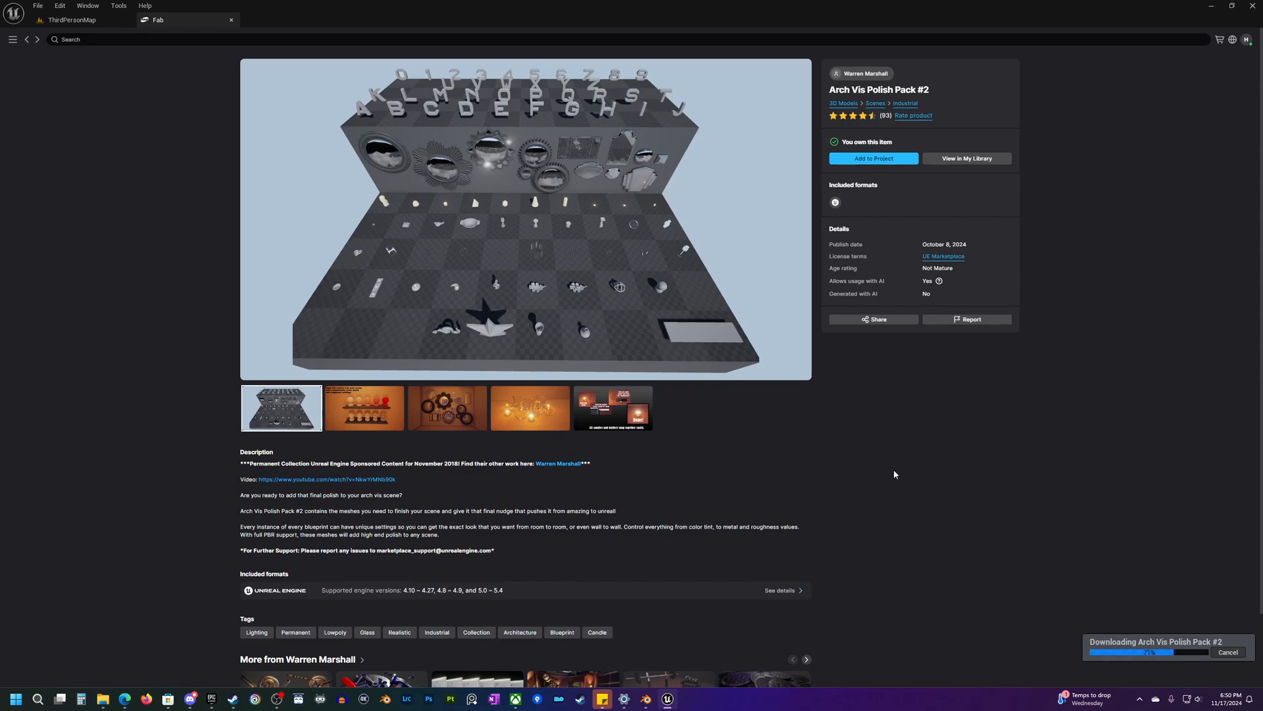
# Step: Browse the pack's Meshes and Numbers folders, then return to ArchVisPolishPack02
pyautogui.click(281, 19)
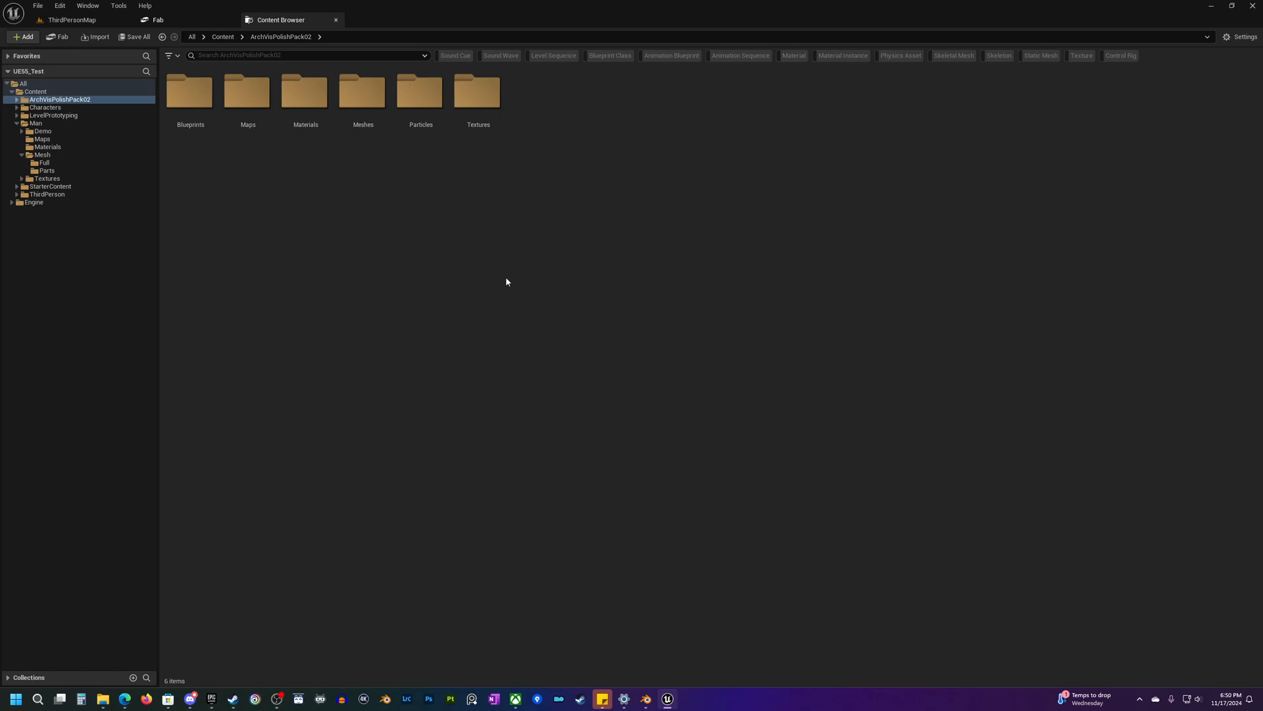
pyautogui.moveTo(440, 301)
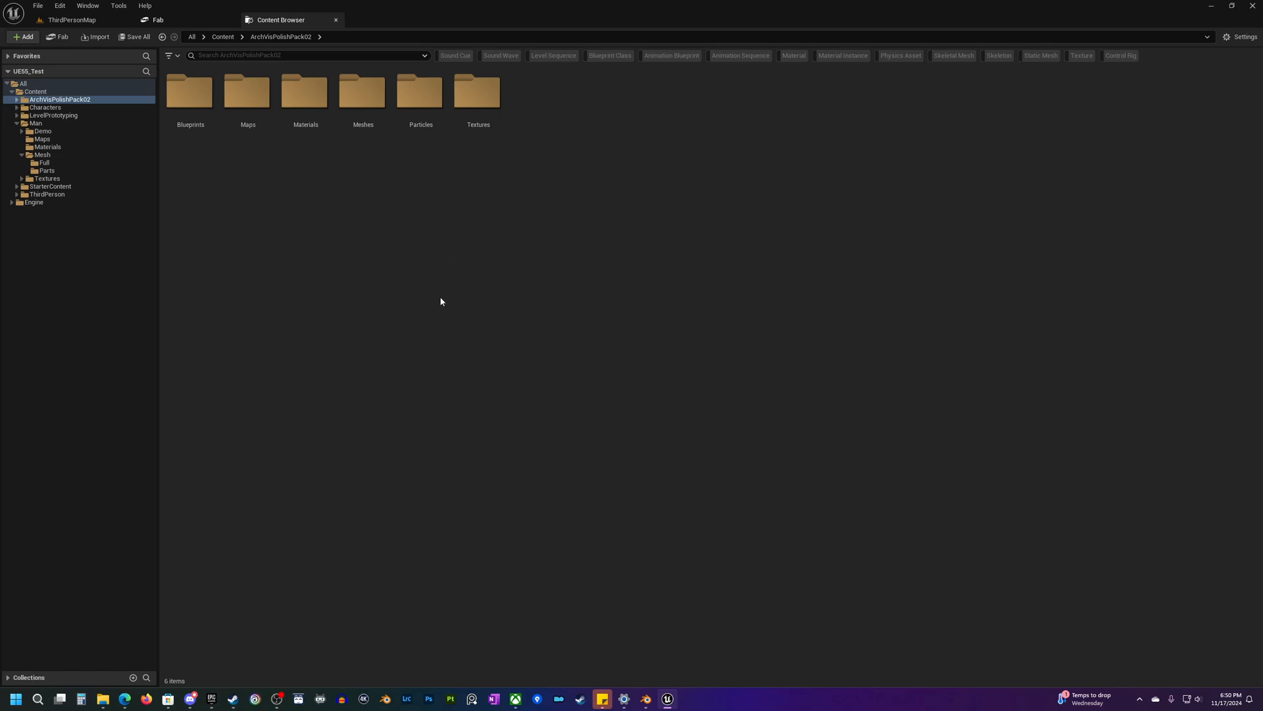
pyautogui.moveTo(358, 214)
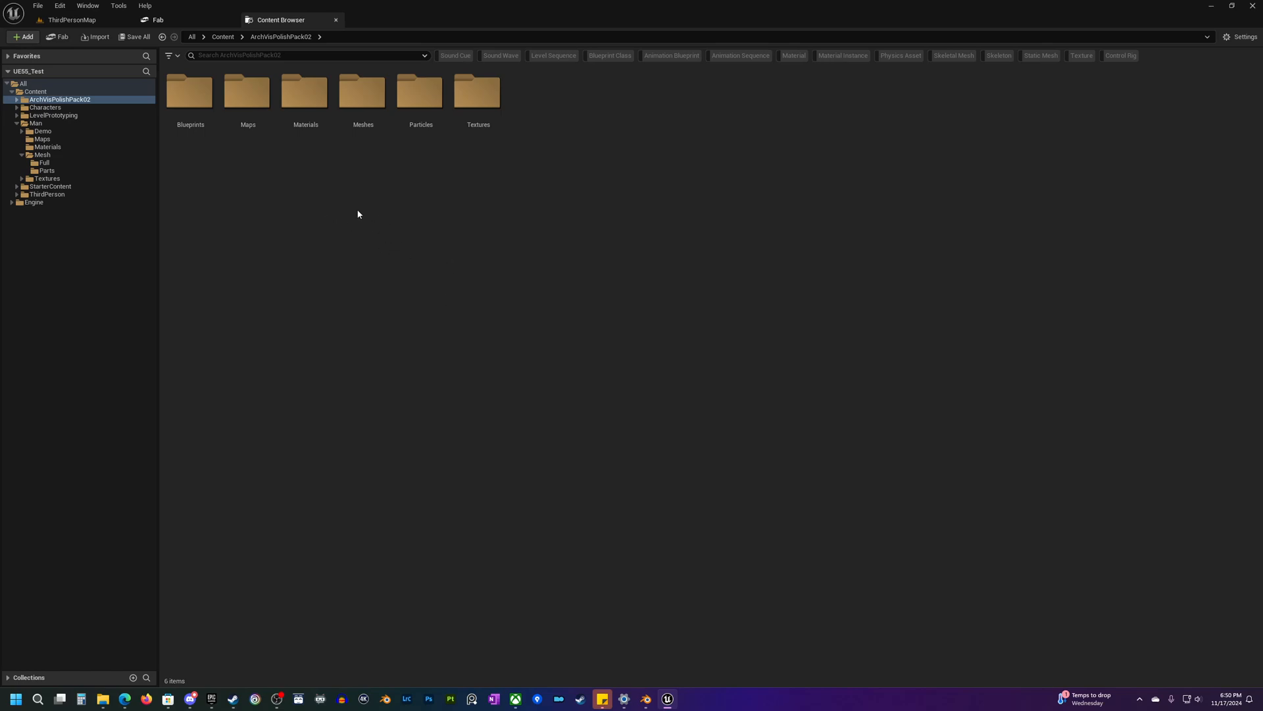
pyautogui.moveTo(196, 187)
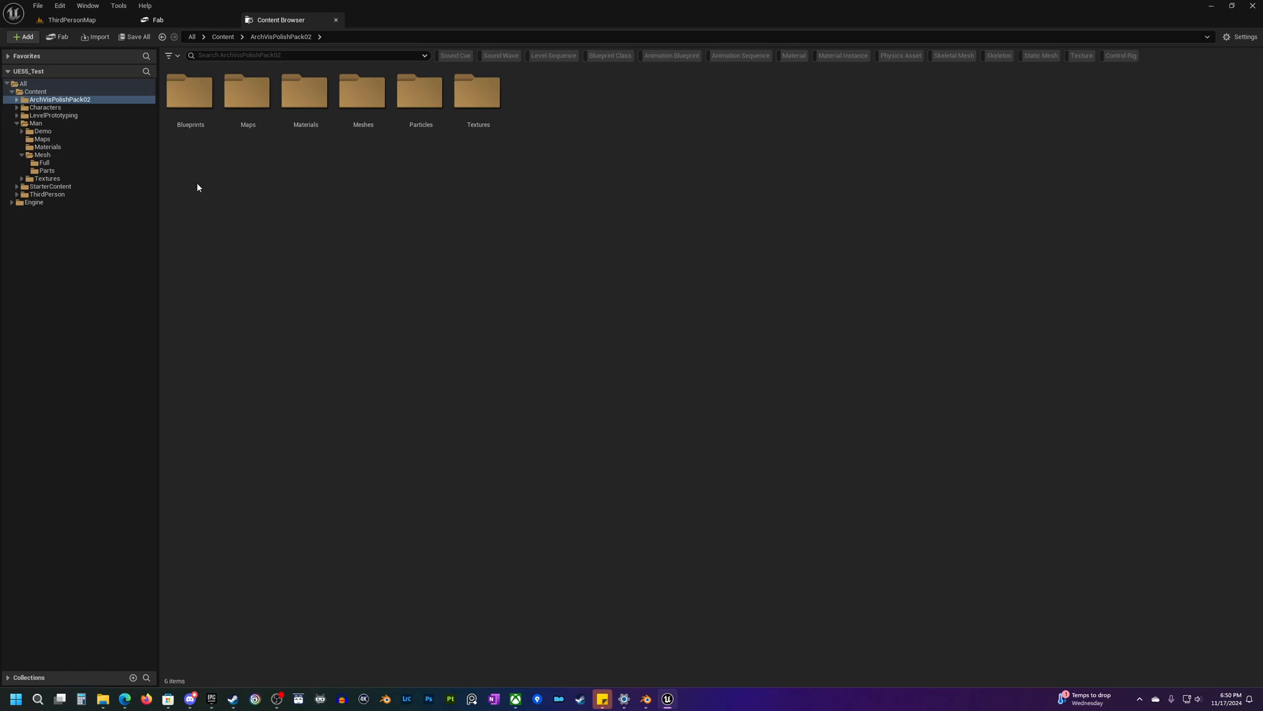
pyautogui.moveTo(341, 166)
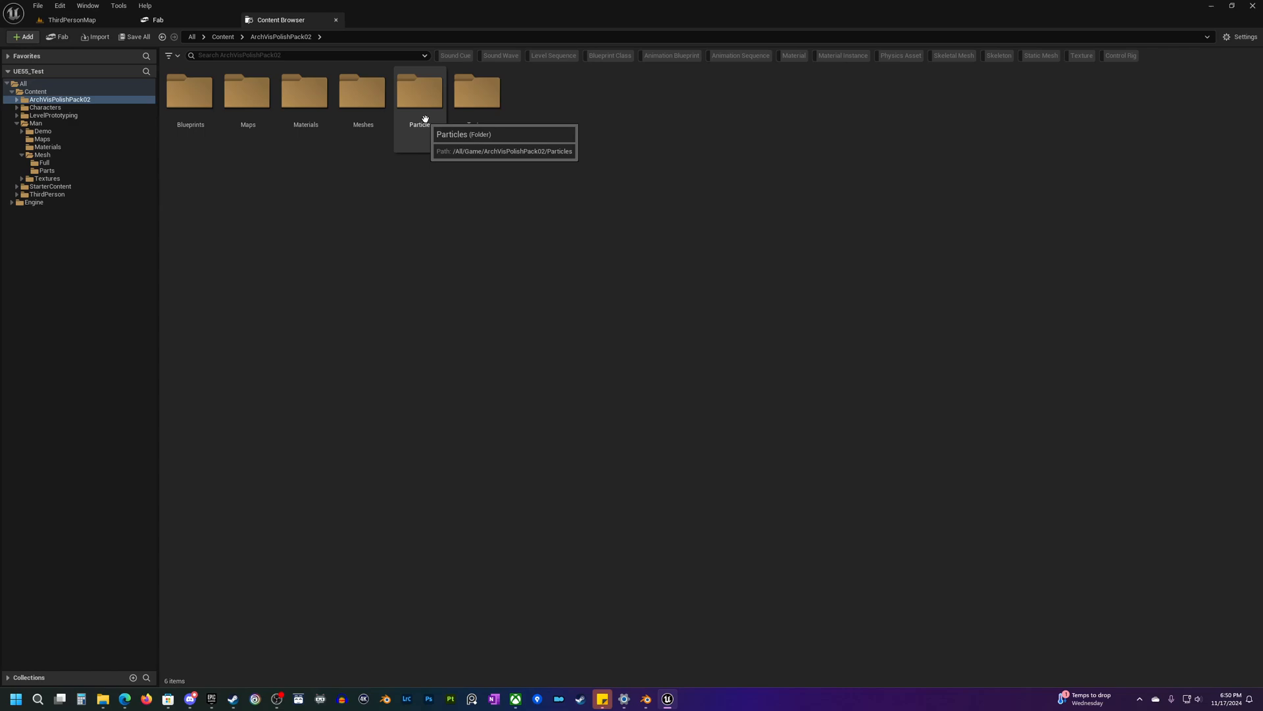
pyautogui.moveTo(59, 99)
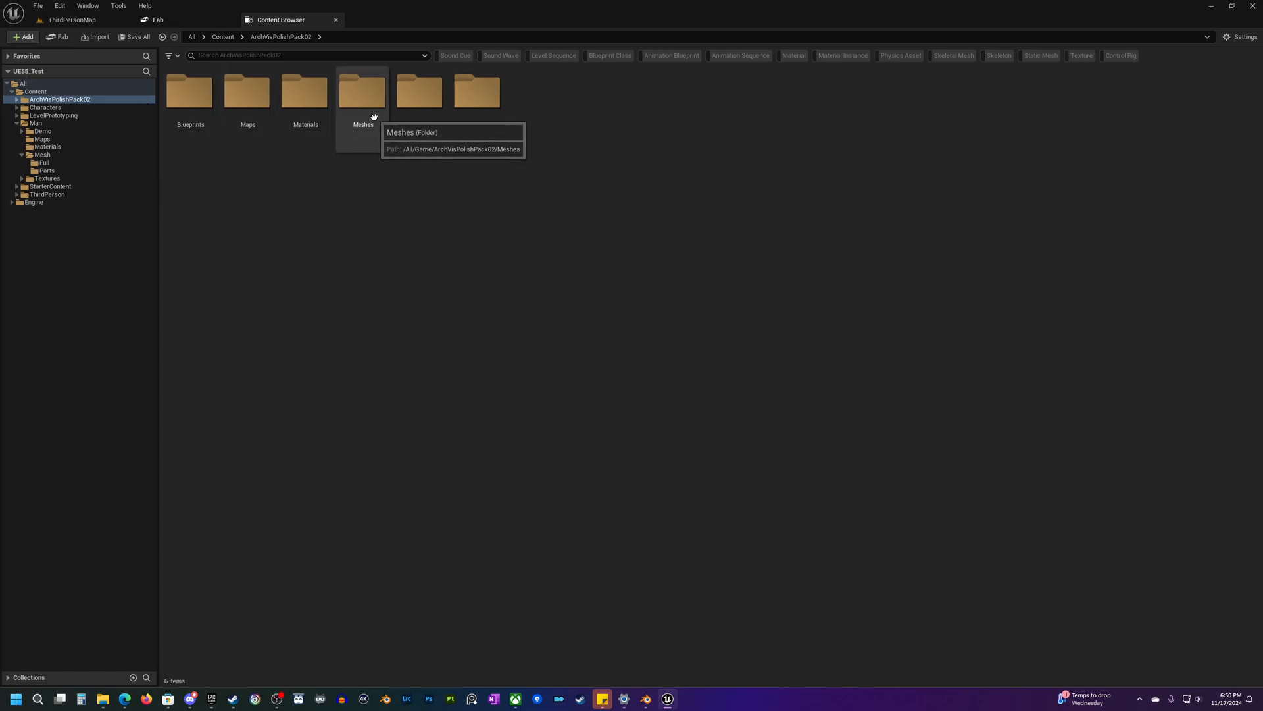
pyautogui.doubleClick(362, 90)
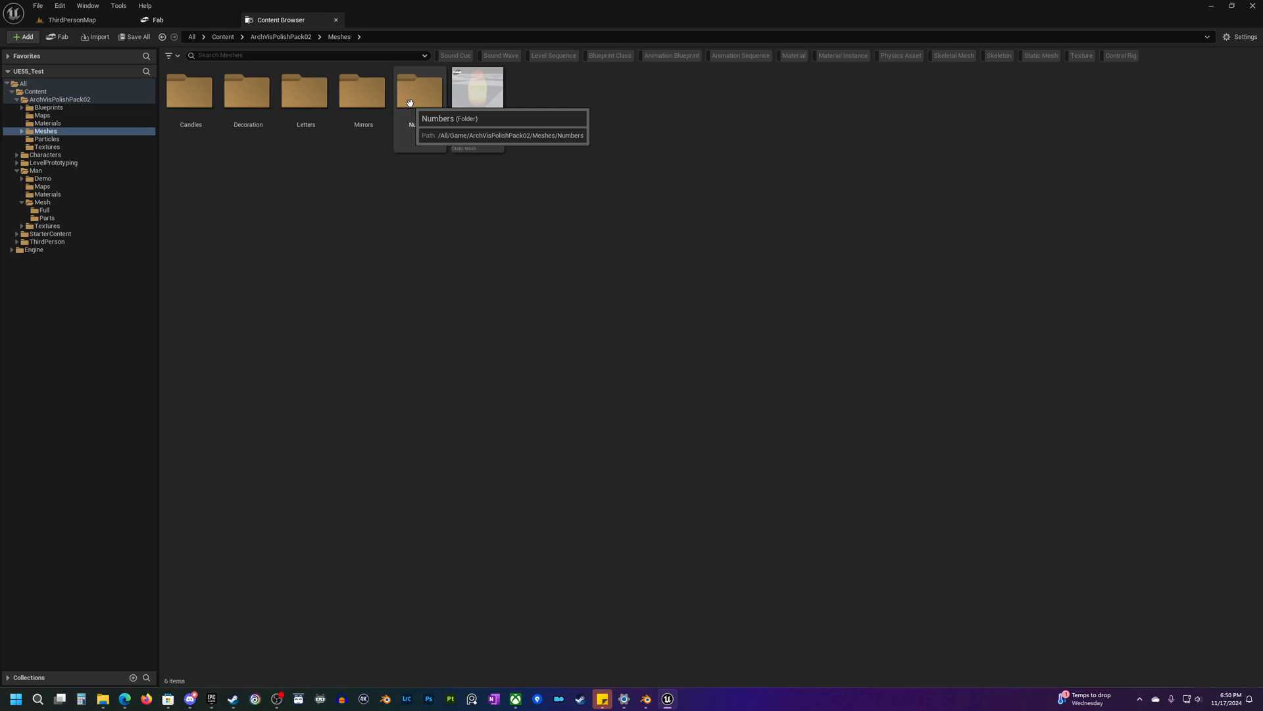
pyautogui.click(420, 91)
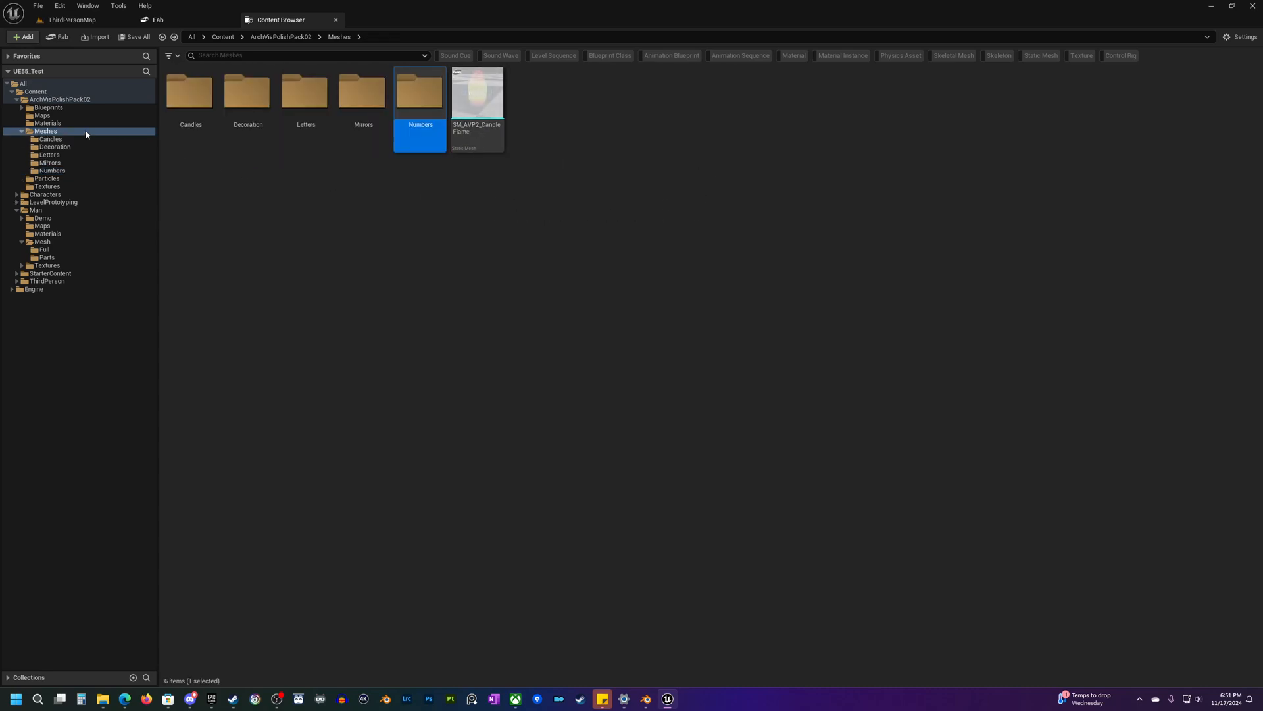
pyautogui.click(22, 130)
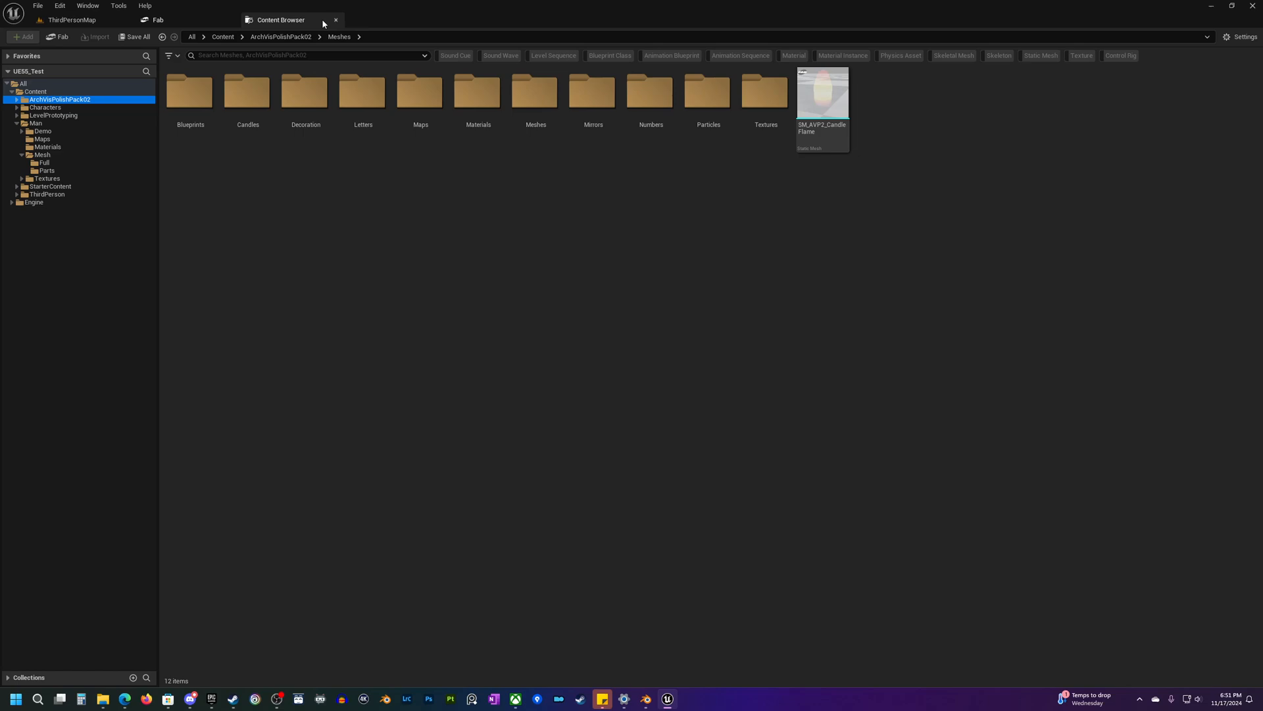
# Step: Return to the Fab tab, toggle its hamburger menu, and focus the search bar
pyautogui.click(159, 20)
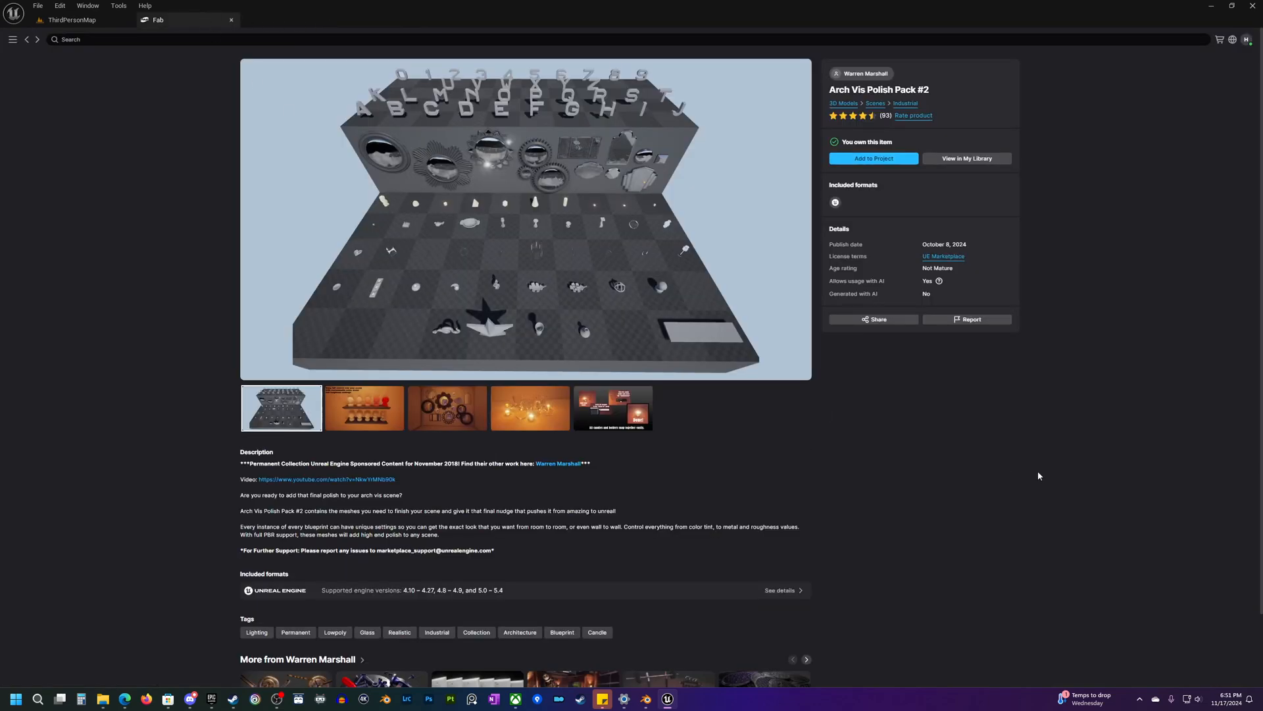
pyautogui.moveTo(155, 215)
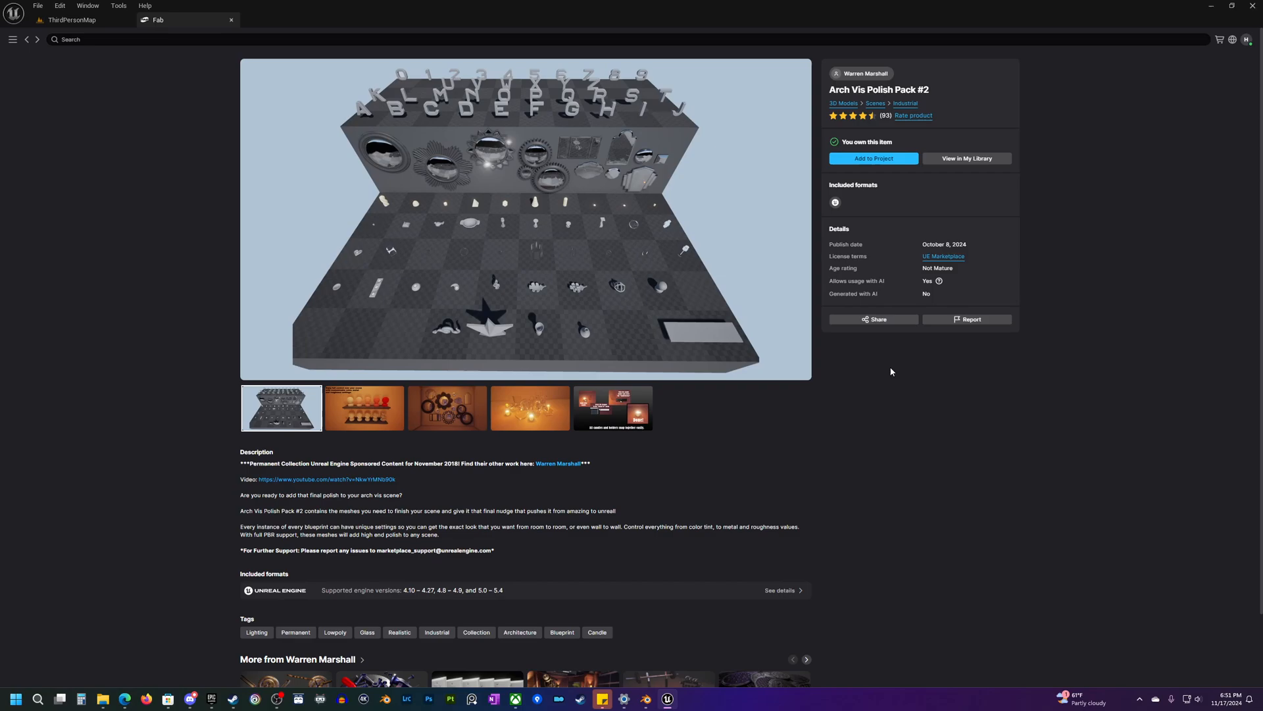
pyautogui.moveTo(158, 345)
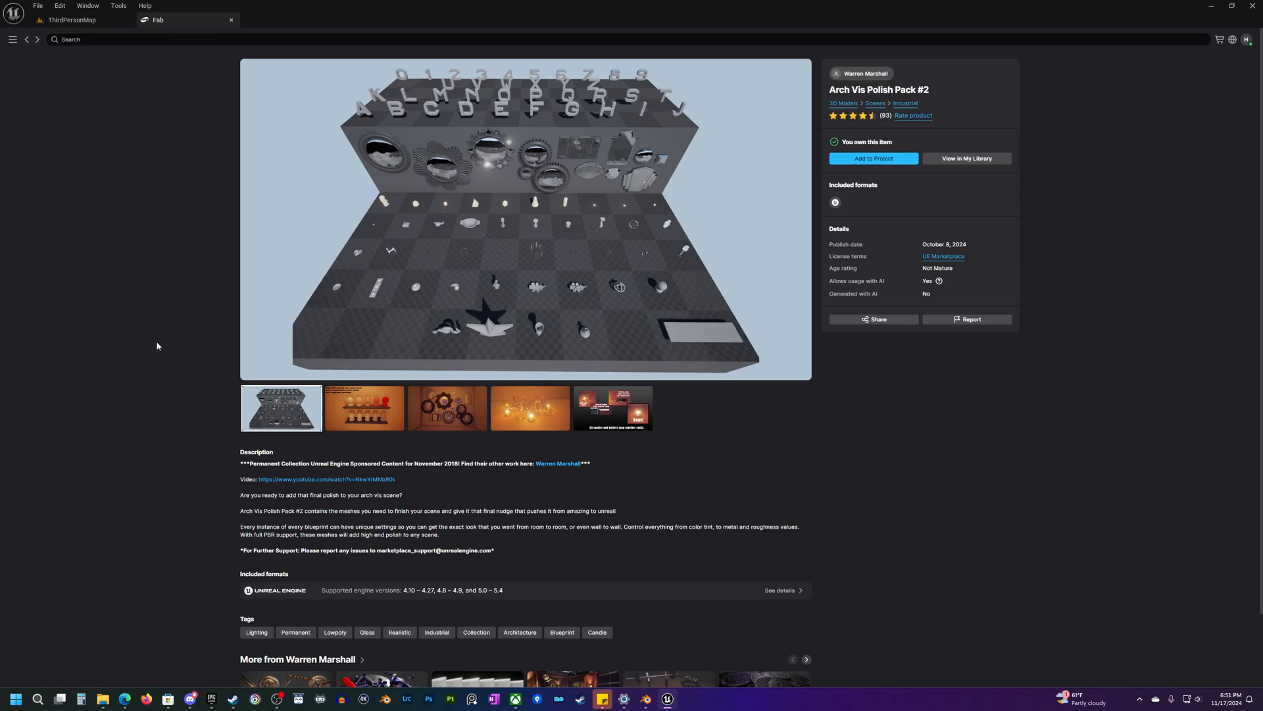
pyautogui.click(117, 40)
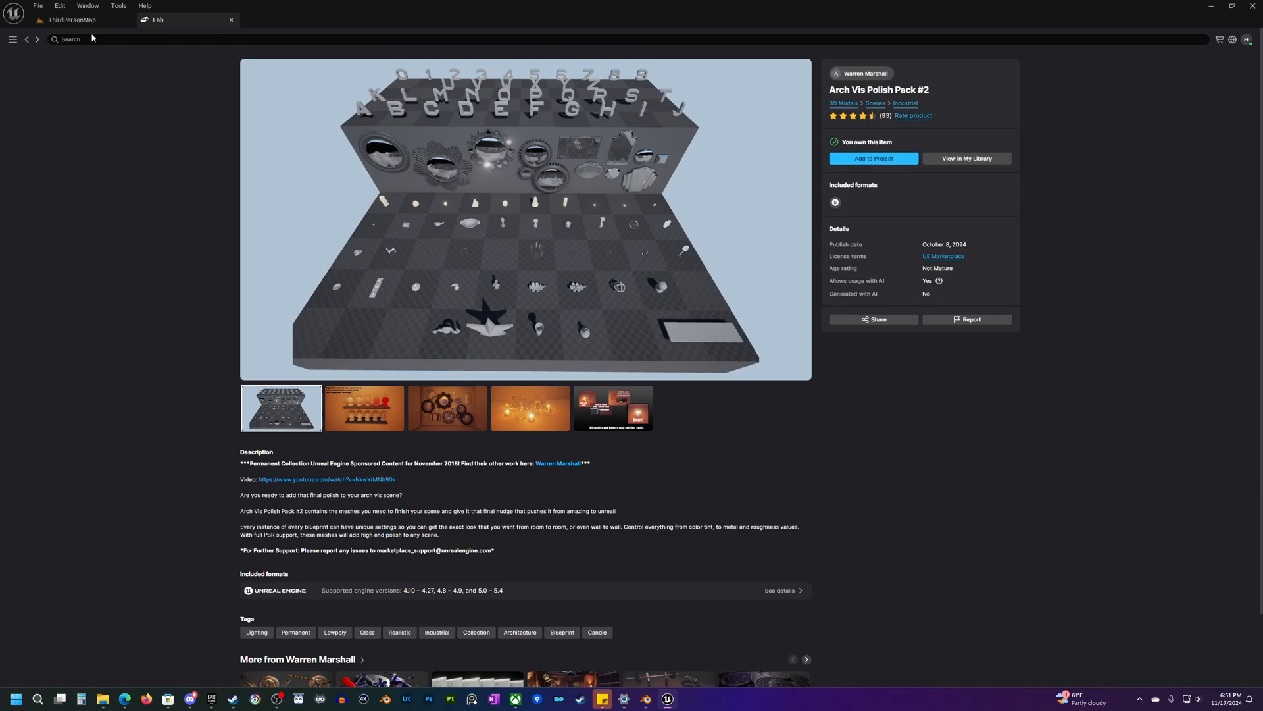
pyautogui.click(12, 39)
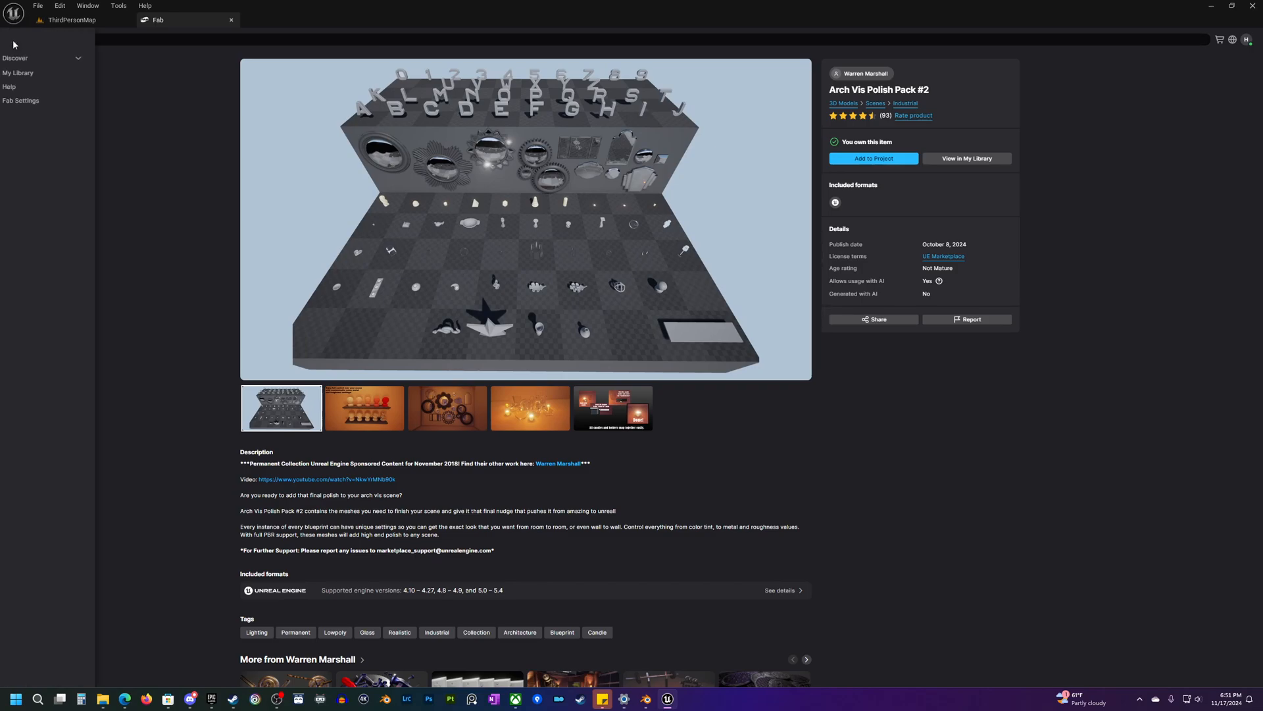
pyautogui.click(13, 39)
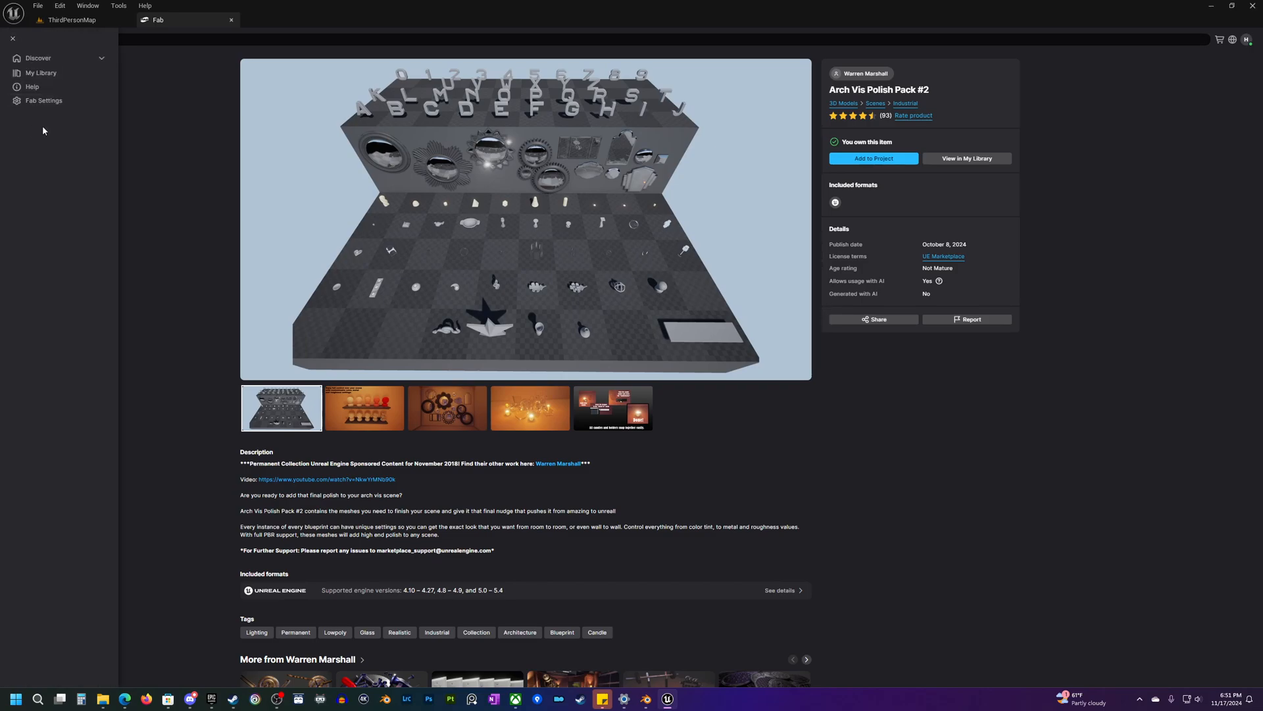
pyautogui.moveTo(149, 126)
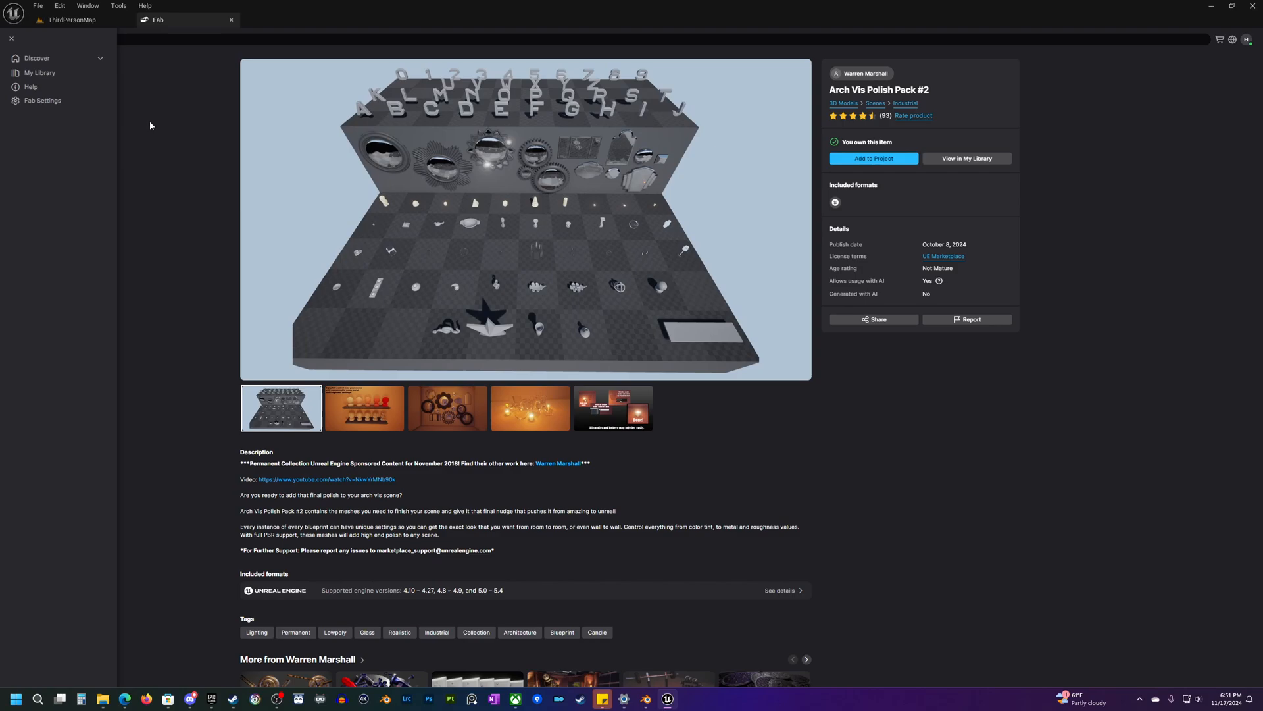
pyautogui.click(11, 38)
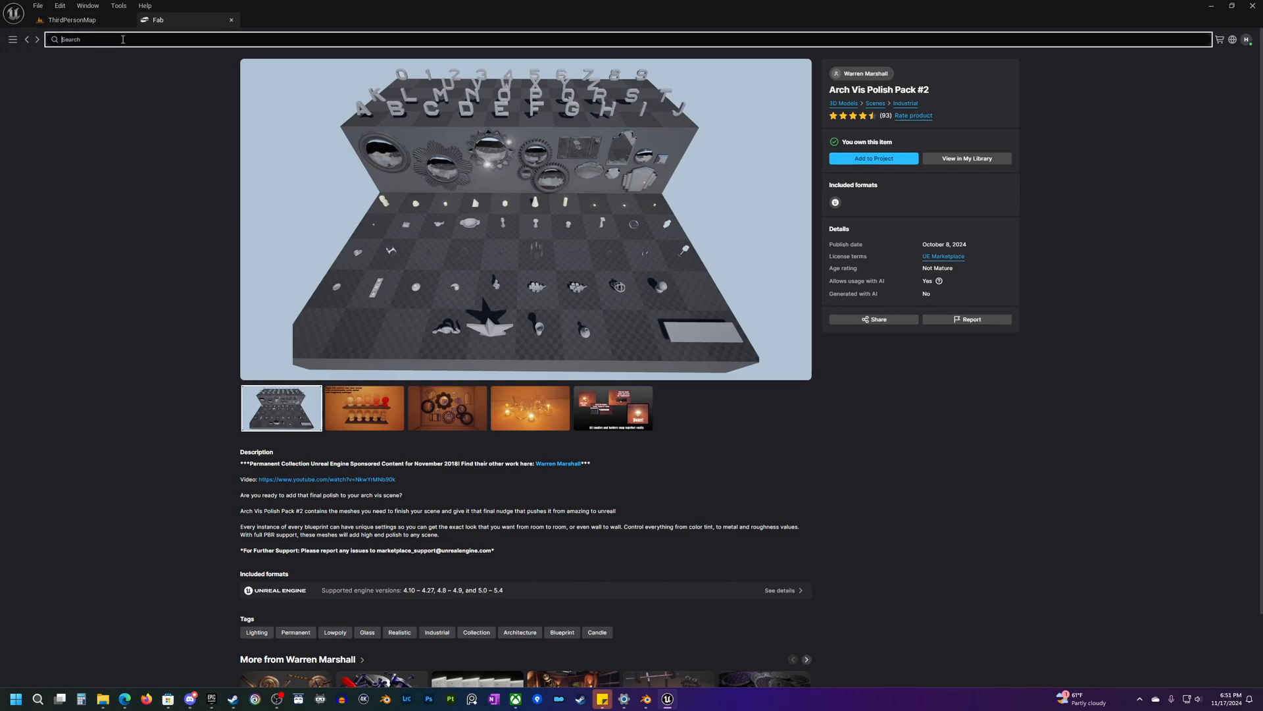
# Step: Search Fab for 'quixel' and select the Quixel creator result
pyautogui.write('quixel')
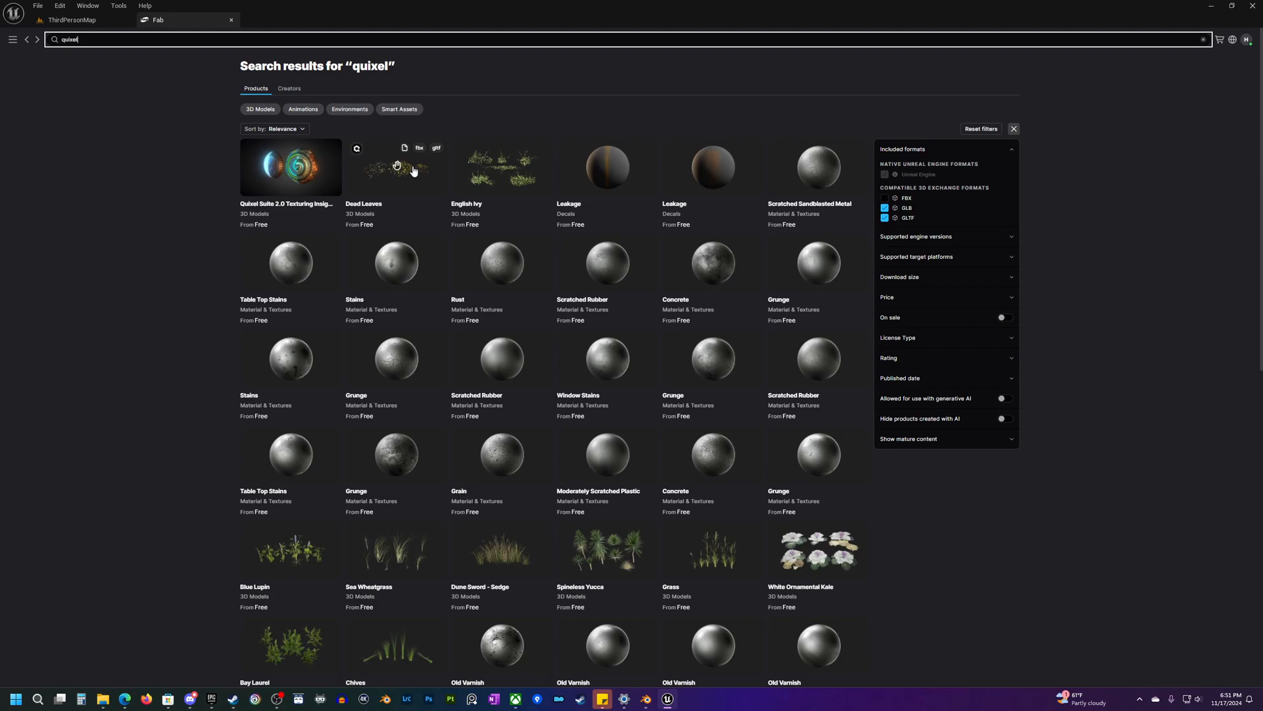
pyautogui.click(394, 167)
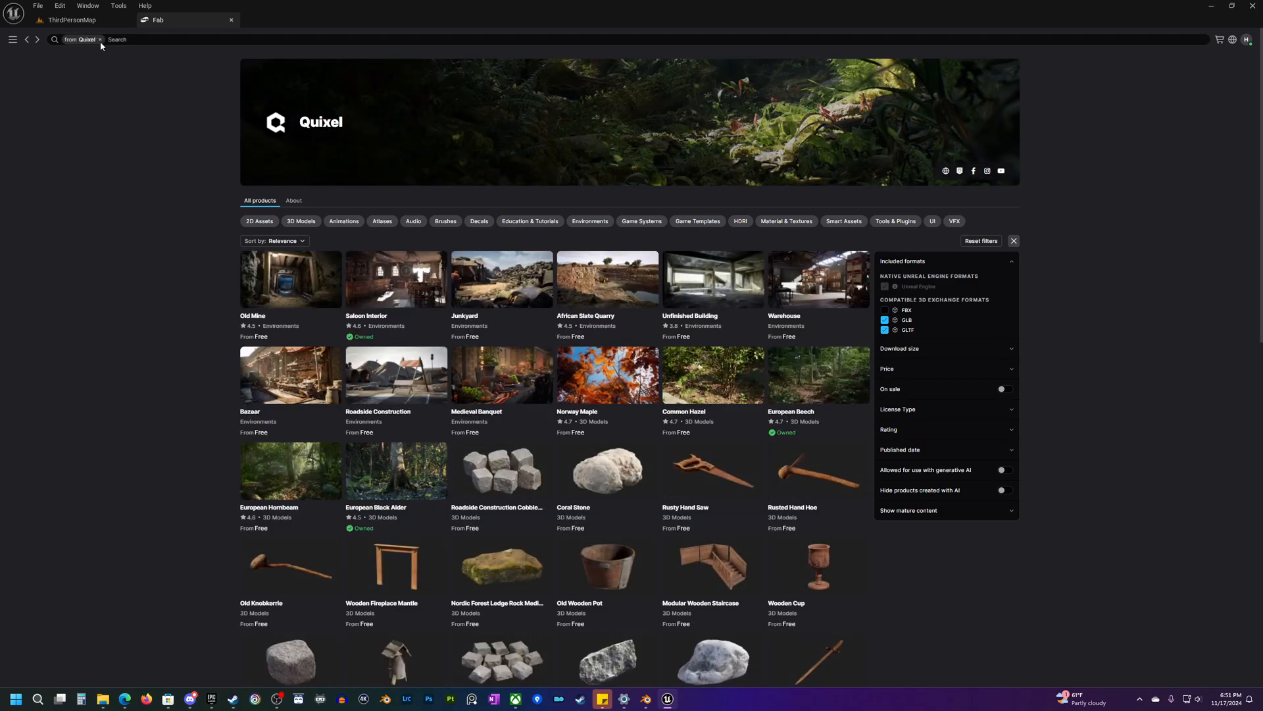
# Step: Scroll the Quixel grid, then bring up ThirdPersonMap with Fab floating over it
pyautogui.scroll(-3)
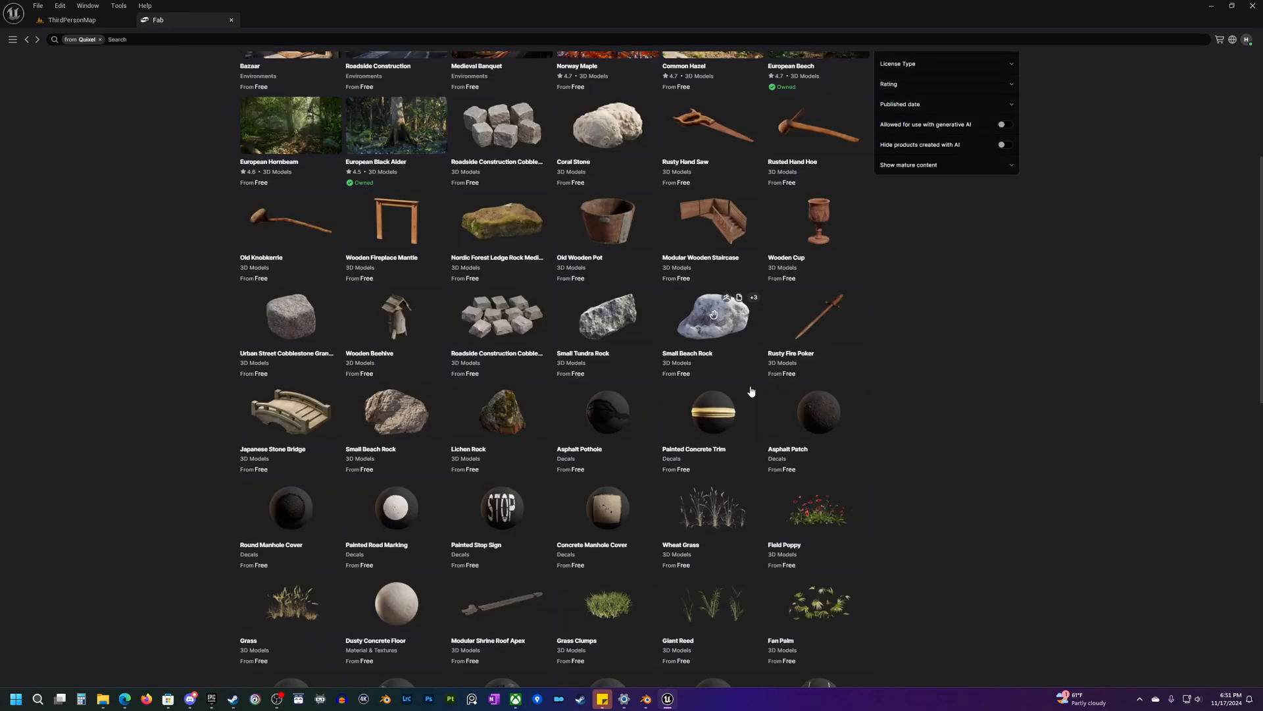
pyautogui.scroll(-3)
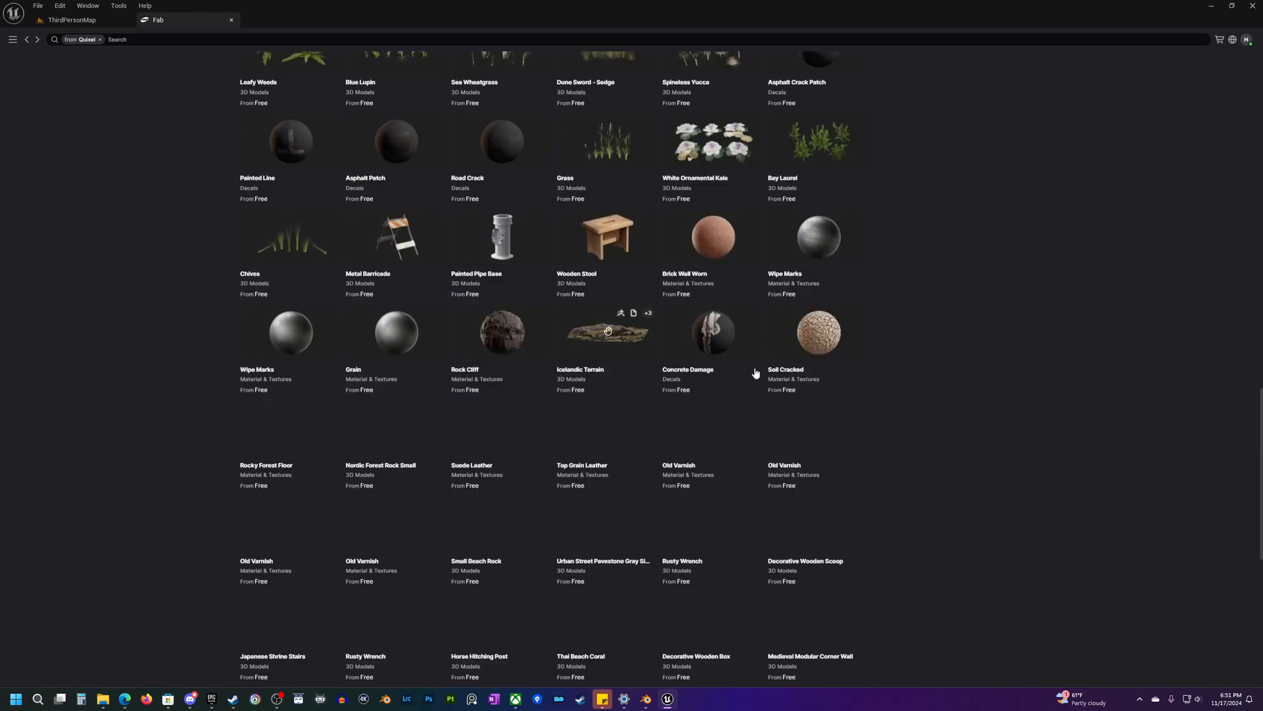
pyautogui.click(68, 19)
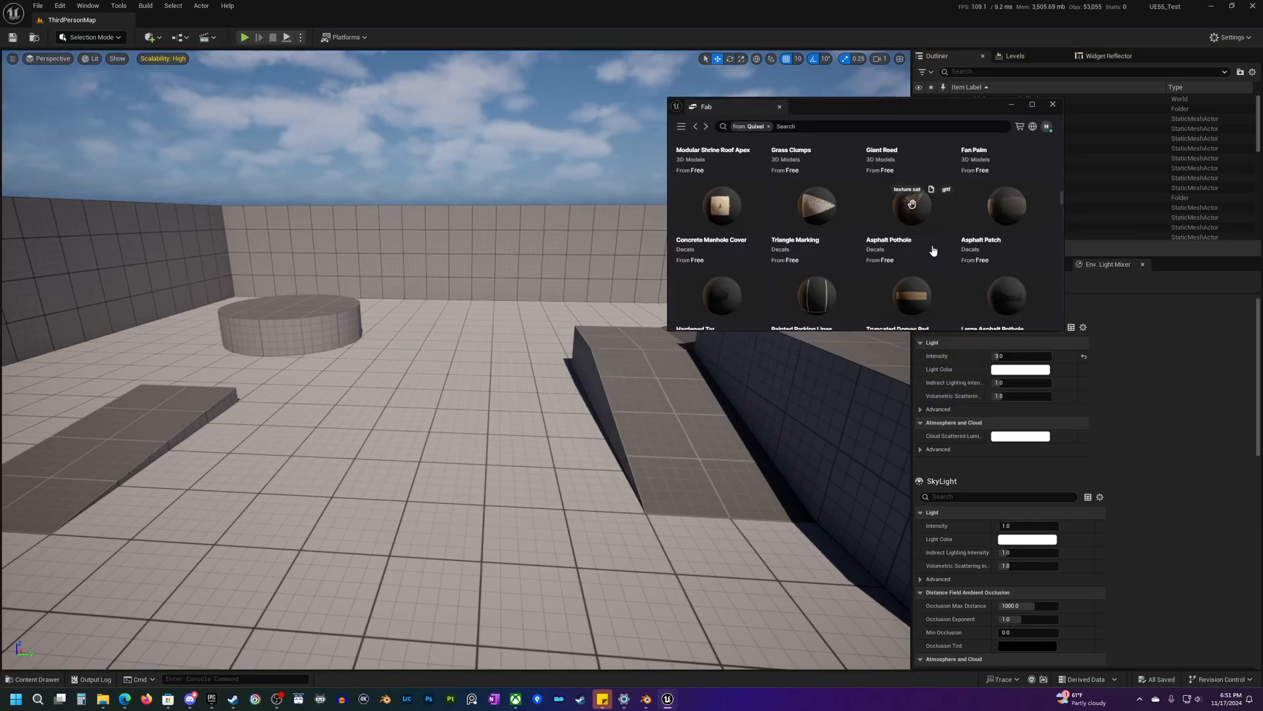
# Step: Scroll the docked Fab tab's Quixel 3D models to rocks like Small Beach Rock
pyautogui.scroll(-3)
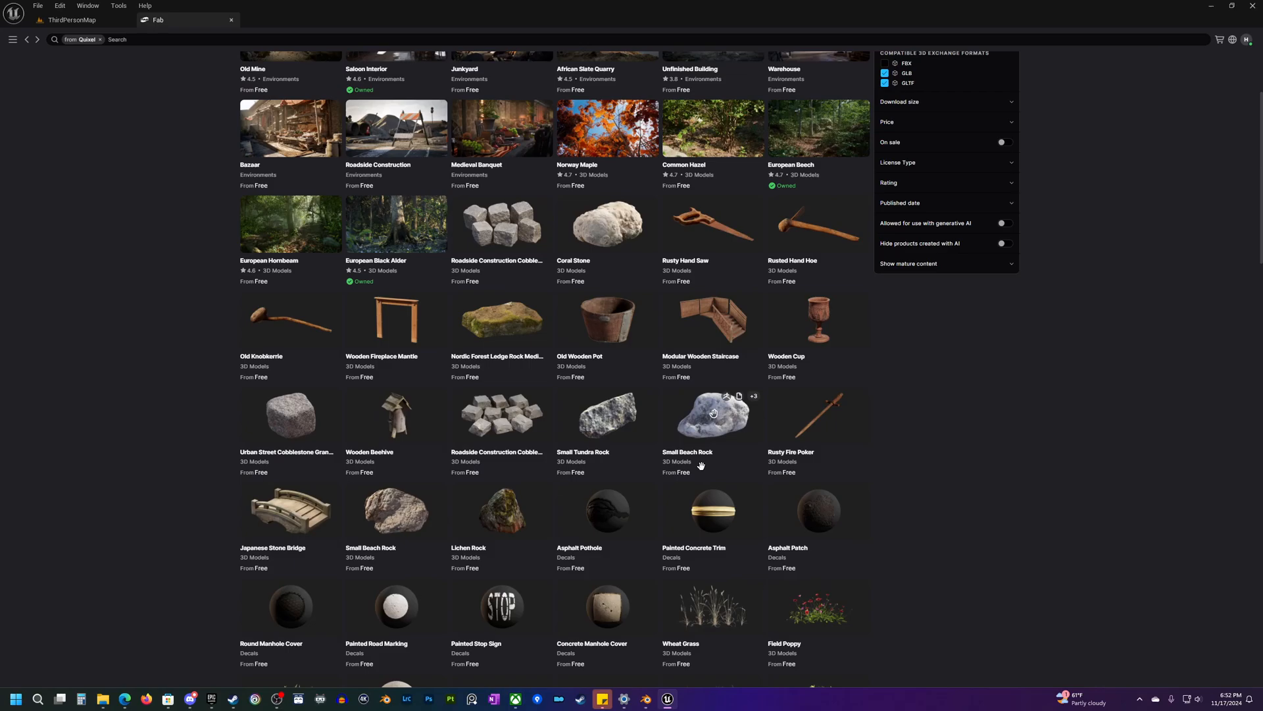
# Step: Drop a pale Quixel rock left of the ramp and view it in ThirdPersonMap
pyautogui.scroll(-3)
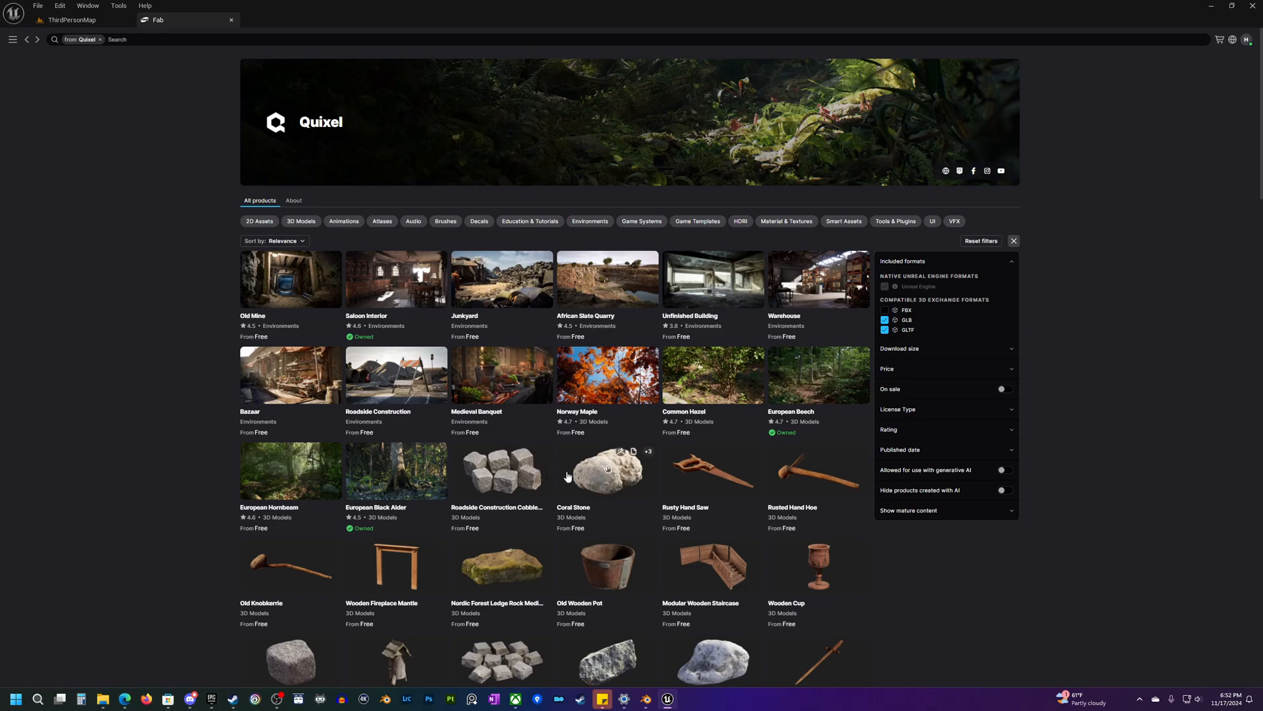
pyautogui.moveTo(924, 594)
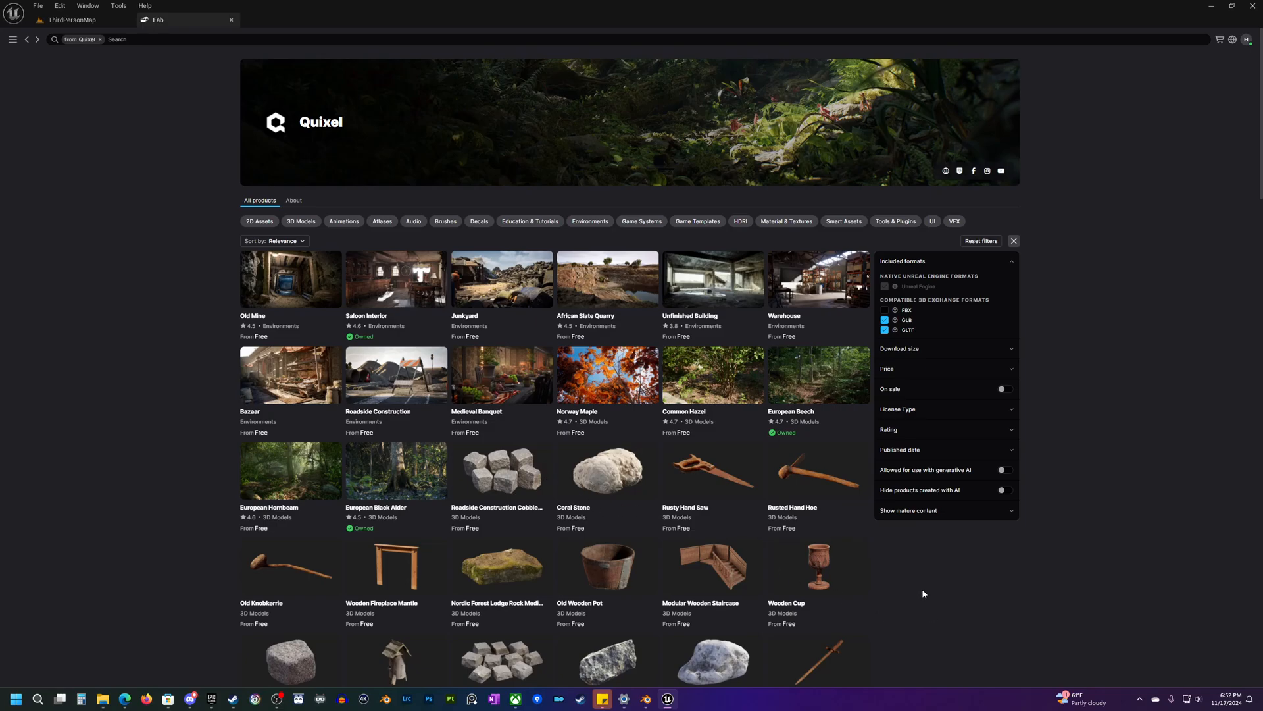
pyautogui.scroll(-3)
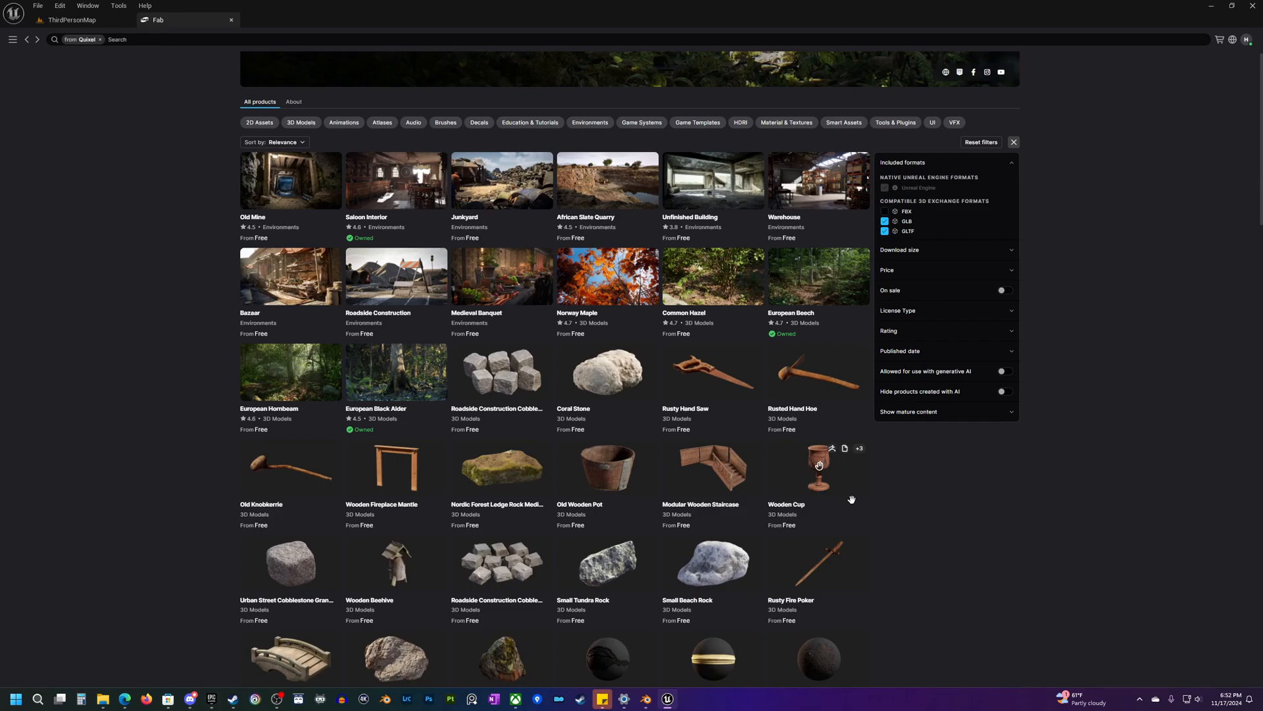
pyautogui.scroll(-3)
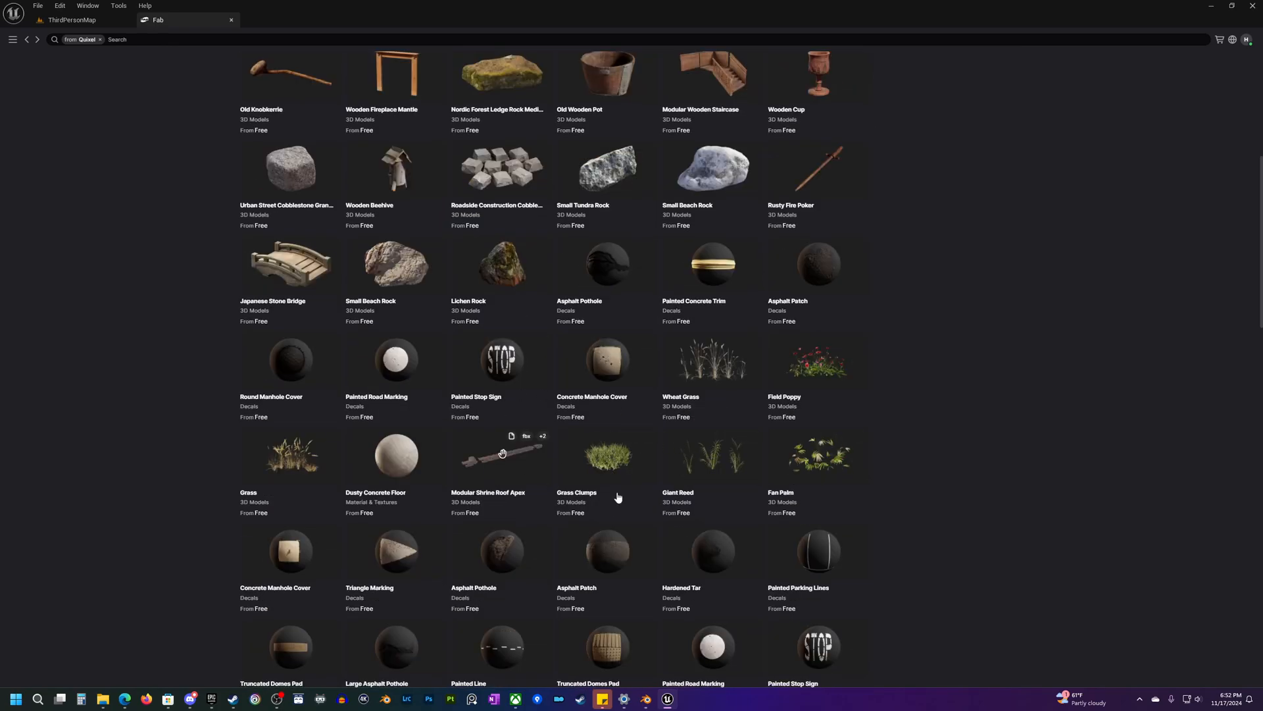
pyautogui.scroll(-3)
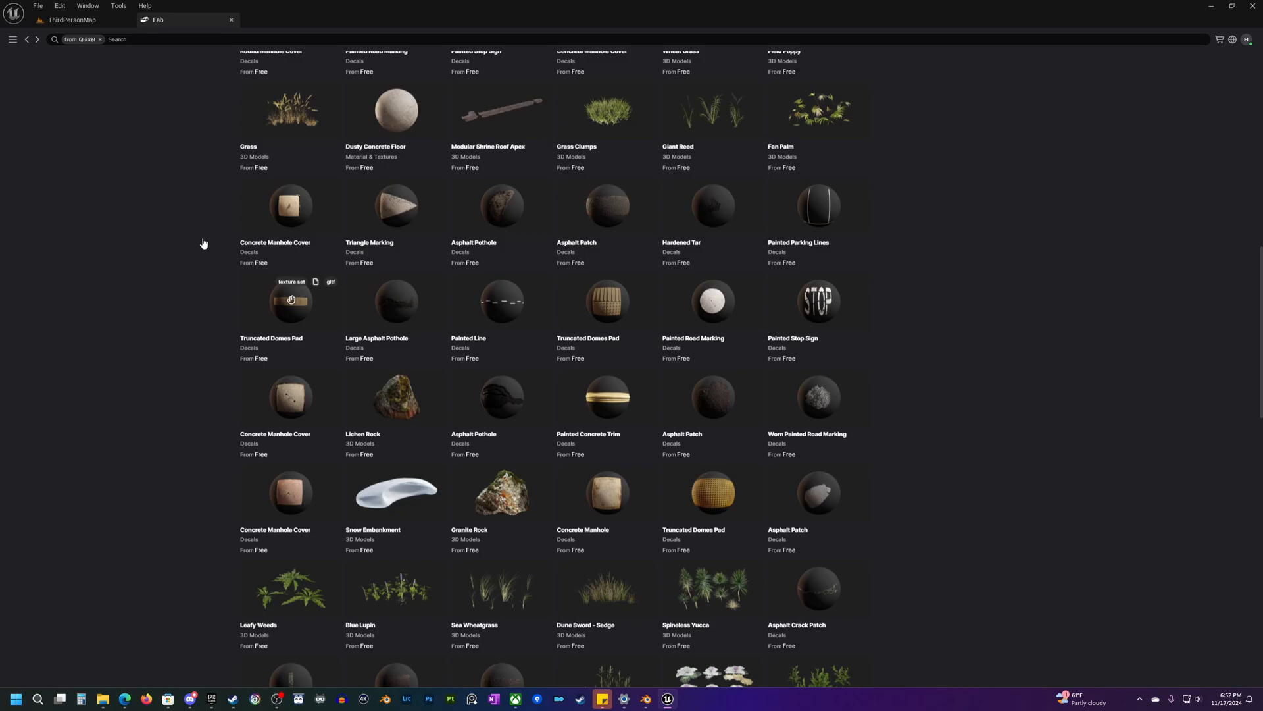
pyautogui.click(71, 19)
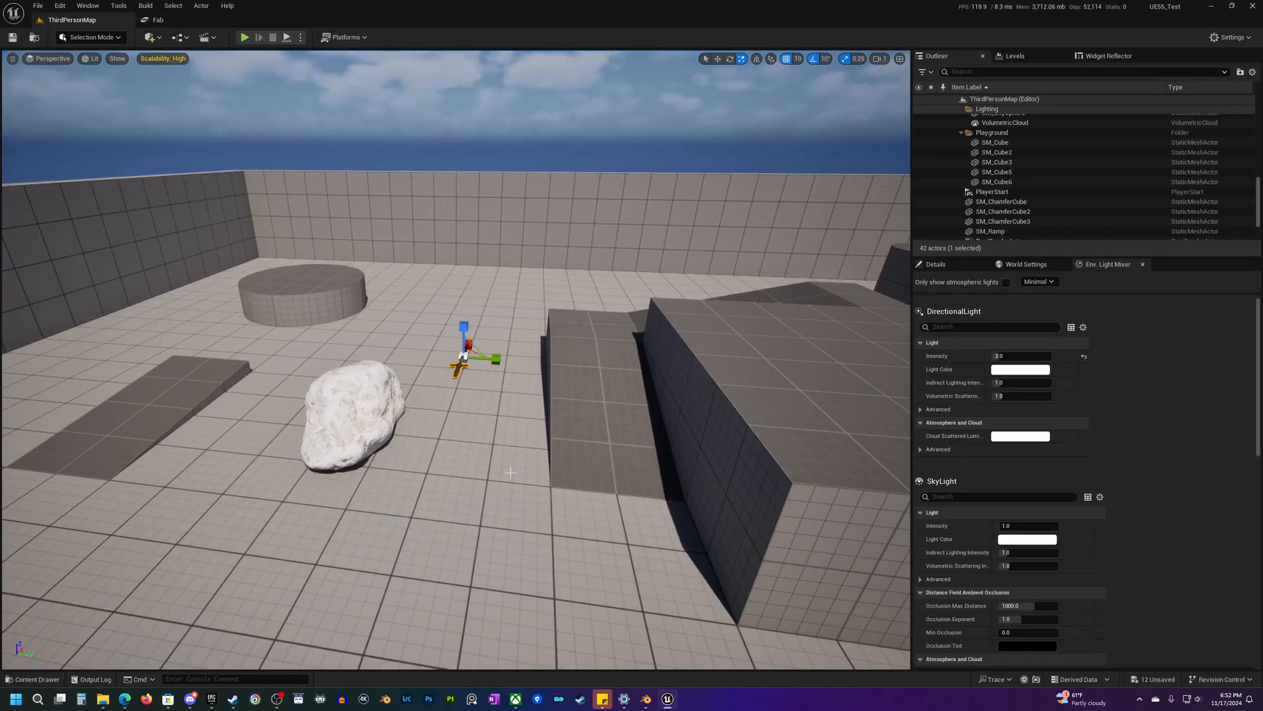